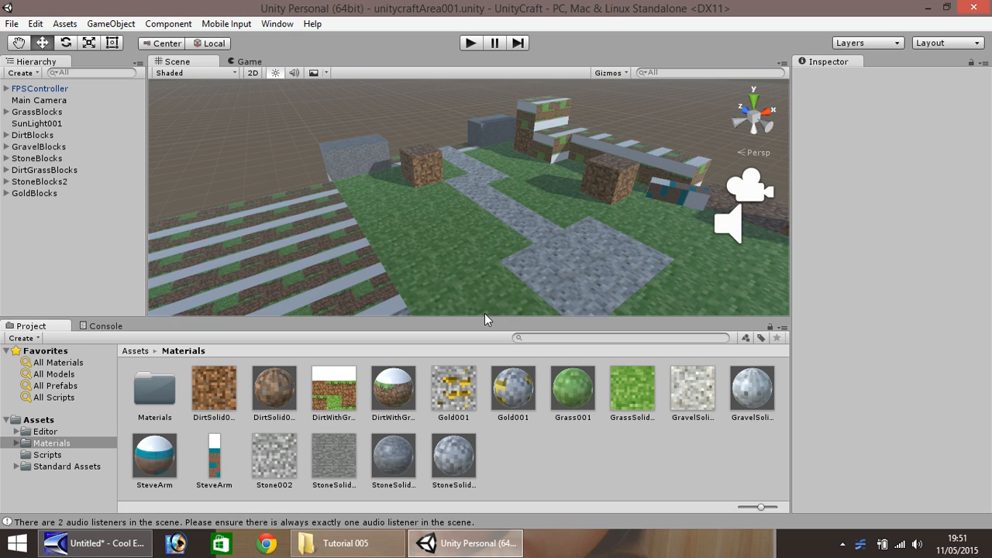
pyautogui.moveTo(481, 316)
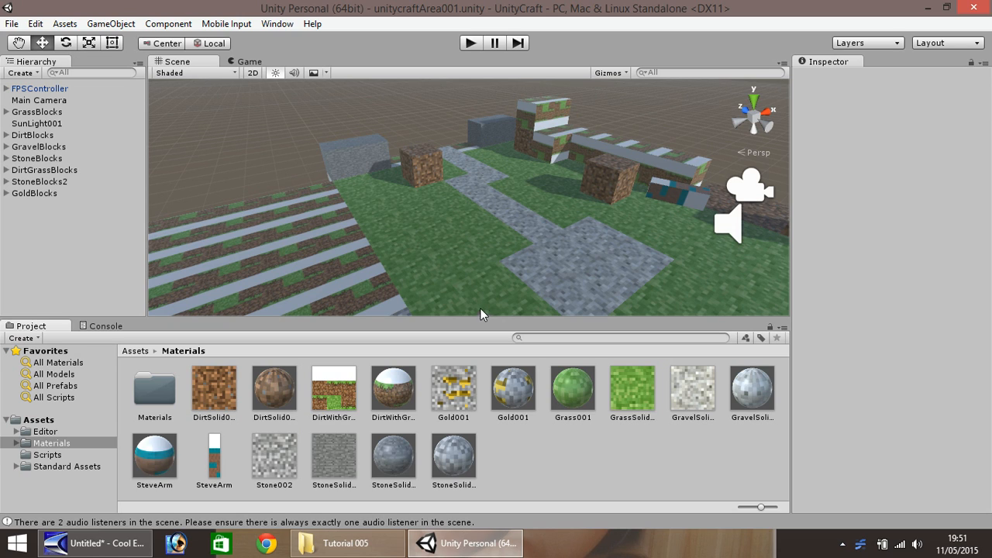
pyautogui.moveTo(411, 261)
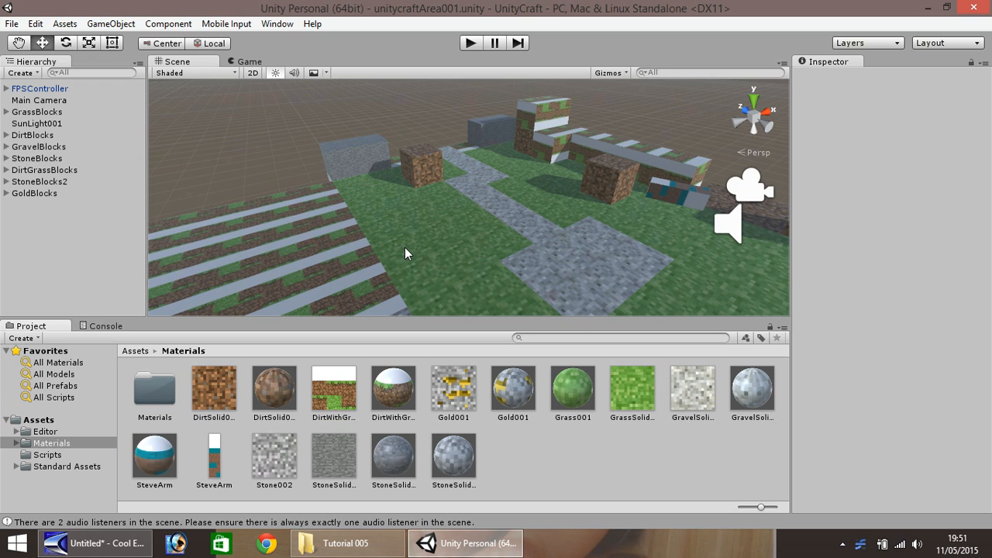
# Step: Import the tree-trunk PNG from the Tutorial 005 folder into Assets > Materials as Tree001
pyautogui.moveTo(410, 254); pyautogui.dragTo(269, 159)
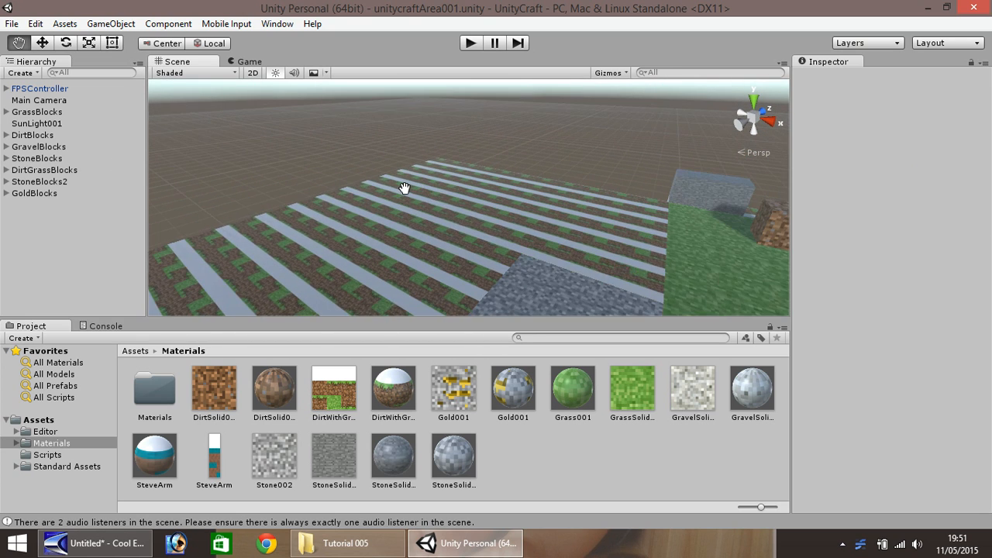
pyautogui.moveTo(403, 188); pyautogui.dragTo(292, 212)
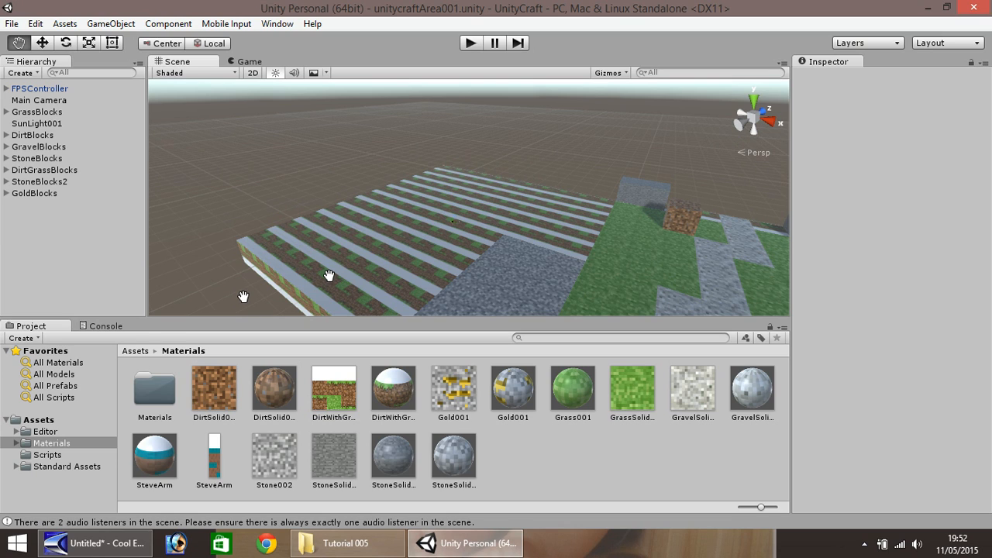
pyautogui.moveTo(397, 247)
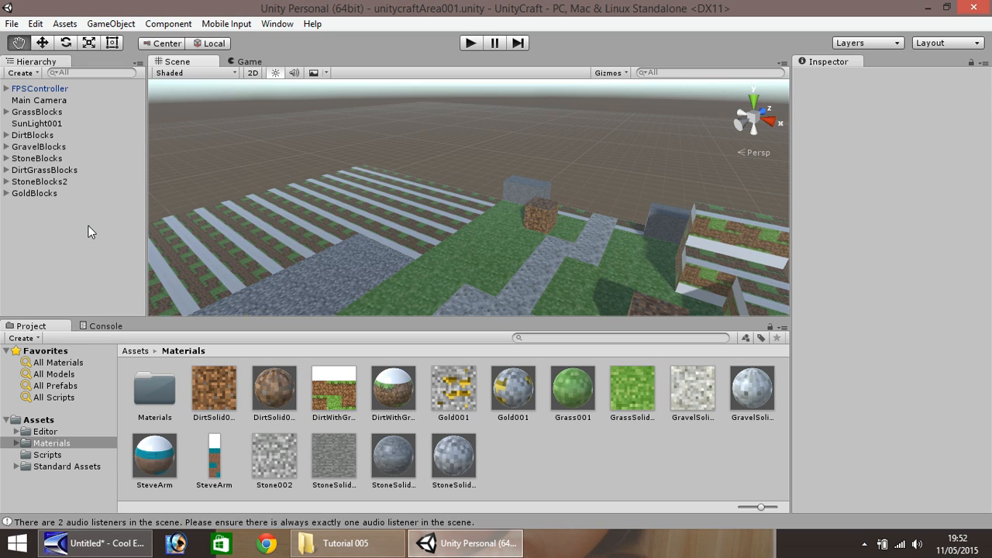
pyautogui.moveTo(115, 305)
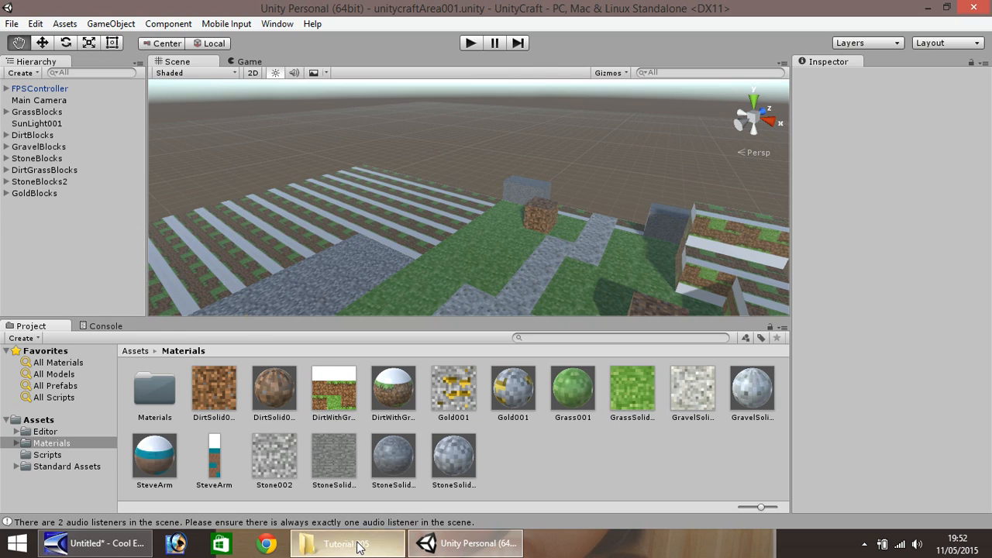
pyautogui.click(348, 543)
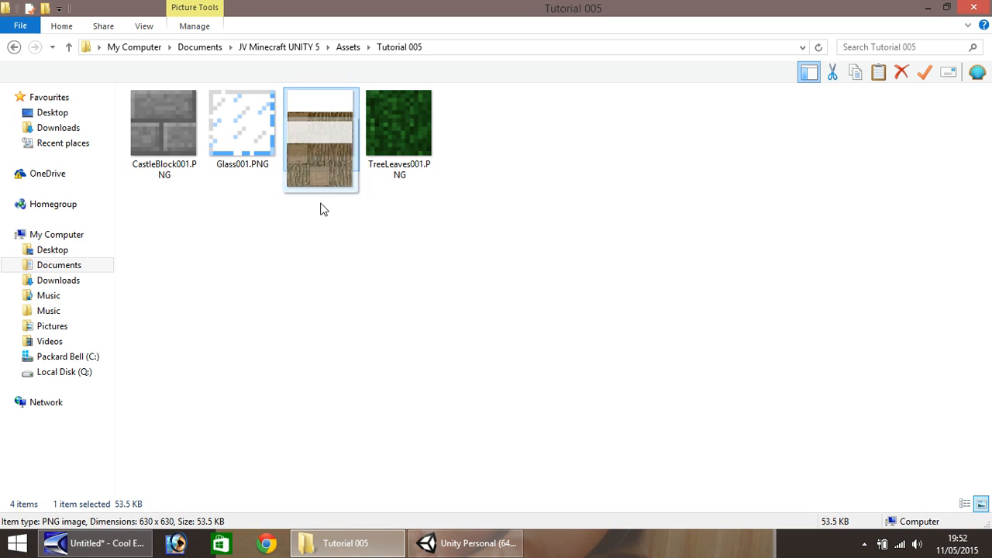
pyautogui.click(465, 543)
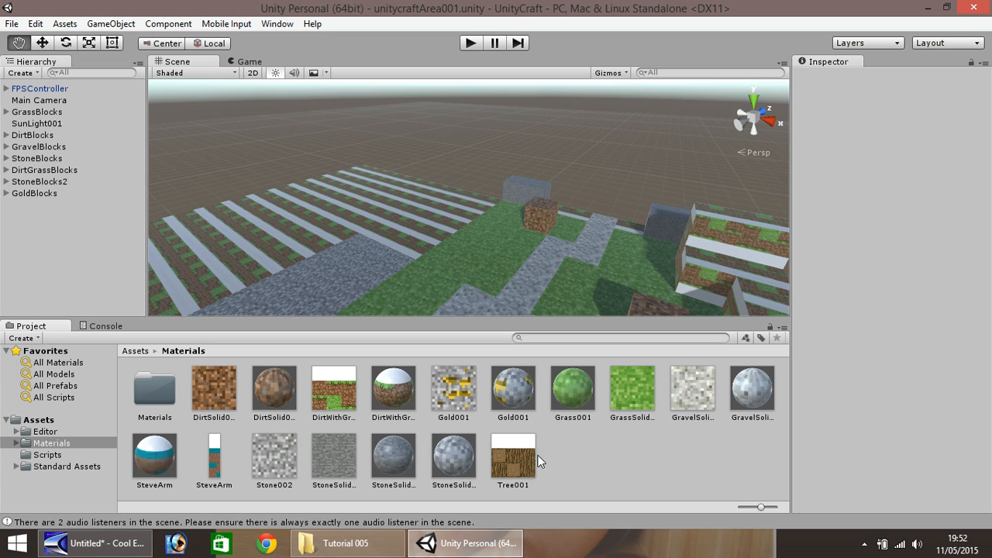
pyautogui.moveTo(563, 461)
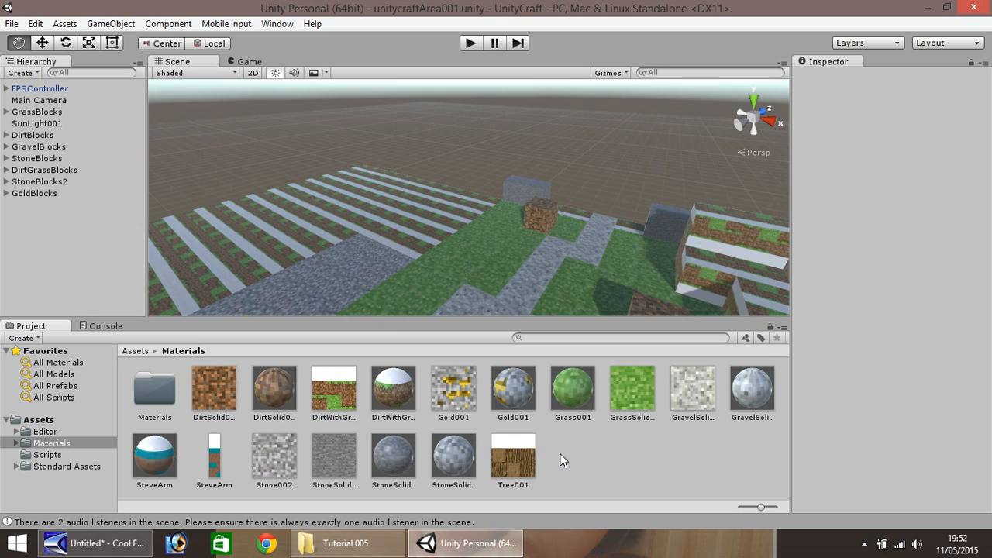
pyautogui.moveTo(552, 462)
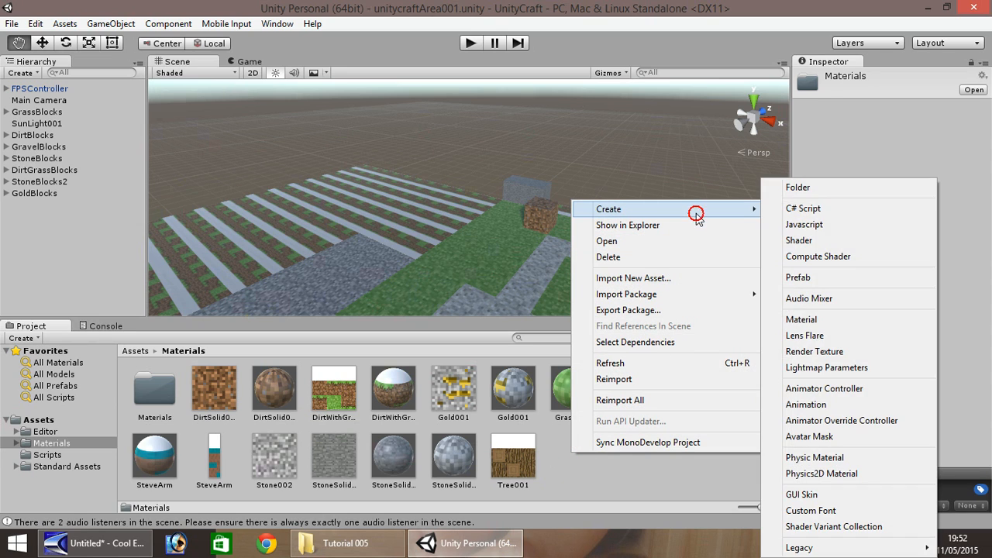
# Step: Create material TreeTrunk001 and set Tree001 as its _MainTex texture in the Debug inspector
pyautogui.click(800, 320)
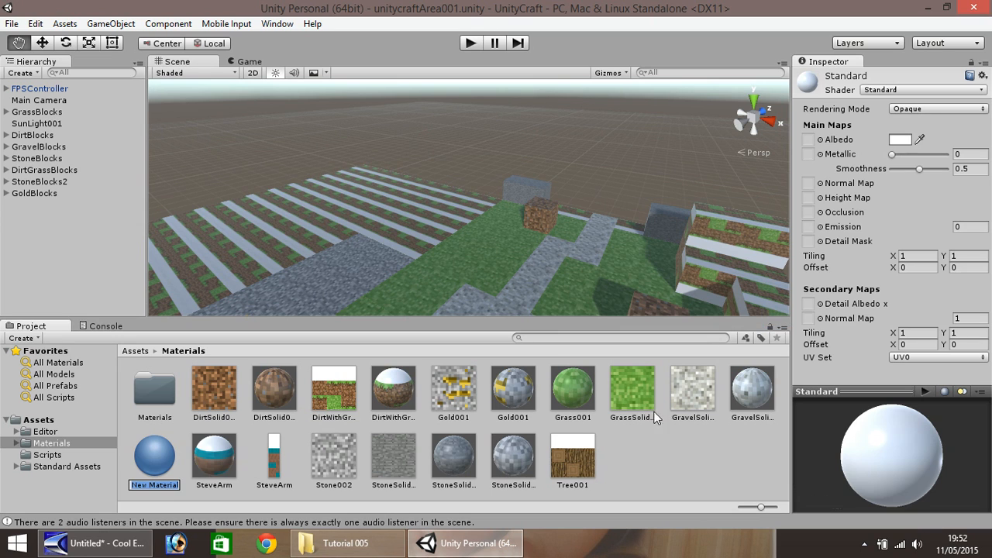
pyautogui.moveTo(183, 473)
pyautogui.write('TreeTrunk00')
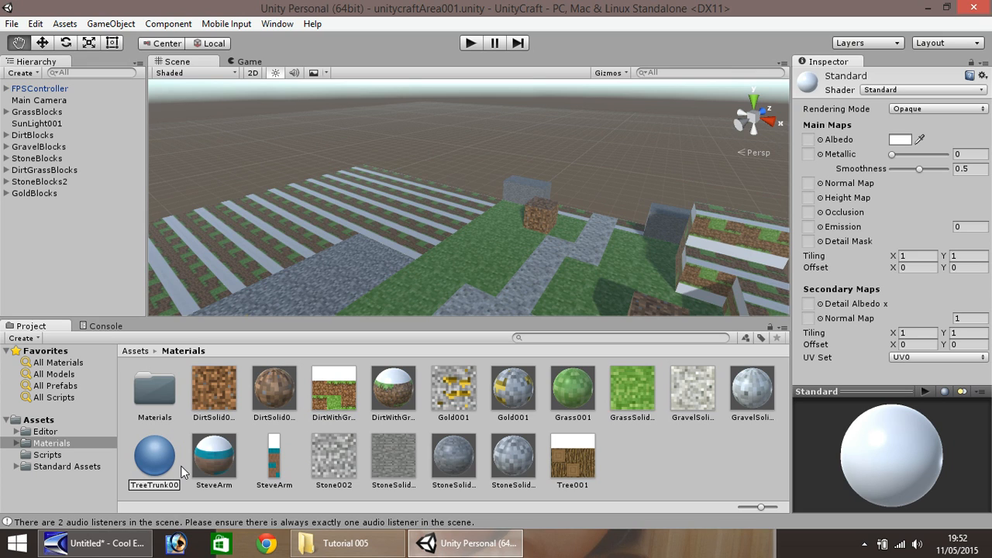
pyautogui.click(572, 453)
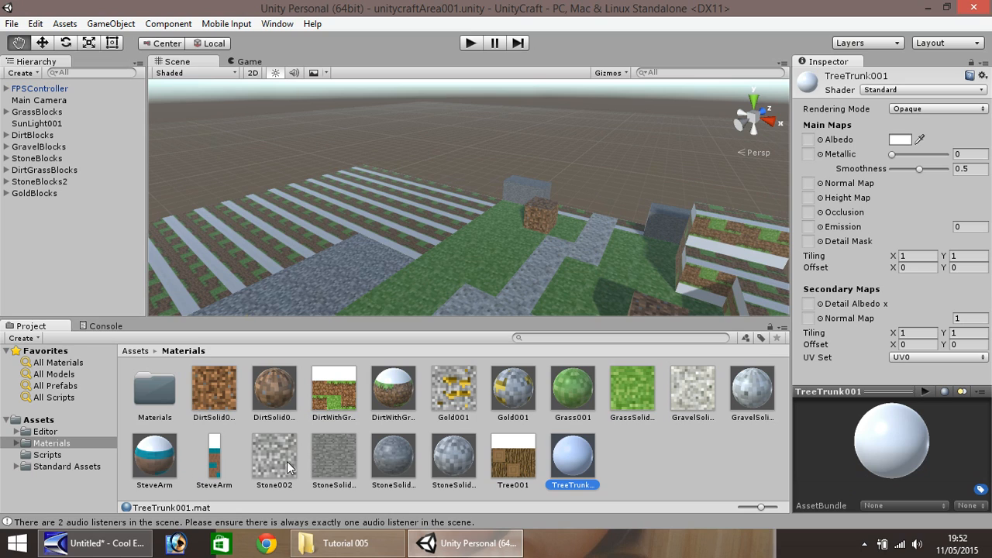
pyautogui.moveTo(776, 223)
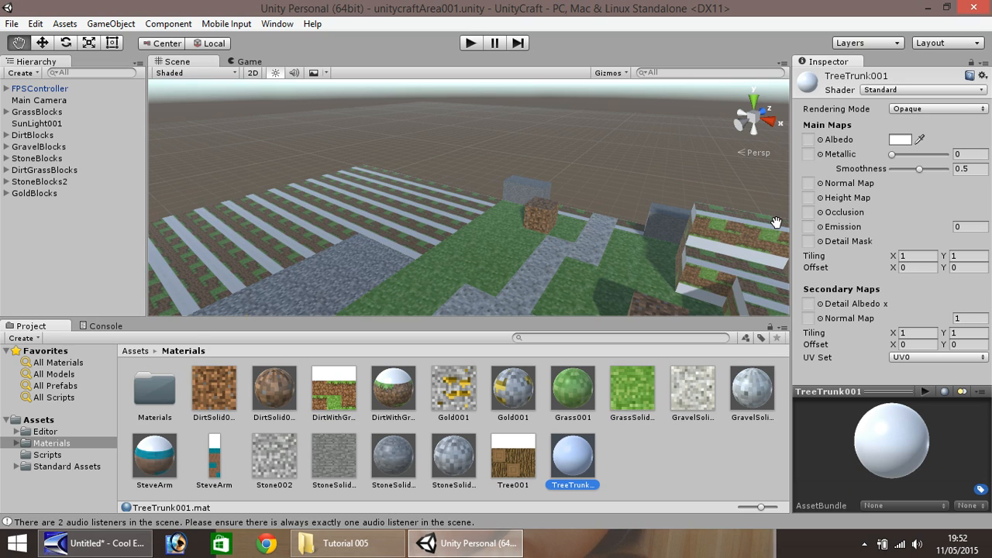
pyautogui.moveTo(853, 292)
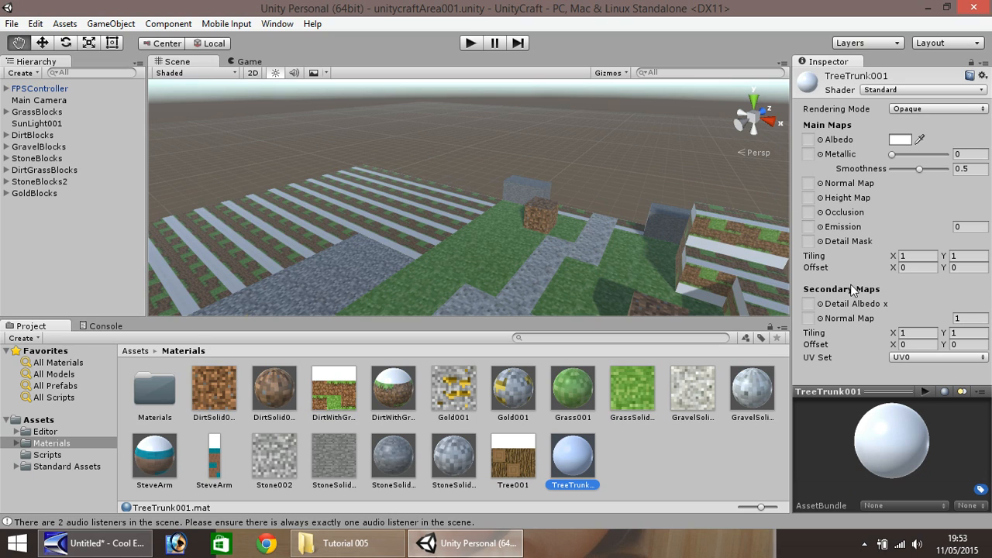
pyautogui.click(979, 62)
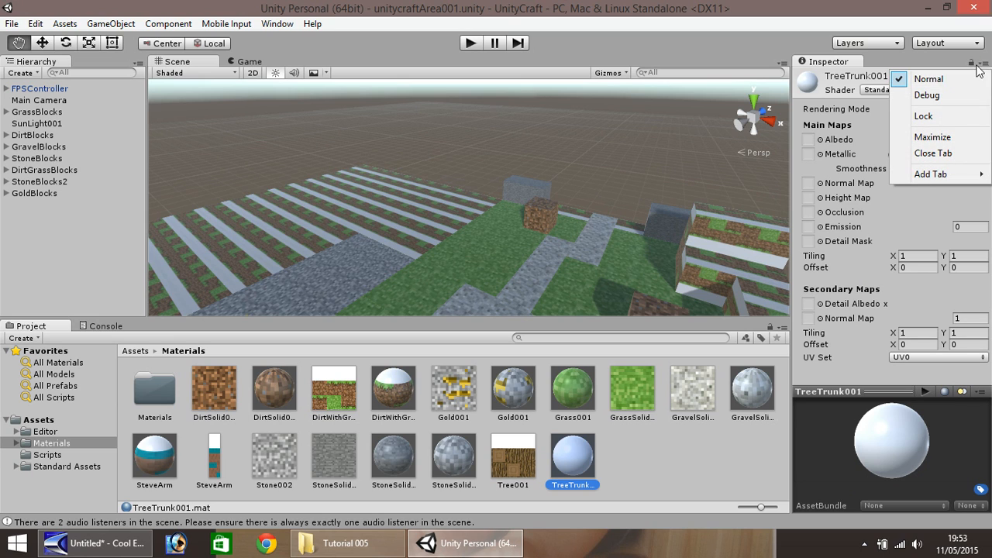
pyautogui.click(927, 95)
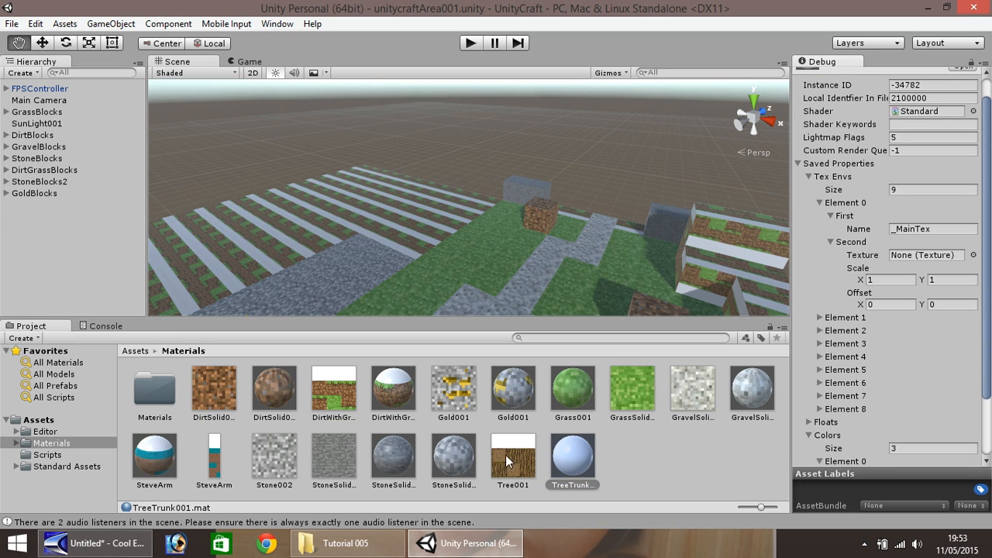
pyautogui.click(927, 254)
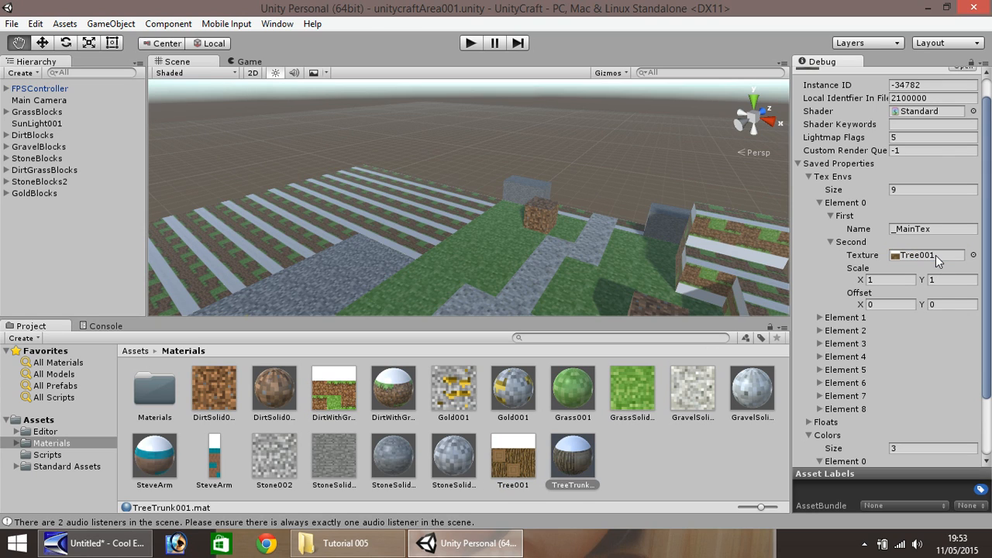
pyautogui.moveTo(475, 464)
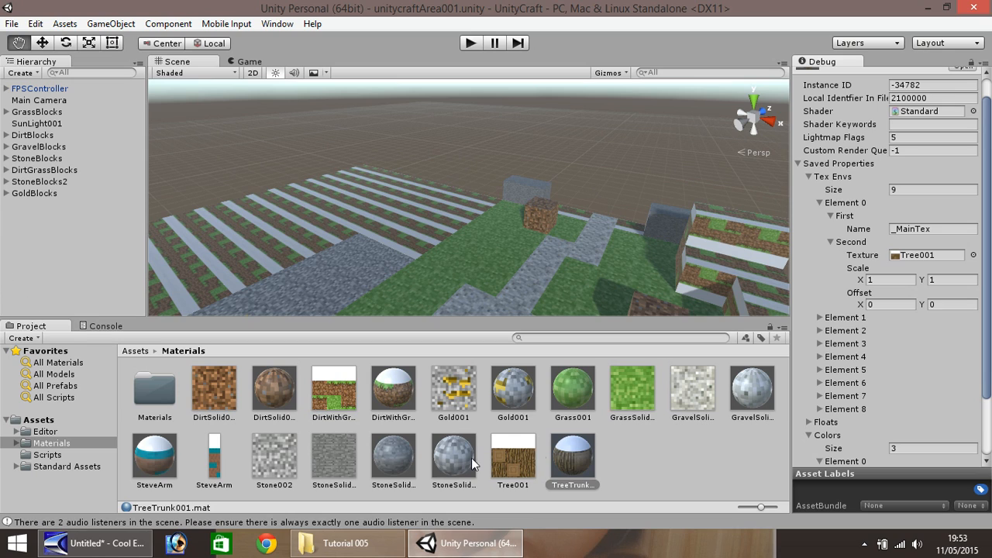
pyautogui.moveTo(68, 6)
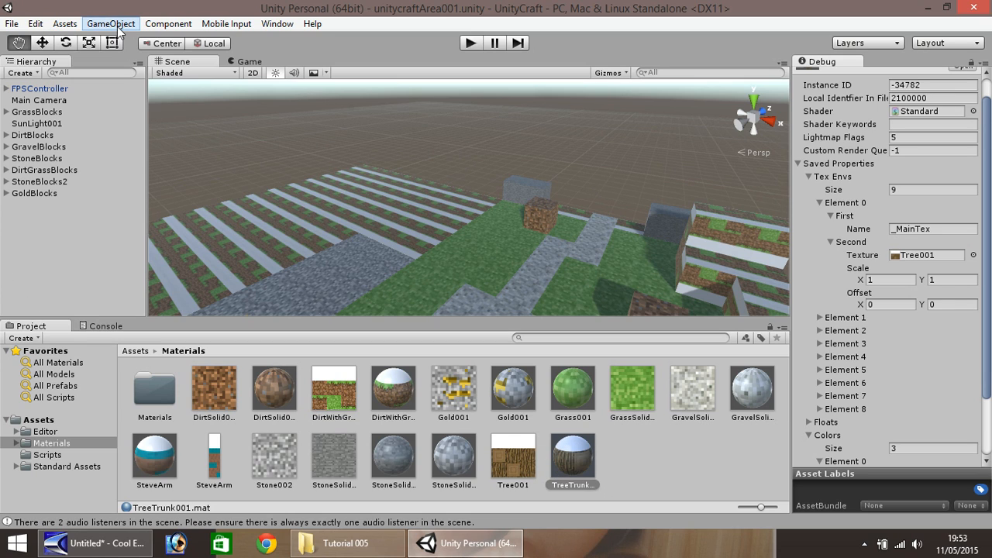
# Step: Add an empty GameObject named Trees to the scene
pyautogui.click(110, 23)
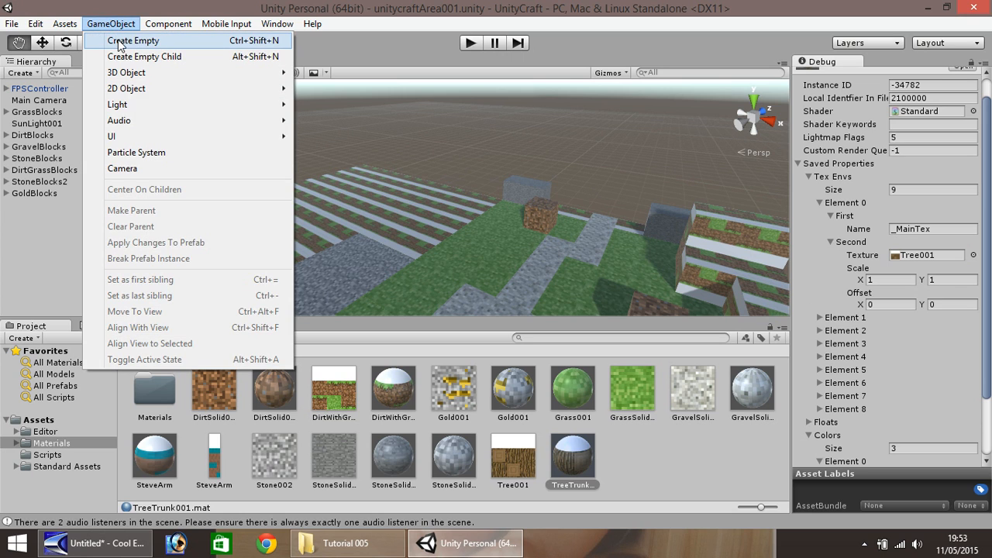
pyautogui.click(133, 40)
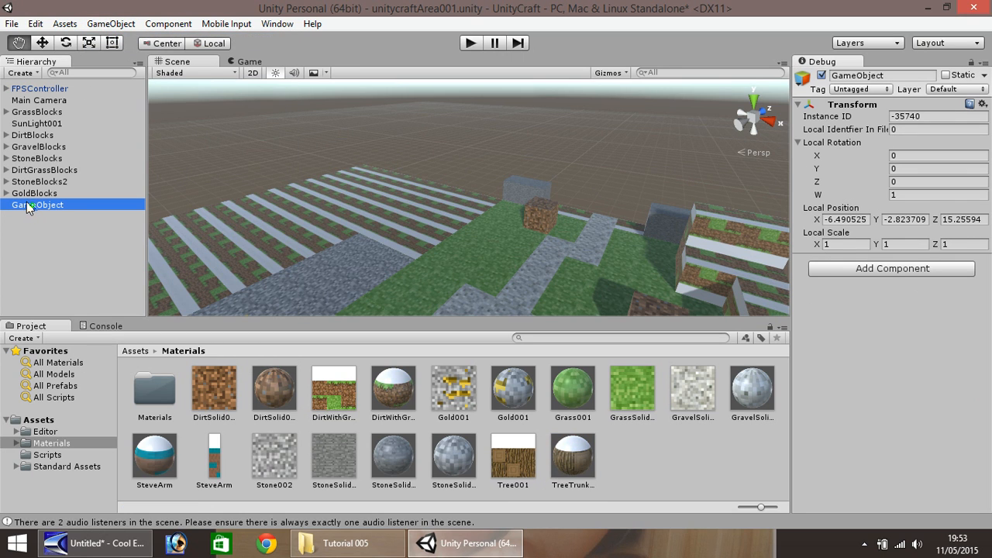
pyautogui.rightClick(37, 205)
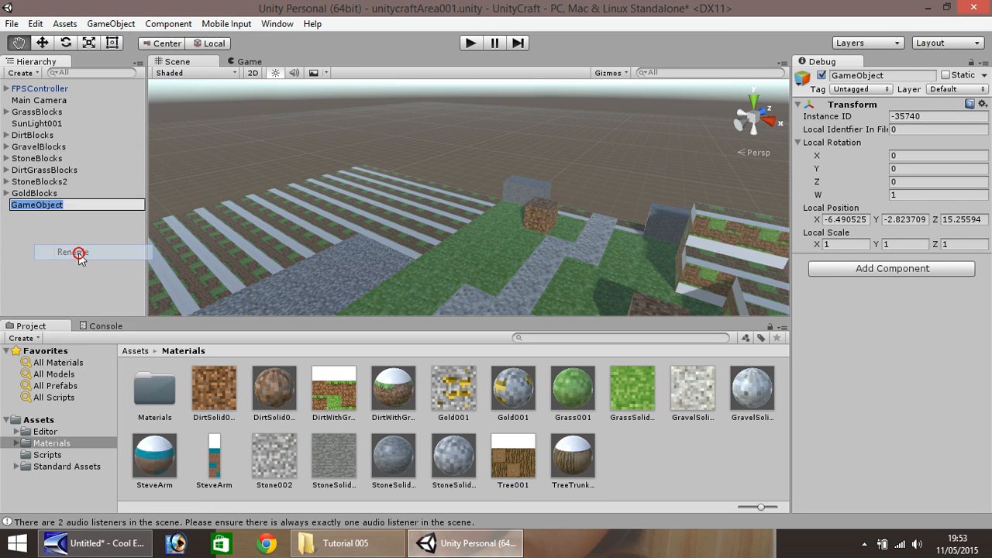
pyautogui.write('Tr')
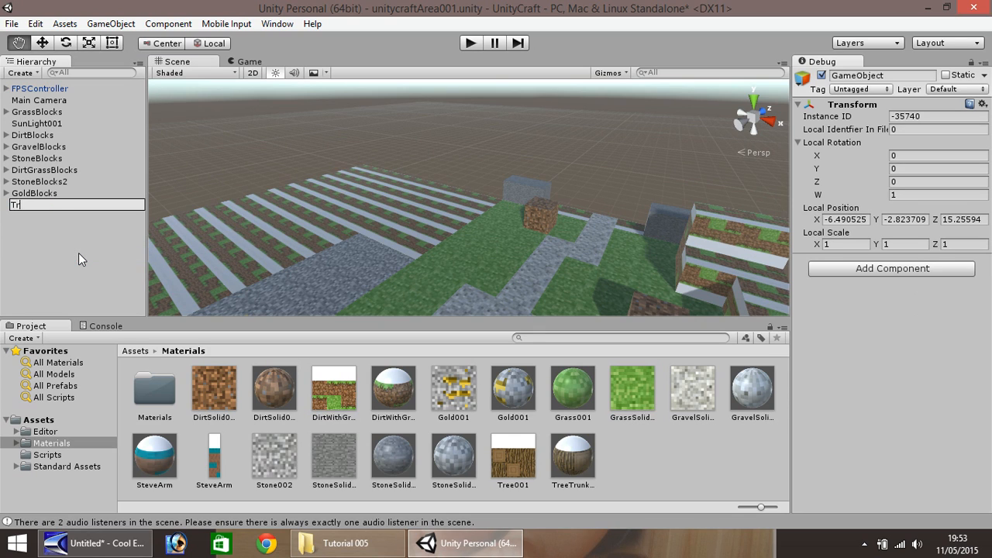
pyautogui.write('ees')
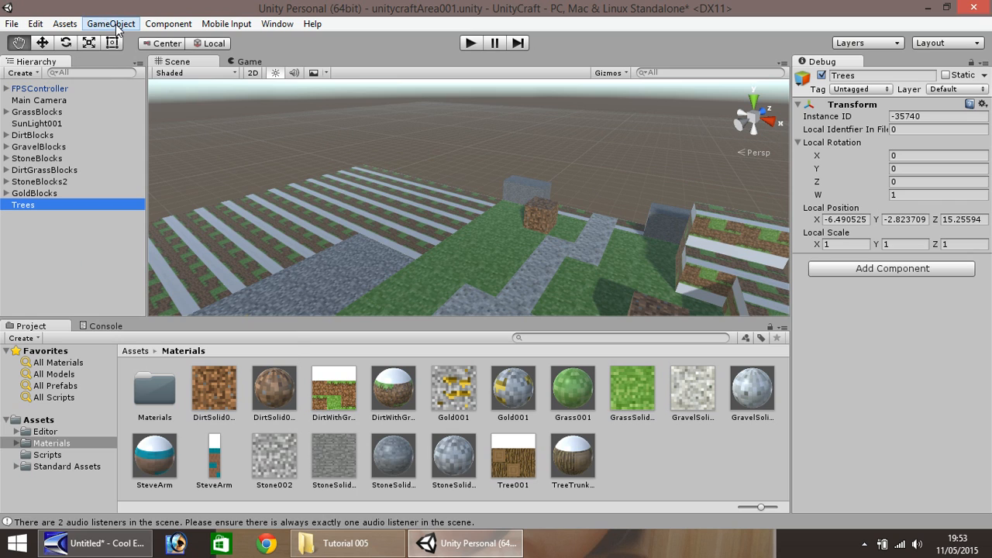
# Step: Add an empty Tree001 object nested under Trees at local position 0, 0, 0
pyautogui.click(110, 24)
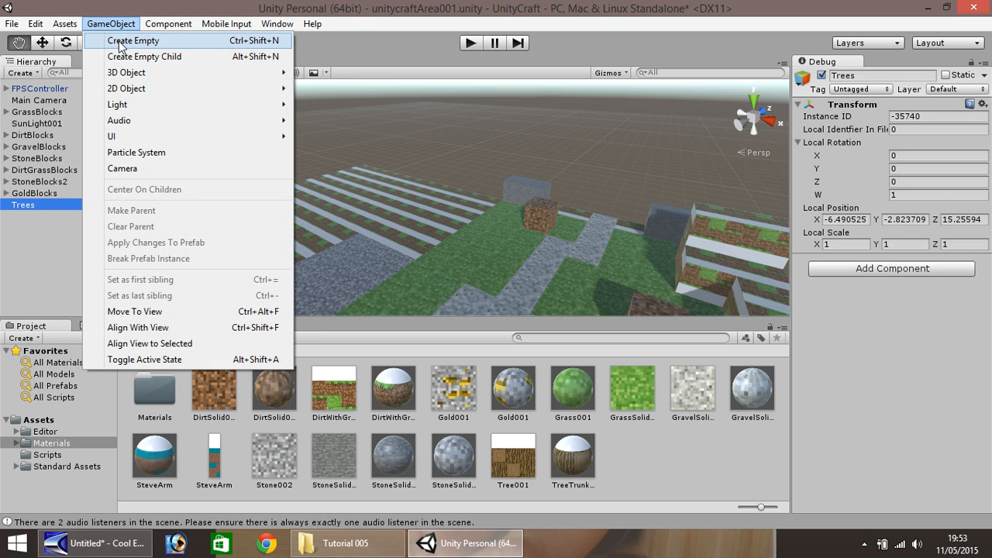
pyautogui.click(134, 41)
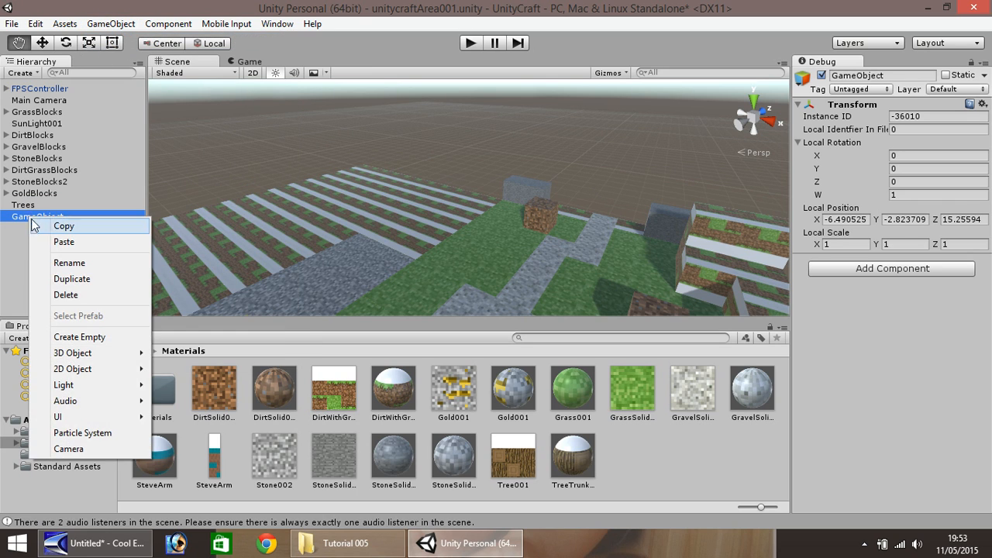
pyautogui.click(68, 262)
pyautogui.write('Tre001')
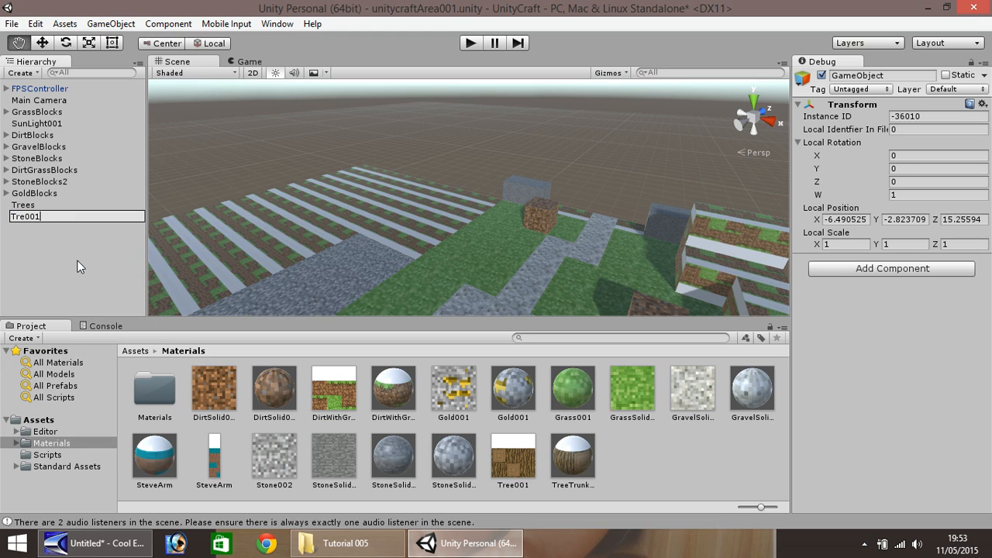
pyautogui.press('Backspace')
pyautogui.write('e')
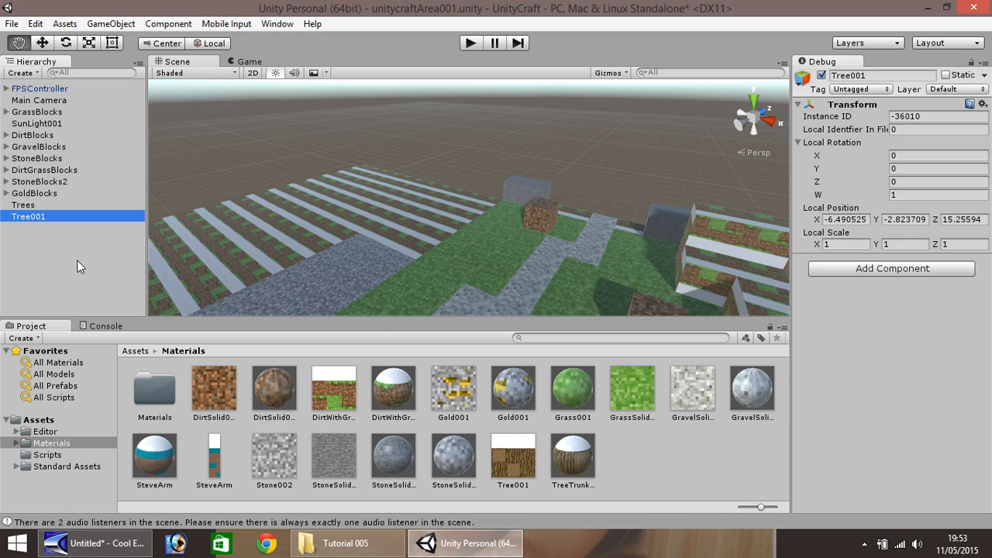
pyautogui.moveTo(25, 220)
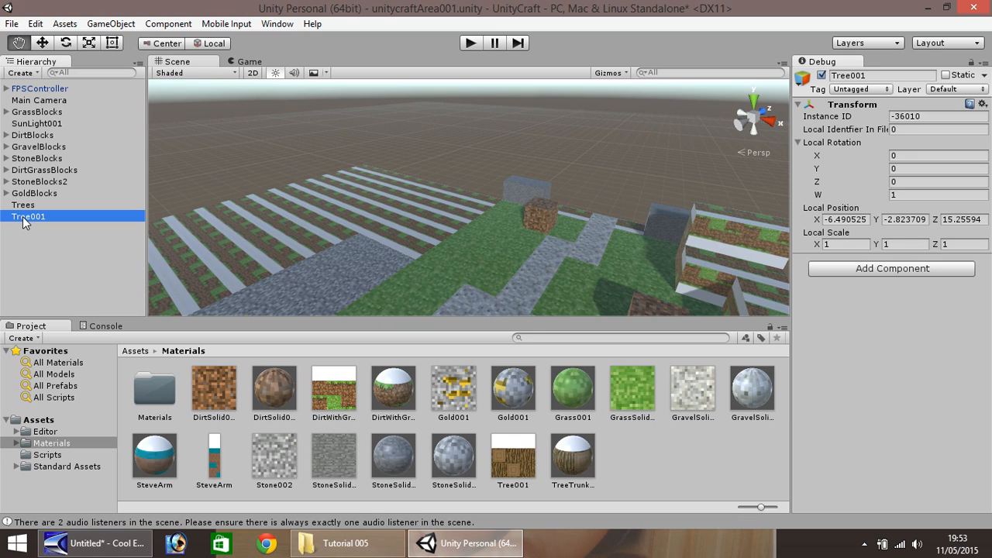
pyautogui.click(23, 205)
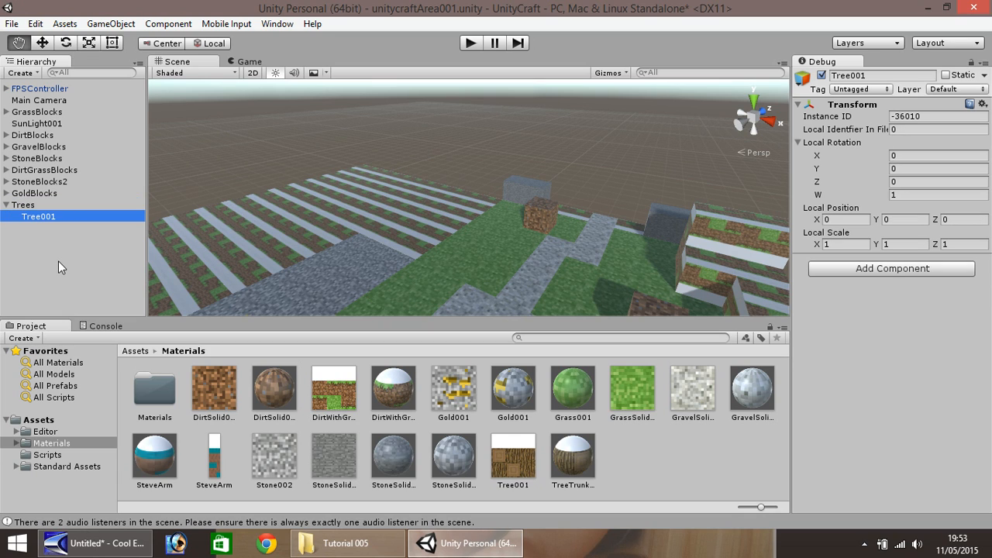
pyautogui.click(23, 204)
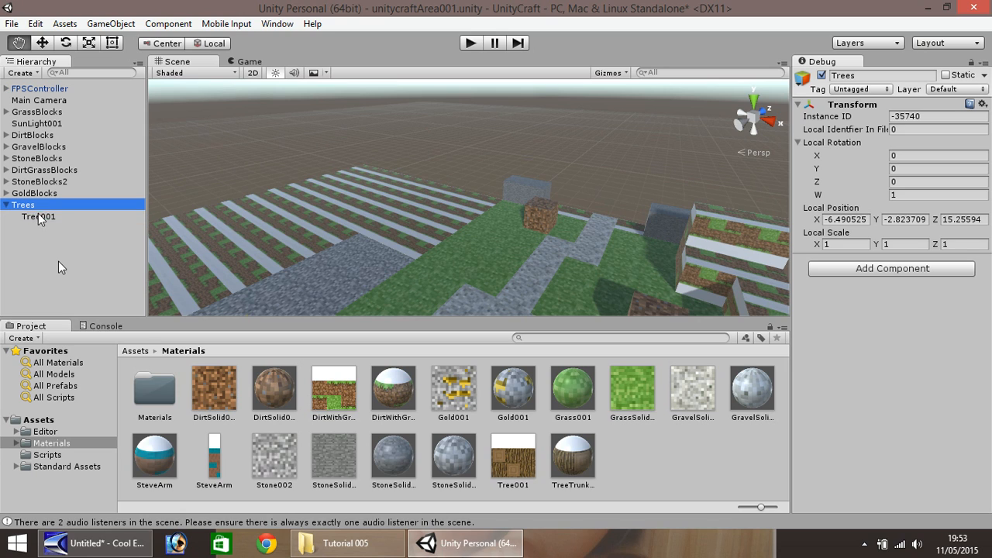
pyautogui.click(39, 217)
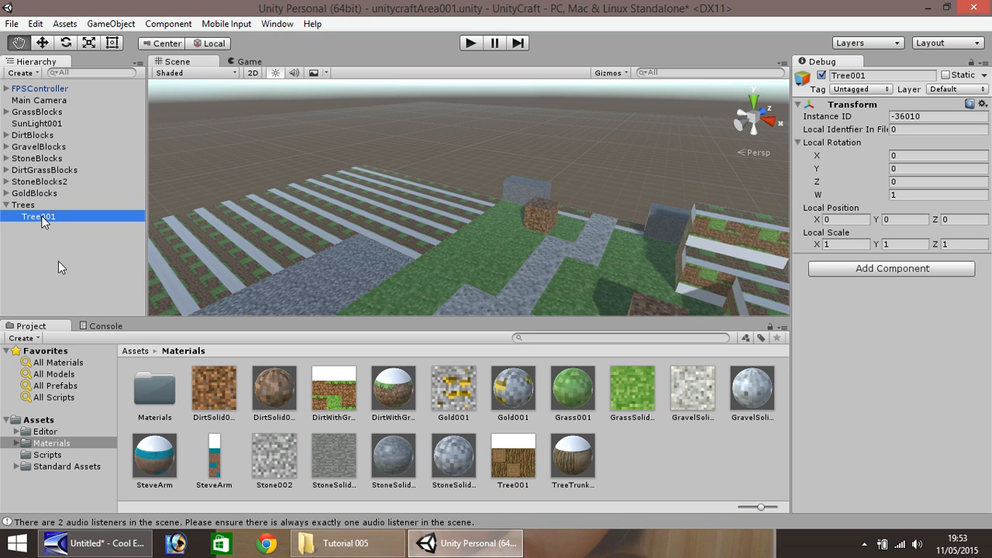
pyautogui.click(23, 205)
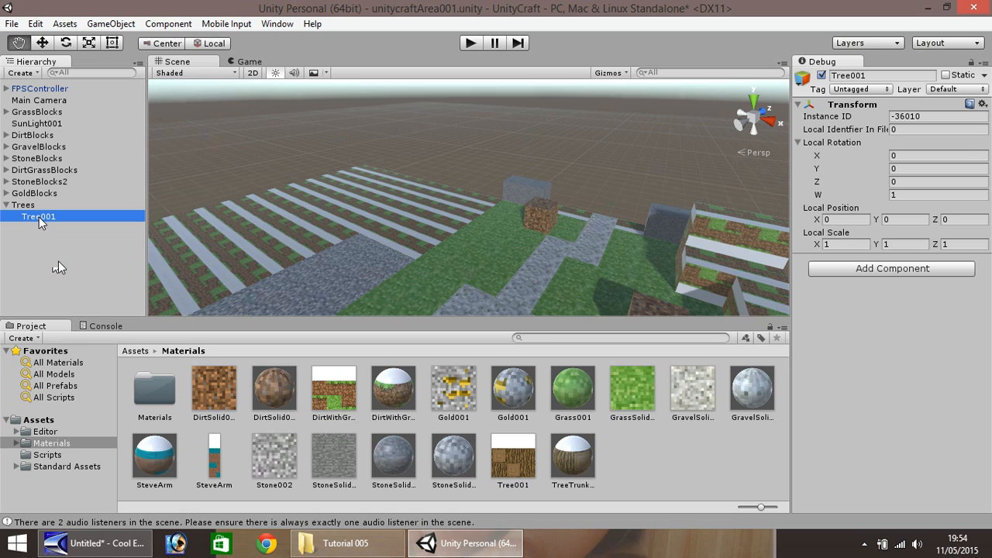
pyautogui.moveTo(65, 239)
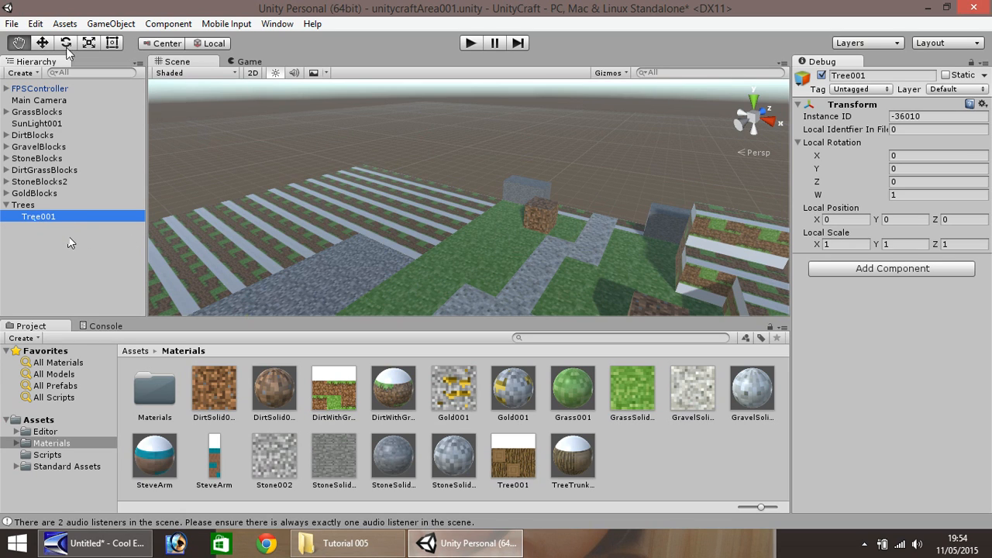
# Step: Add a cube named Trunk001 and place it inside Tree001
pyautogui.click(110, 24)
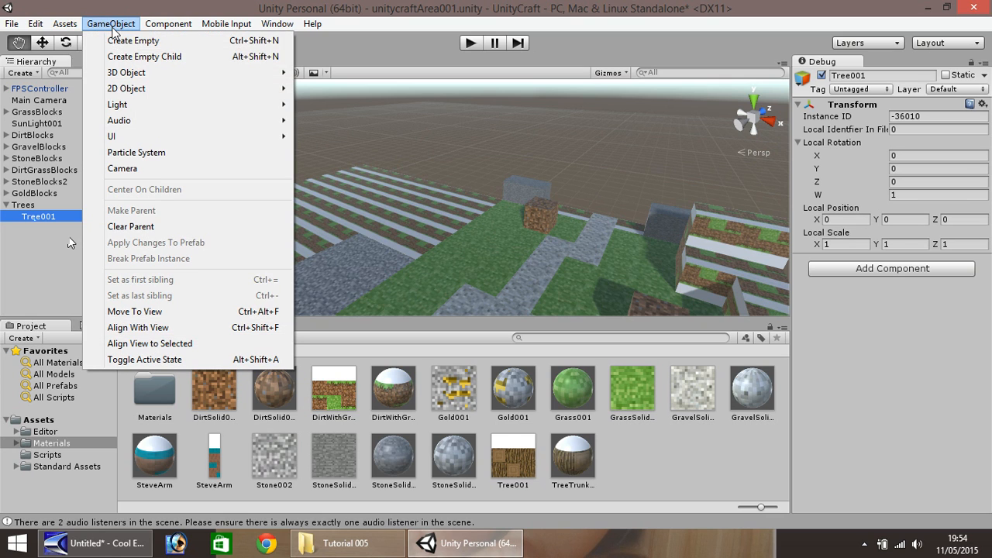
pyautogui.moveTo(127, 73)
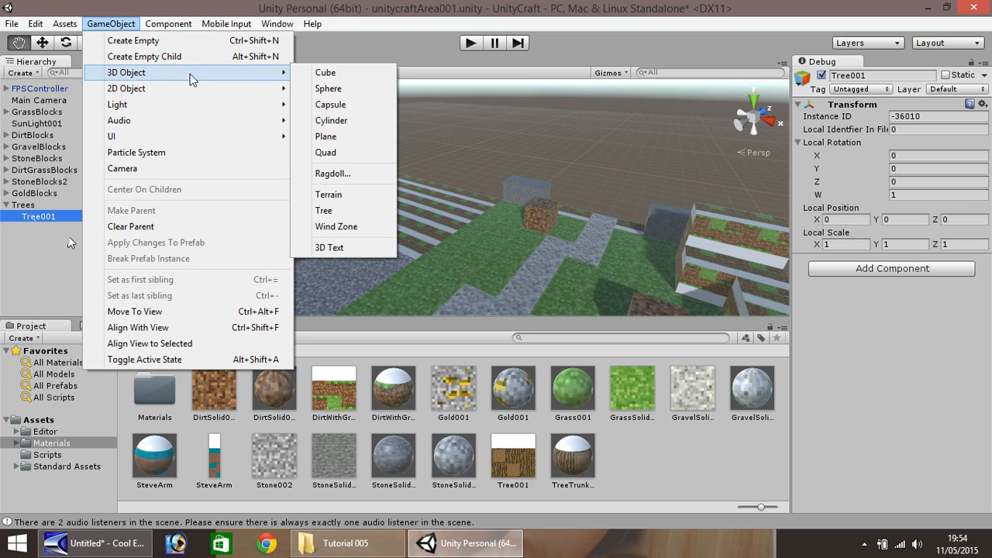
pyautogui.click(326, 71)
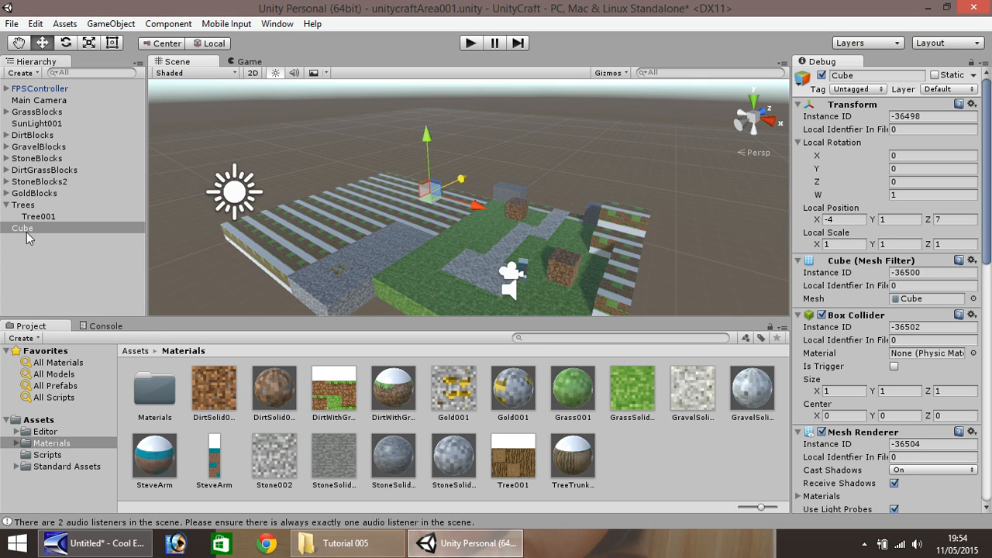
pyautogui.rightClick(22, 228)
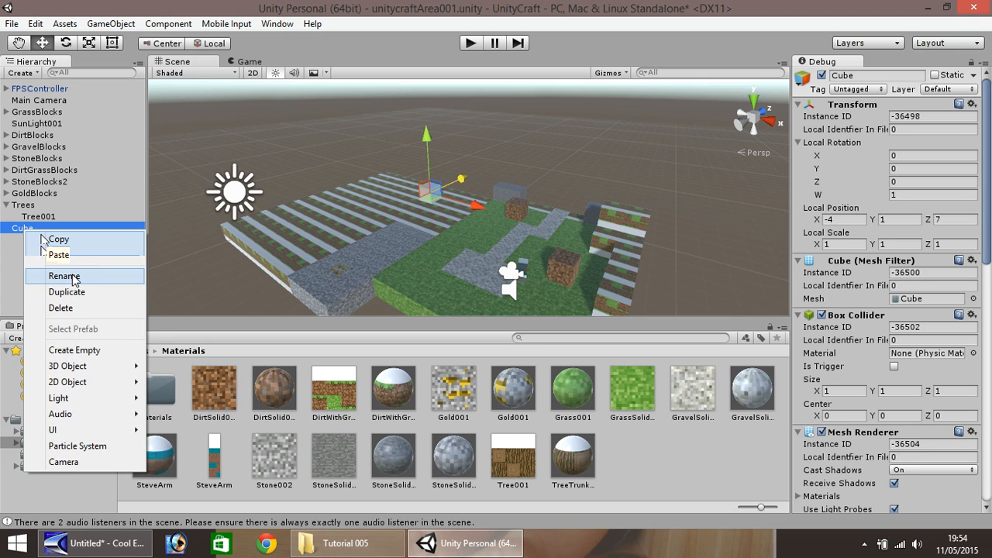
pyautogui.click(63, 276)
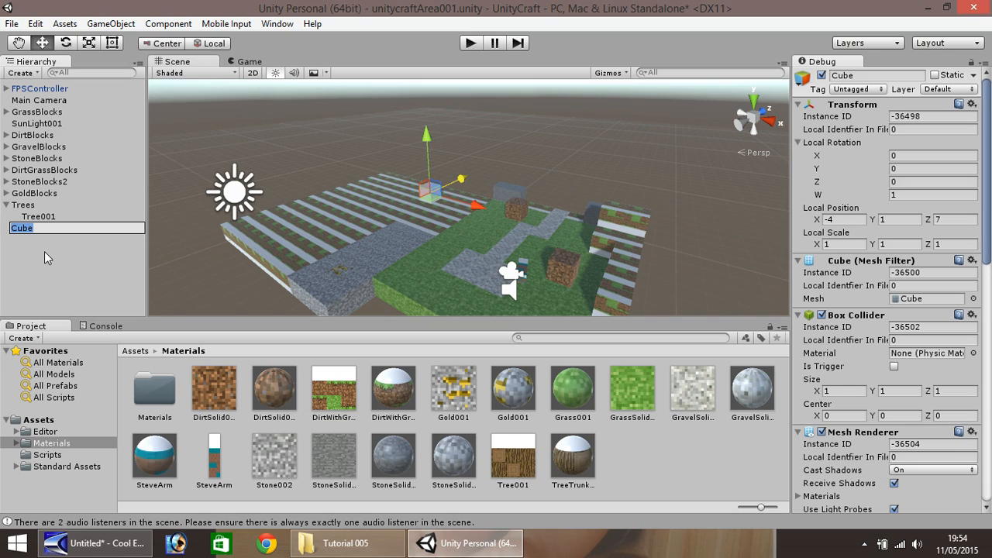
pyautogui.write('Trunk')
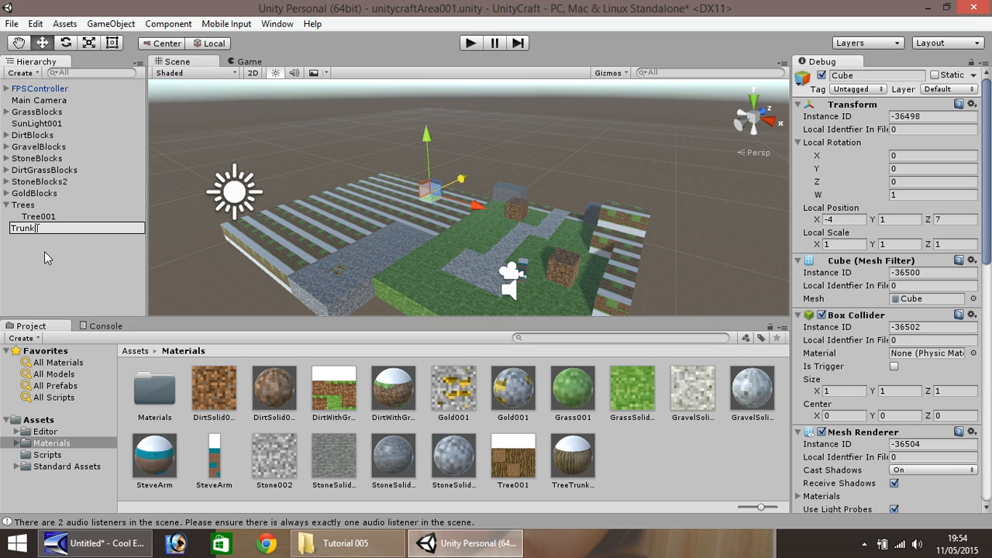
pyautogui.write('001')
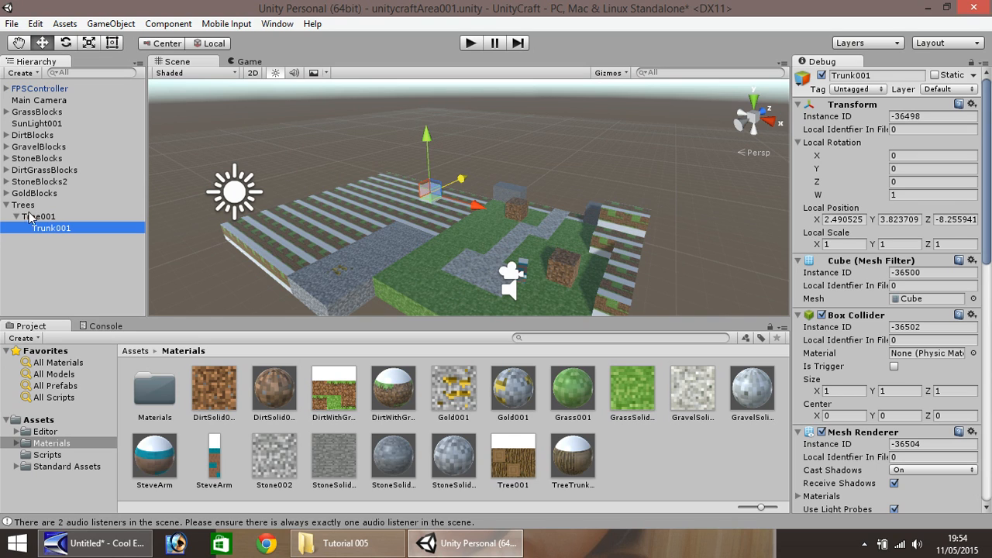
pyautogui.click(51, 228)
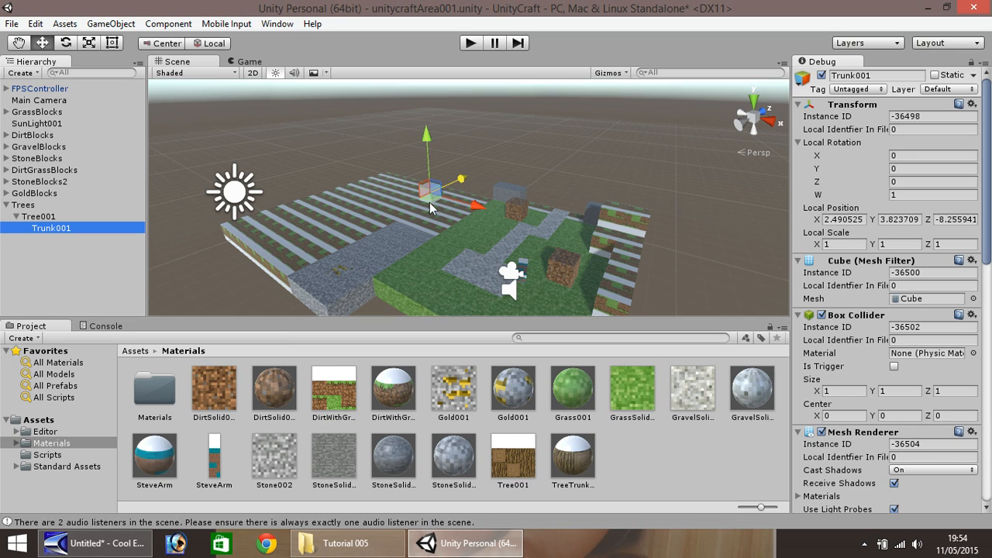
pyautogui.moveTo(453, 210)
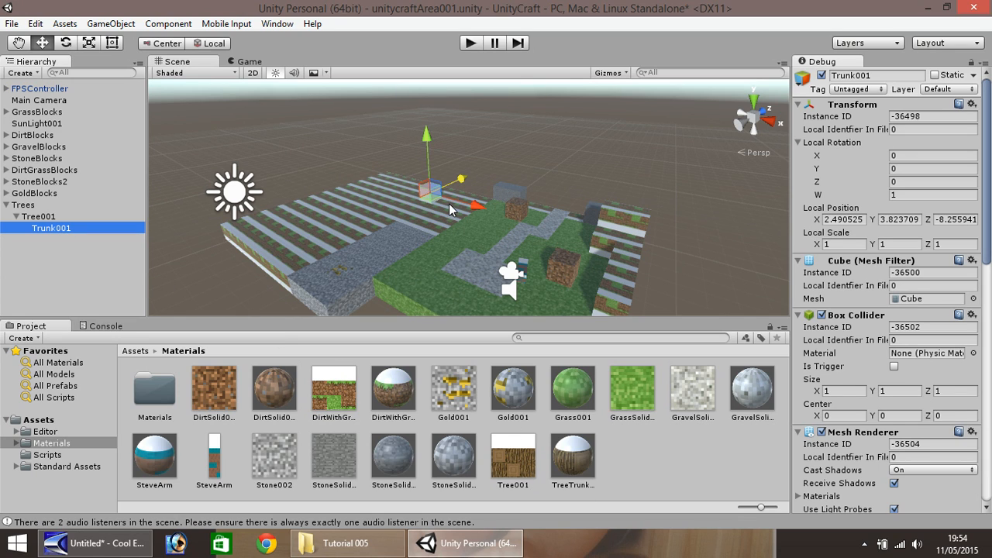
# Step: Apply the TreeTrunk001 bark material to the Trunk001 cube
pyautogui.moveTo(465, 225); pyautogui.dragTo(411, 194)
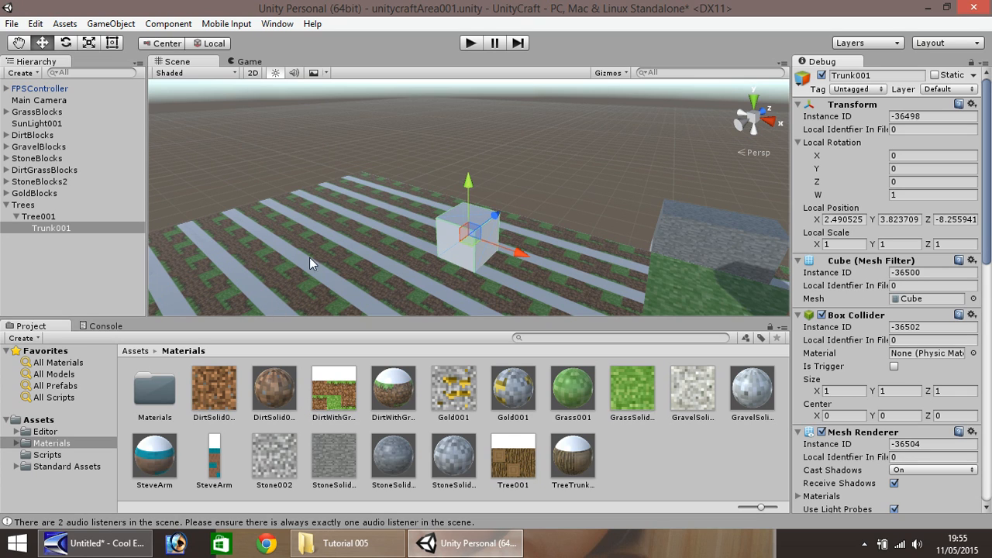
pyautogui.moveTo(257, 233)
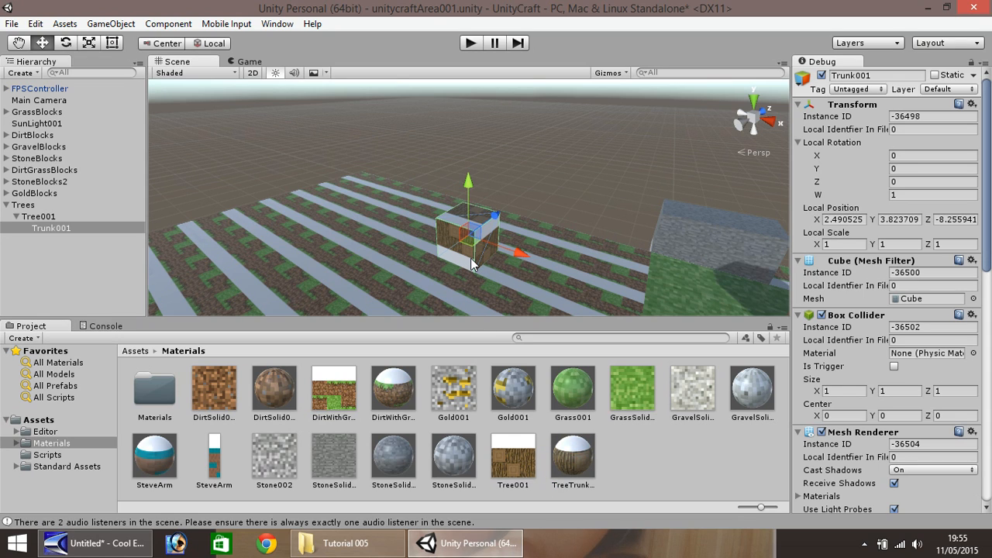
pyautogui.moveTo(446, 225)
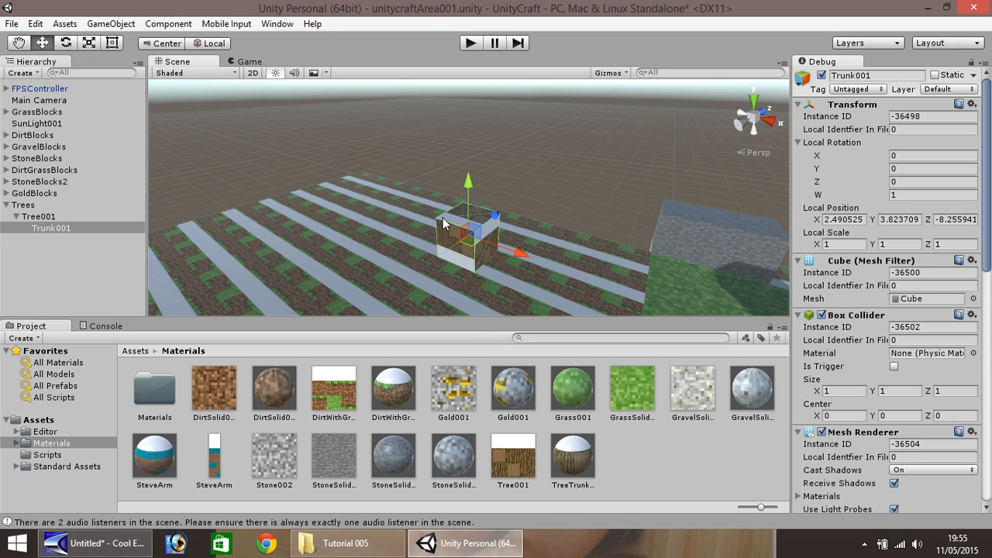
pyautogui.click(48, 454)
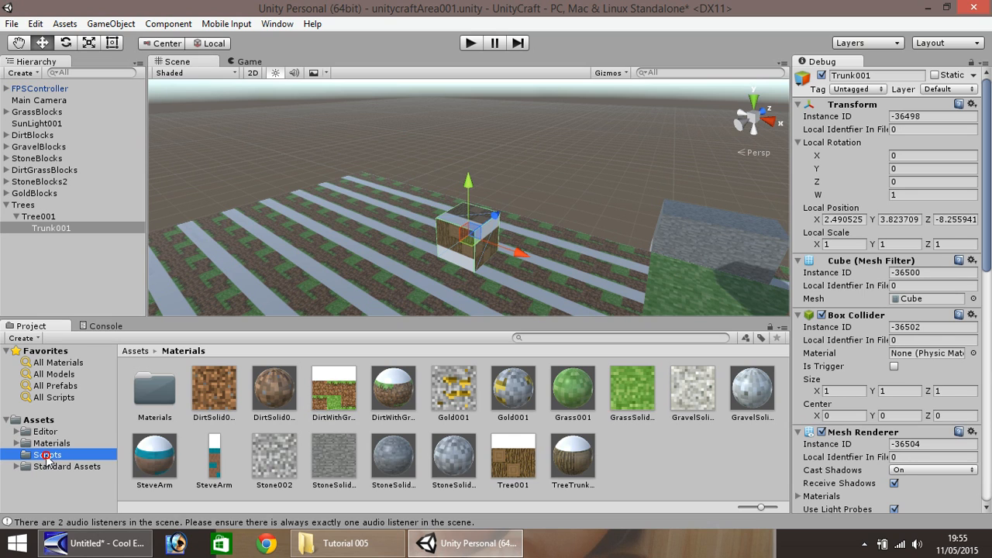
pyautogui.click(48, 454)
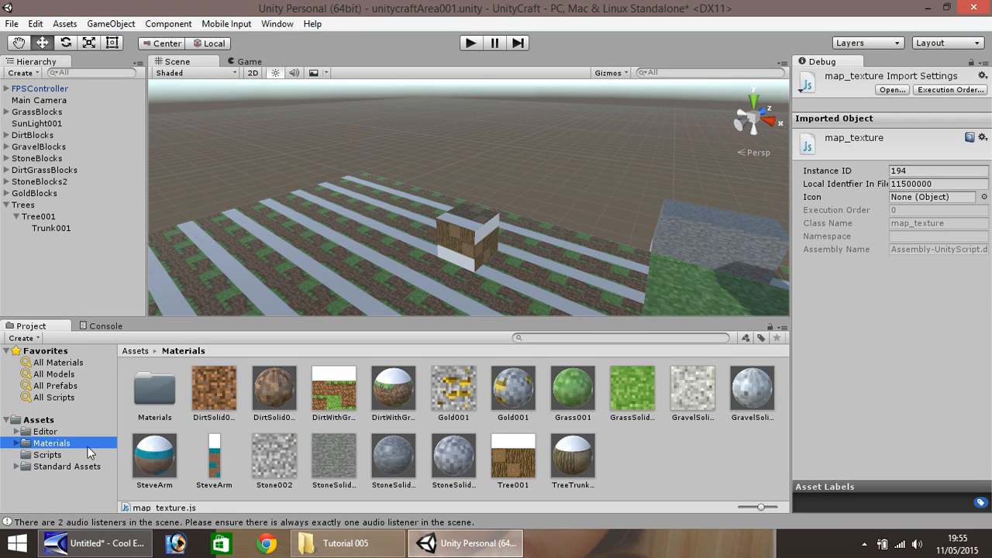
# Step: Duplicate Trunk001 into Trunk002–Trunk004, each raised one unit on Y to form a column
pyautogui.click(468, 232)
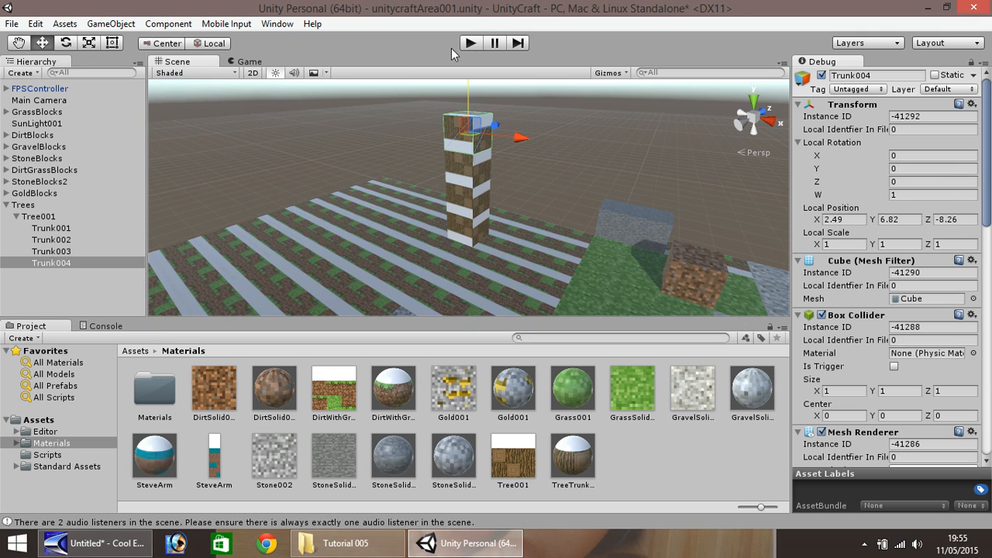
pyautogui.click(469, 43)
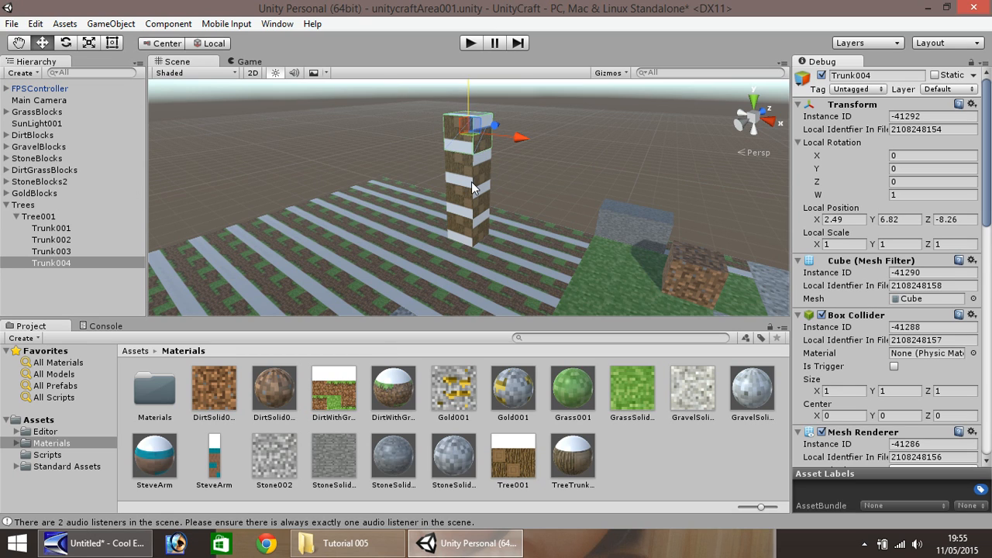
pyautogui.click(51, 251)
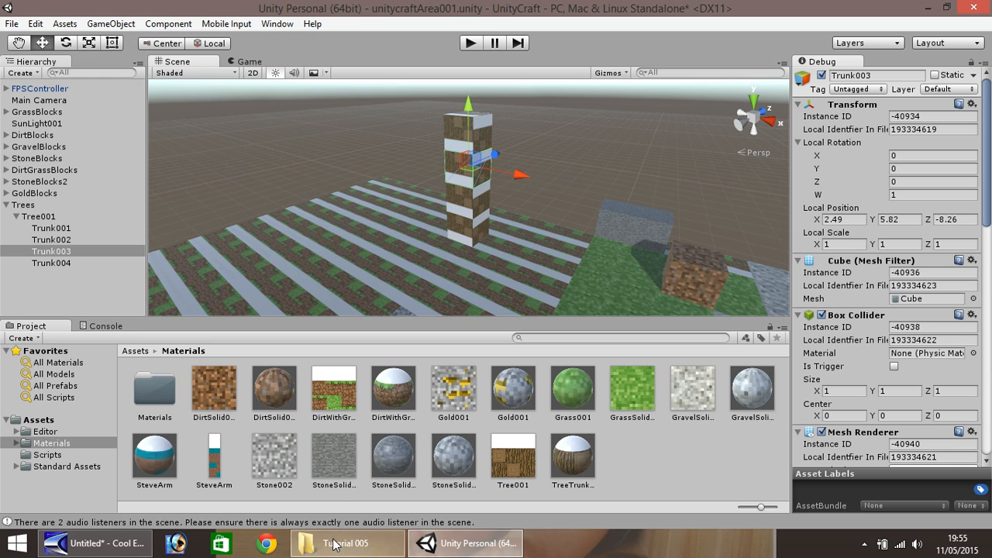
# Step: Import TreeLeaves001.PNG from the Tutorial 005 folder into Assets > Materials
pyautogui.click(347, 542)
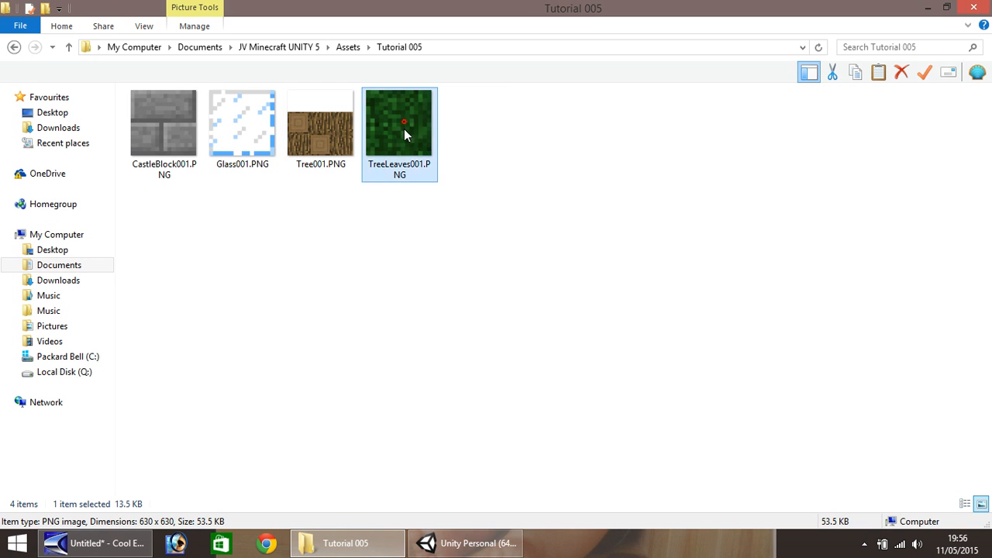
pyautogui.click(465, 543)
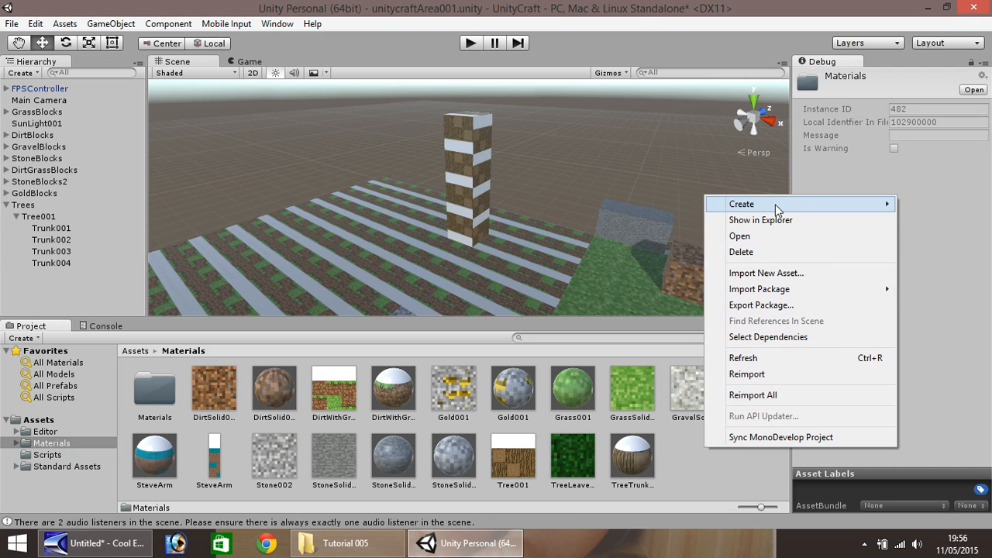
# Step: Create material TreeLeaves001 with the TreeLeaves001 image as its _MainTex texture
pyautogui.click(741, 205)
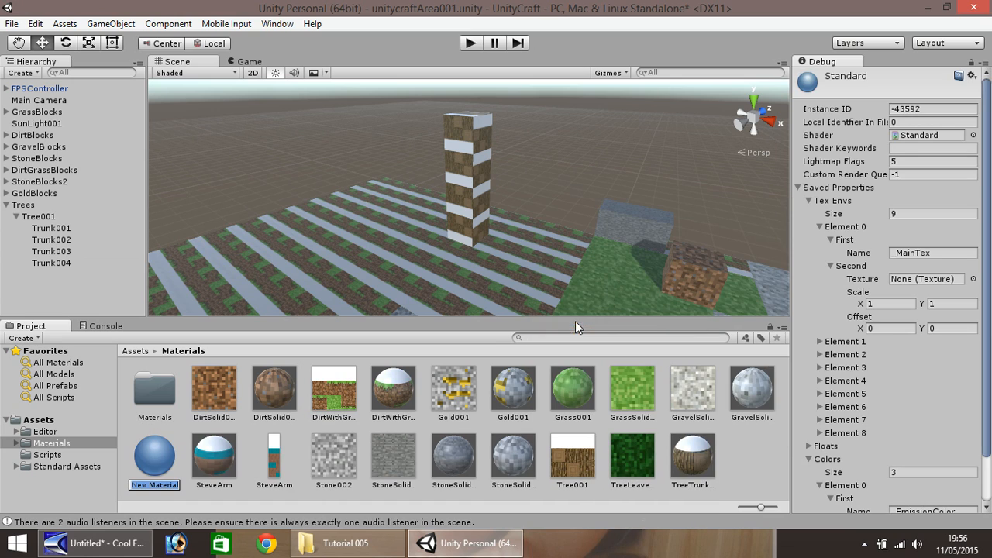
pyautogui.moveTo(101, 457)
pyautogui.write('TreeLeaves')
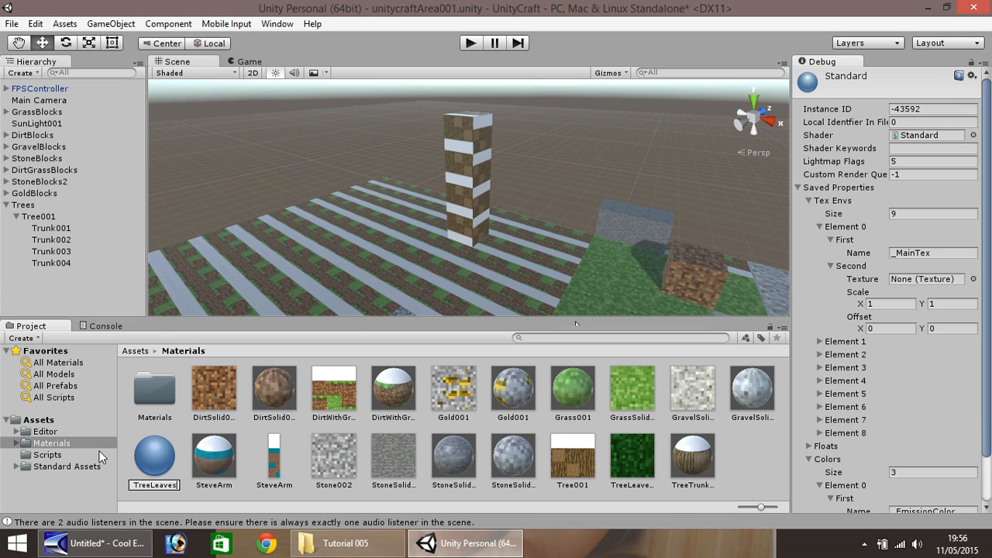
pyautogui.click(632, 458)
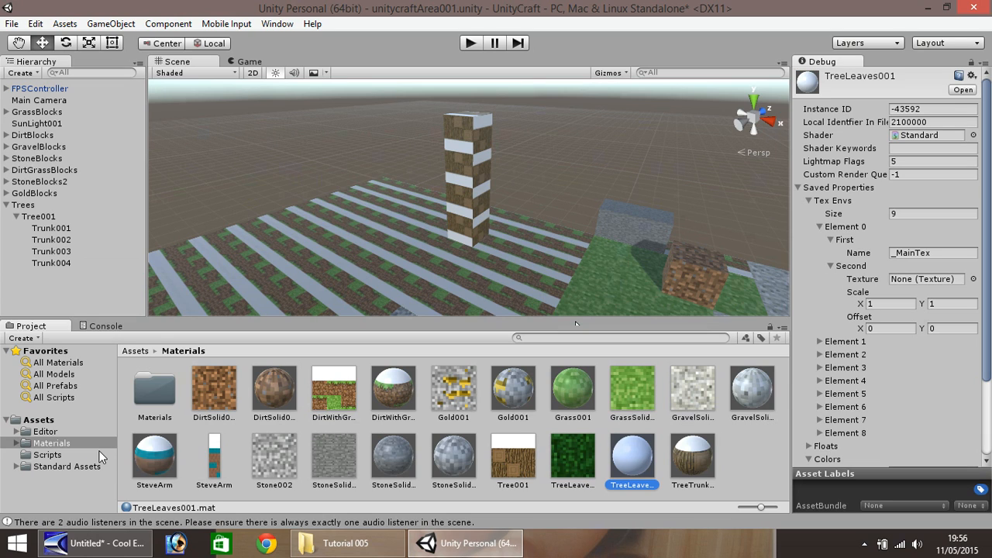
pyautogui.moveTo(645, 313)
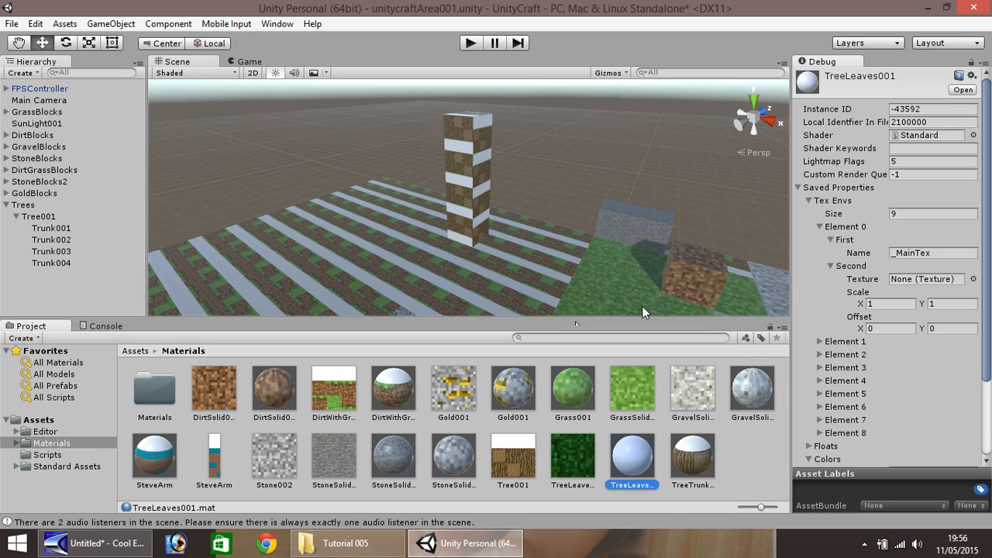
pyautogui.moveTo(572, 464)
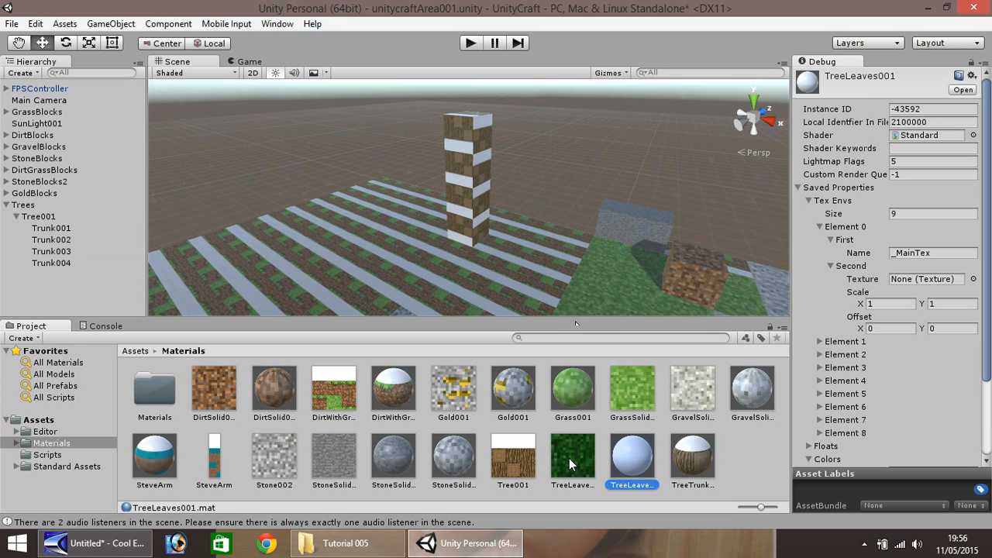
pyautogui.moveTo(482, 269)
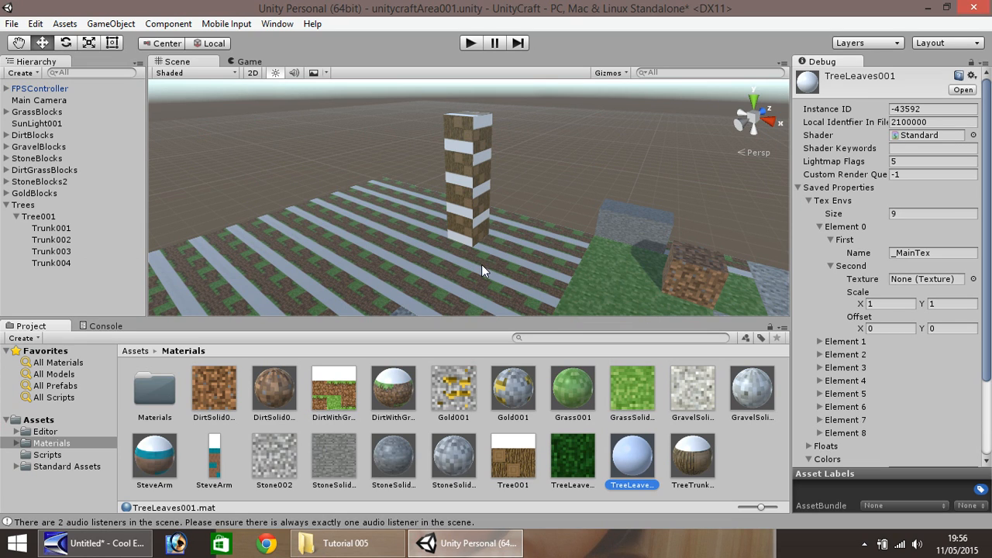
pyautogui.moveTo(573, 462)
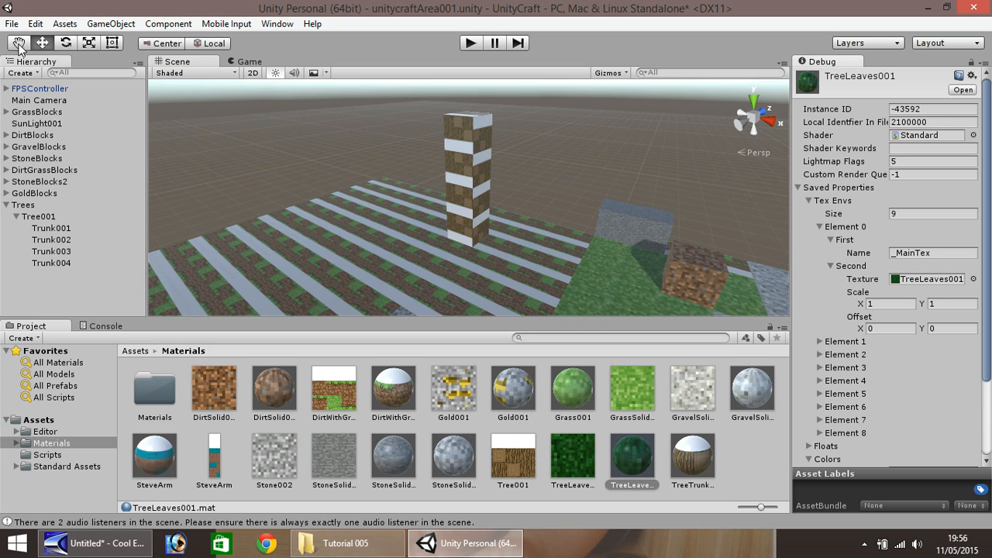
pyautogui.click(44, 43)
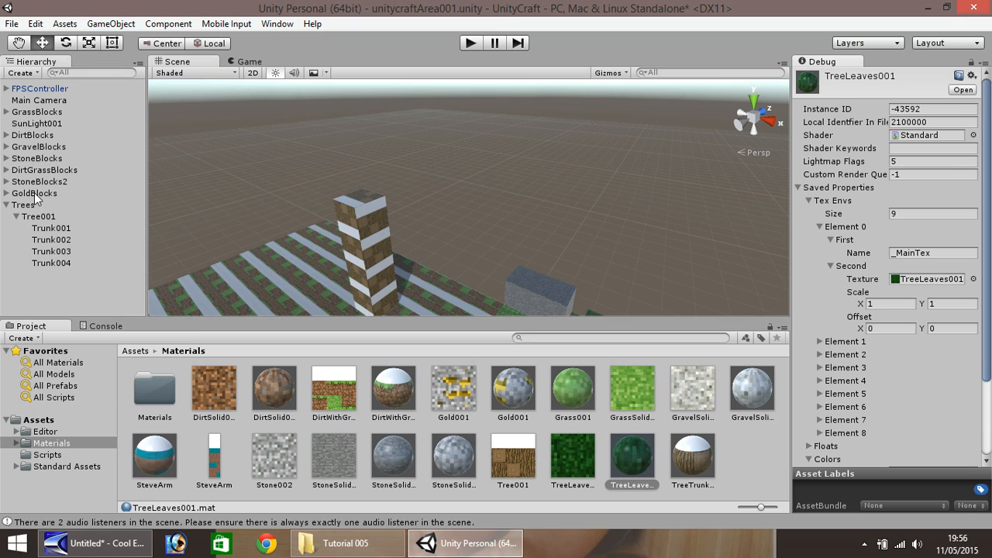
# Step: Add a cube named Leaves001 inside Tree001 near the top of the trunk
pyautogui.click(39, 217)
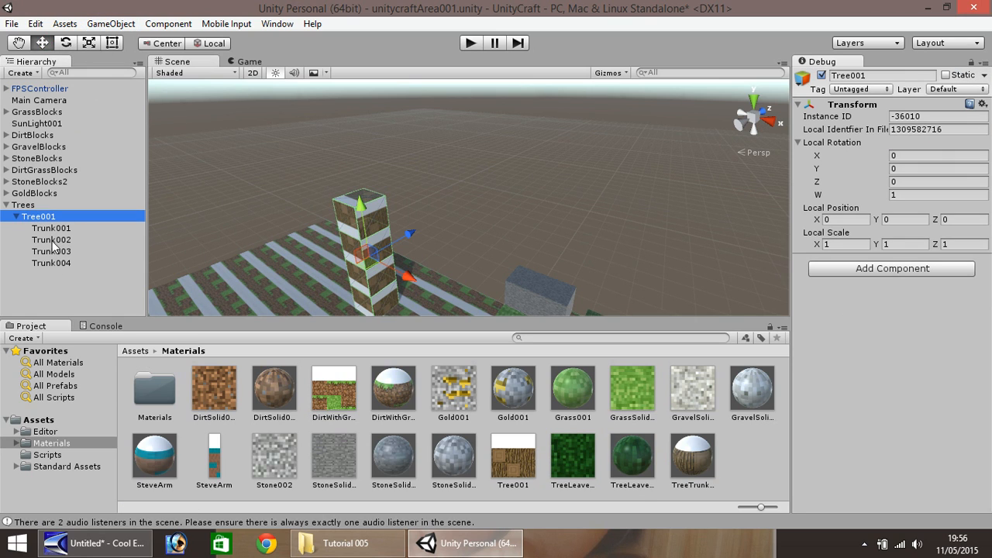
pyautogui.click(110, 23)
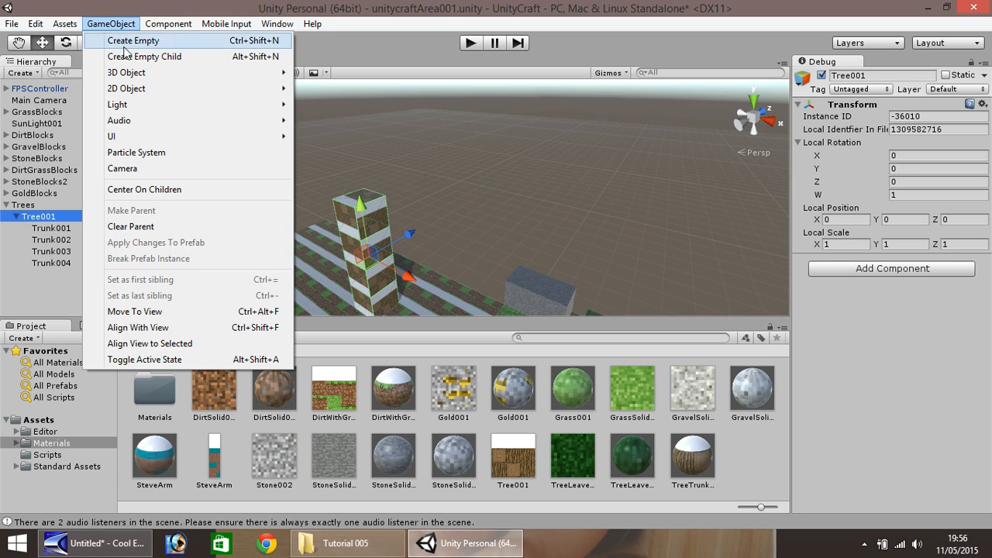
pyautogui.click(126, 73)
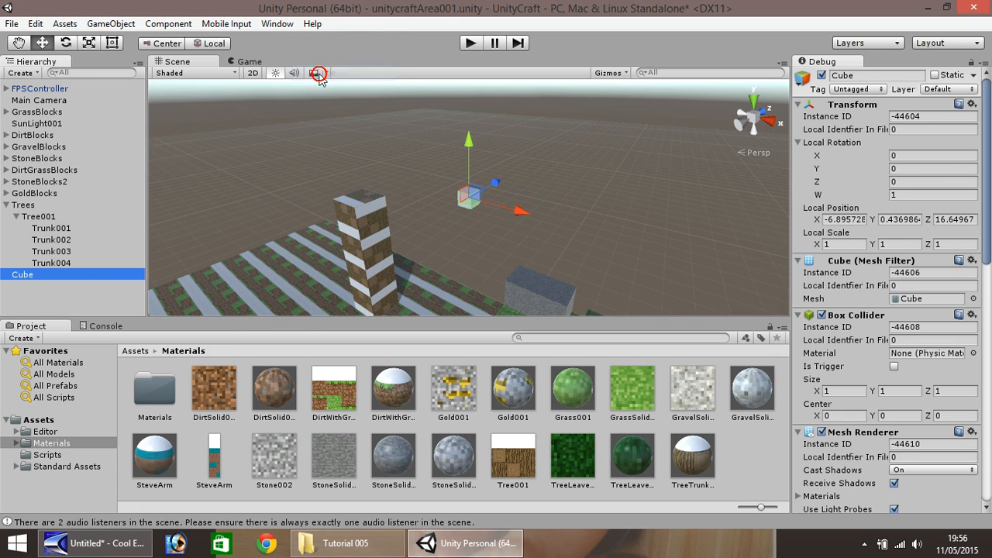
pyautogui.rightClick(22, 274)
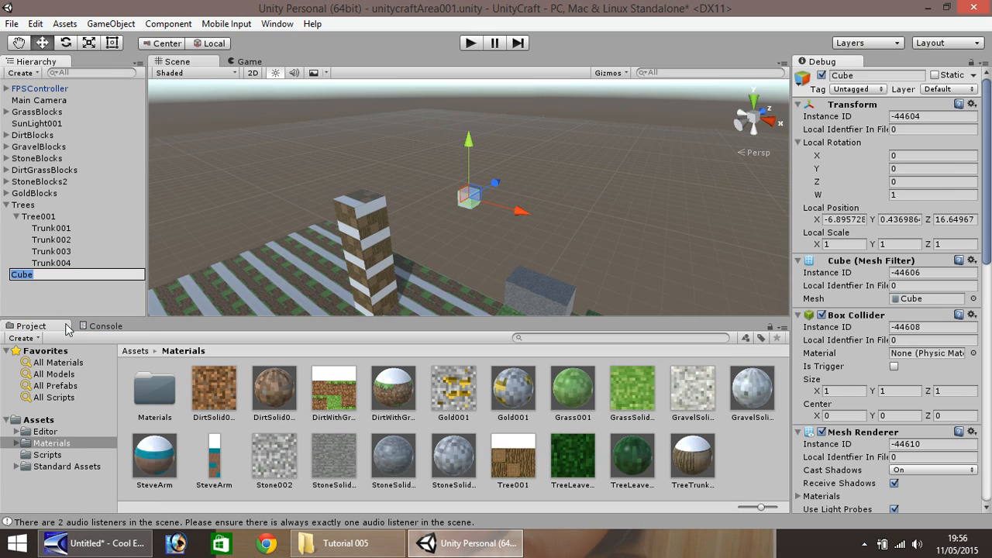
pyautogui.write('Leaves001')
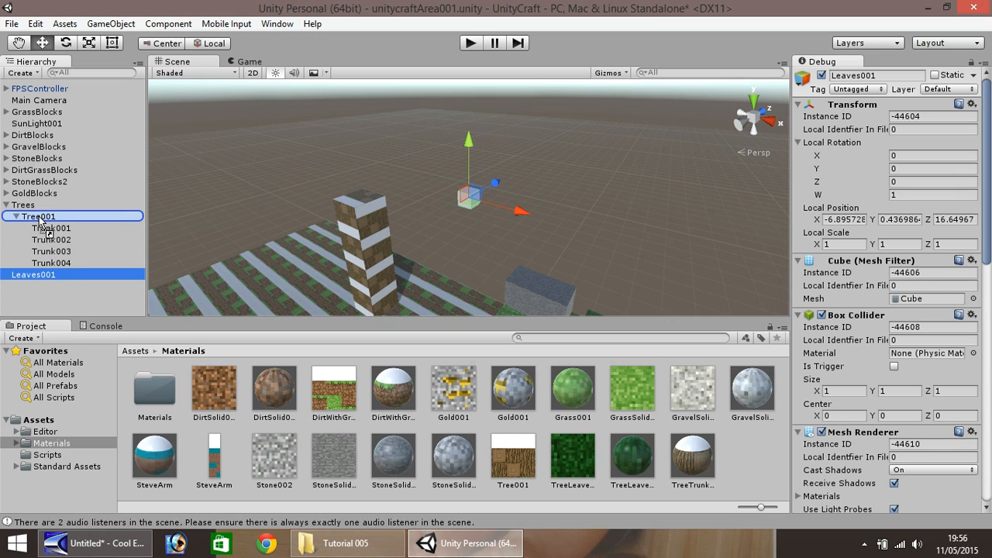
pyautogui.click(12, 217)
pyautogui.write('-8')
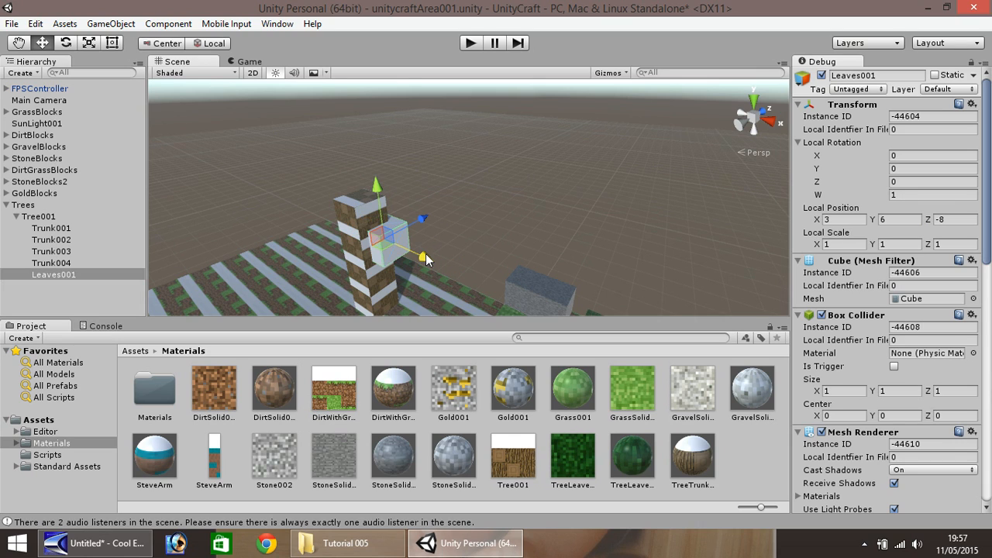
pyautogui.moveTo(380, 214)
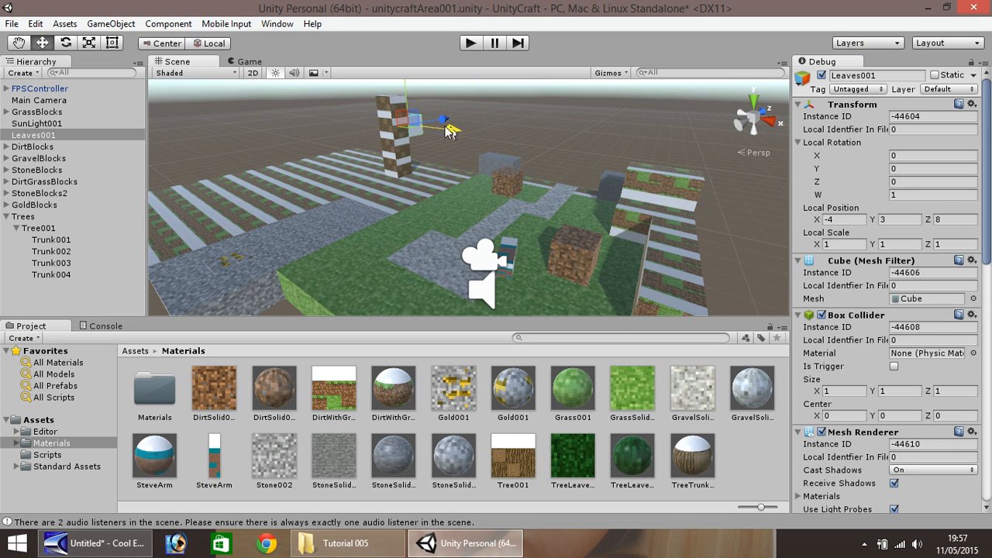
# Step: Move Leaves001 into the Tree001 group and seat it on top of the trunk column
pyautogui.moveTo(447, 124); pyautogui.dragTo(410, 96)
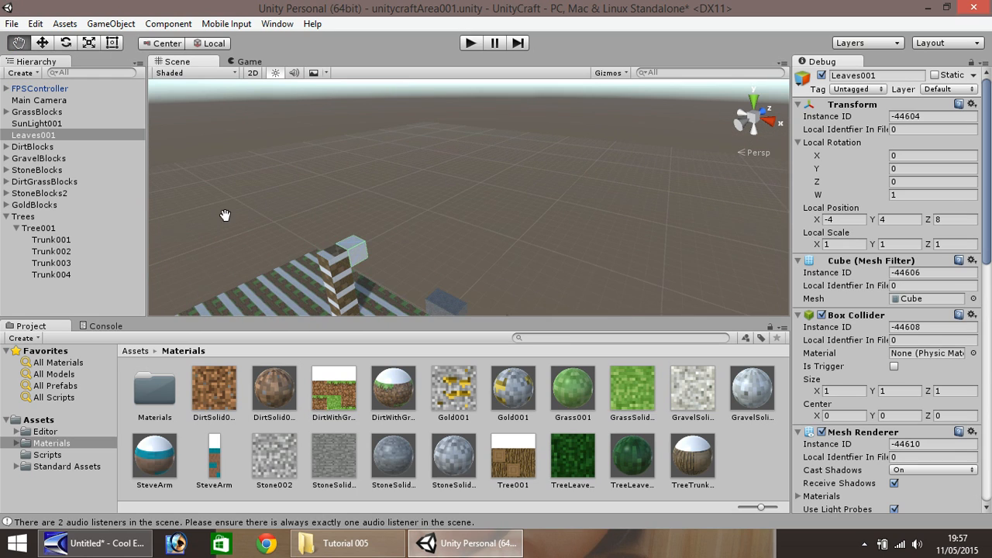
pyautogui.click(42, 43)
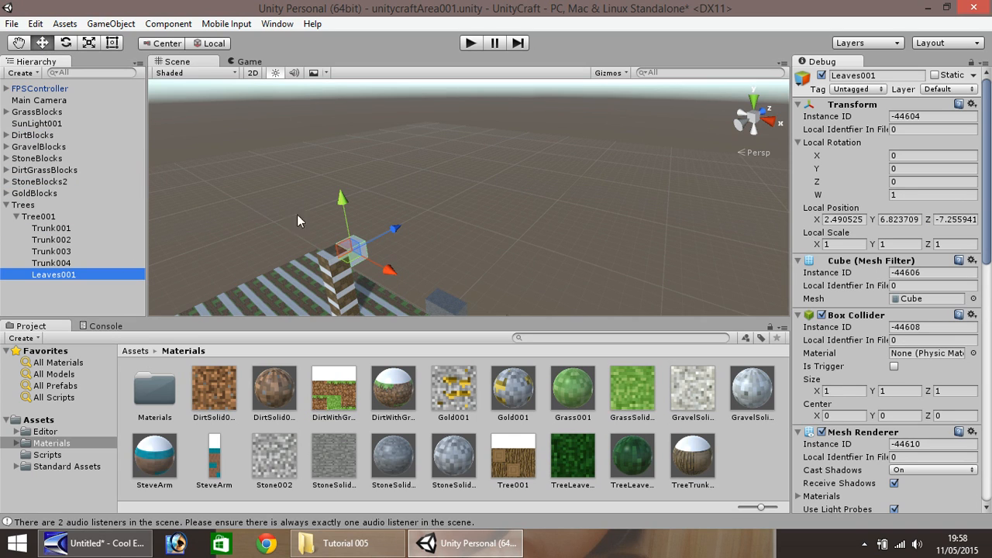
pyautogui.moveTo(477, 214)
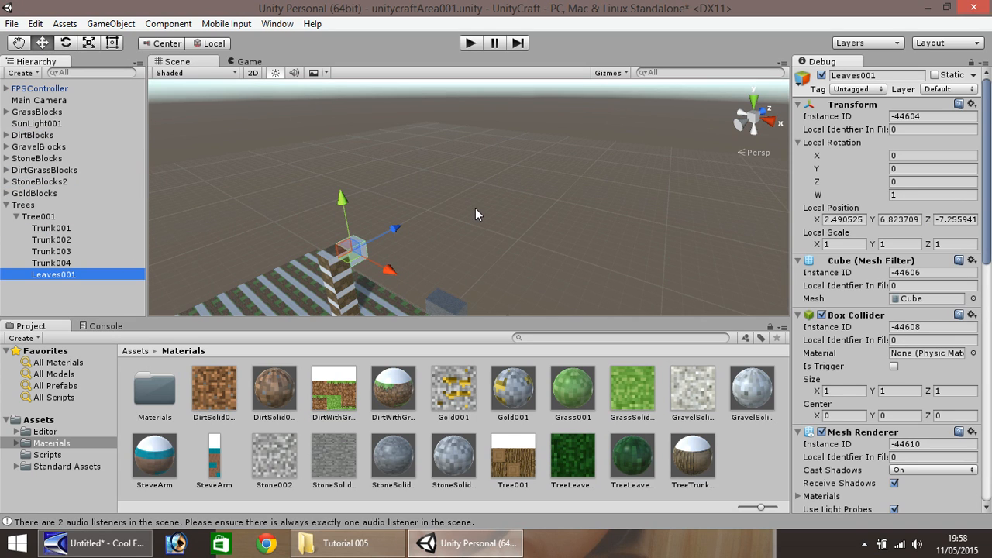
pyautogui.moveTo(403, 245)
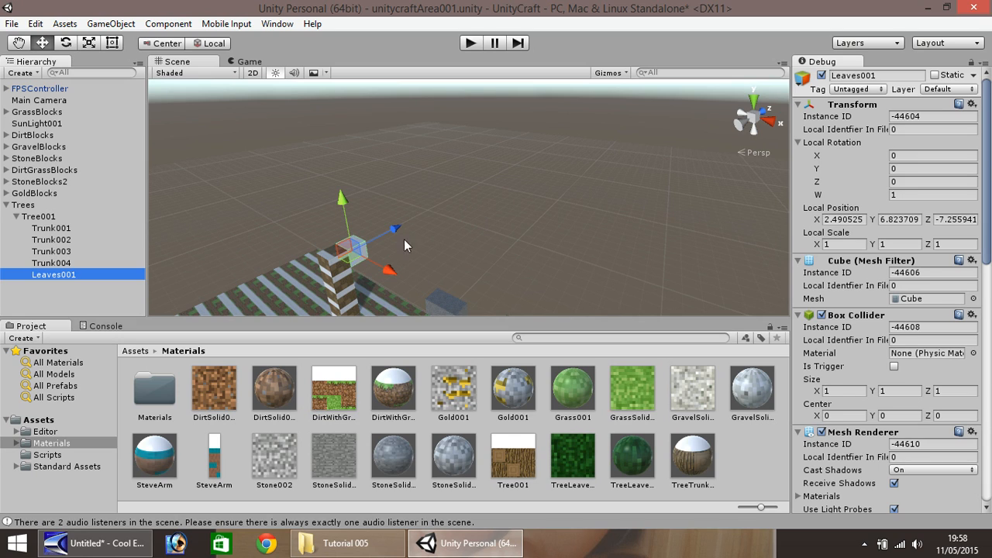
pyautogui.moveTo(50, 312)
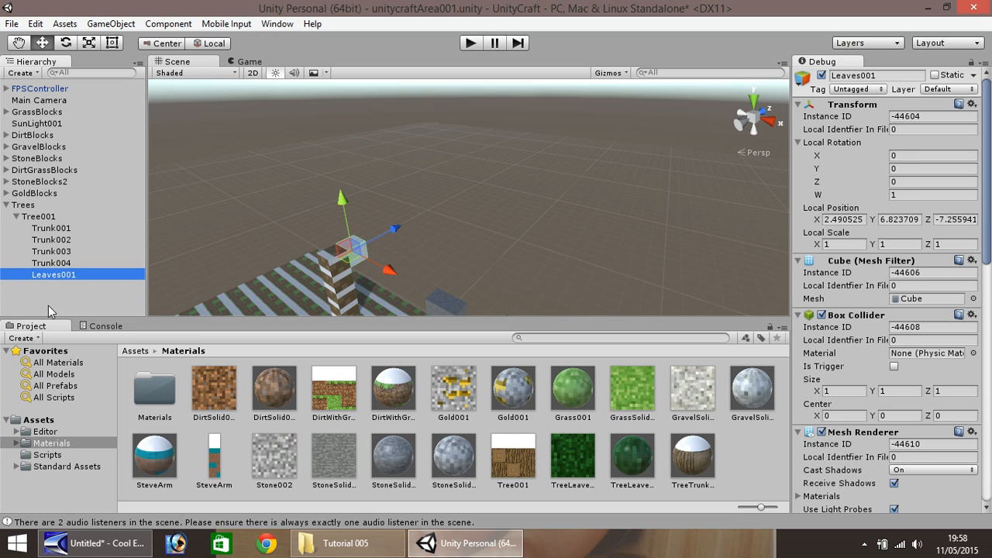
pyautogui.moveTo(37, 223)
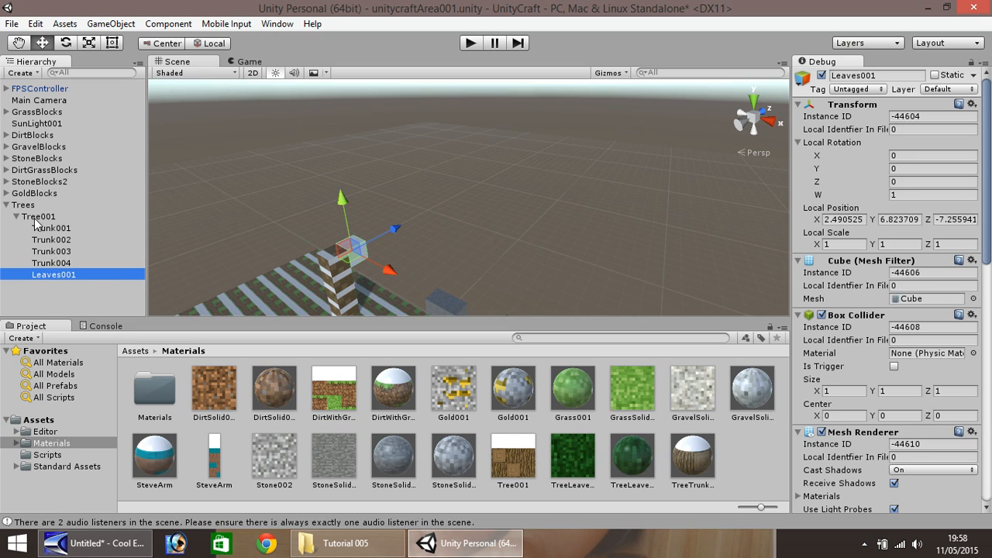
pyautogui.moveTo(40, 287)
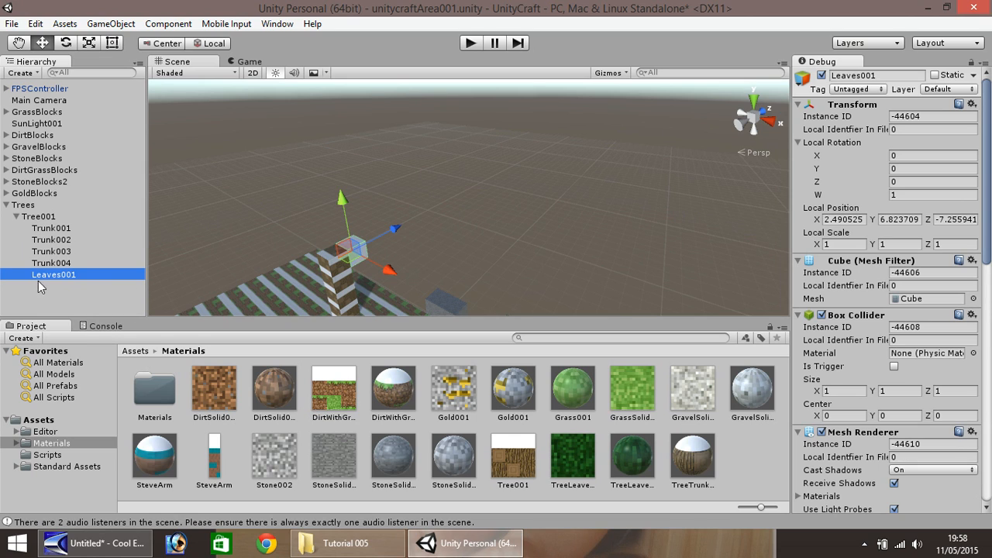
pyautogui.moveTo(37, 223)
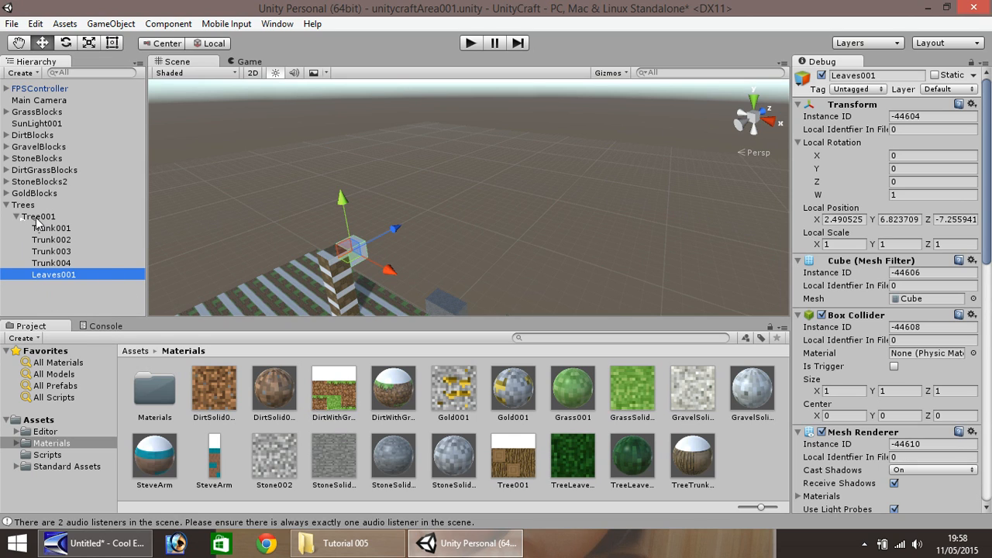
pyautogui.click(40, 217)
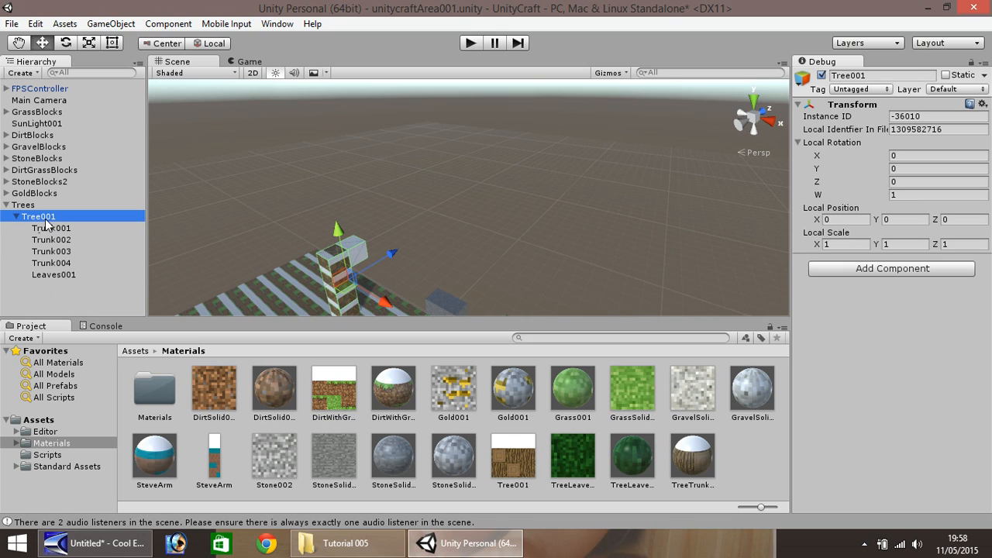
pyautogui.moveTo(642, 463)
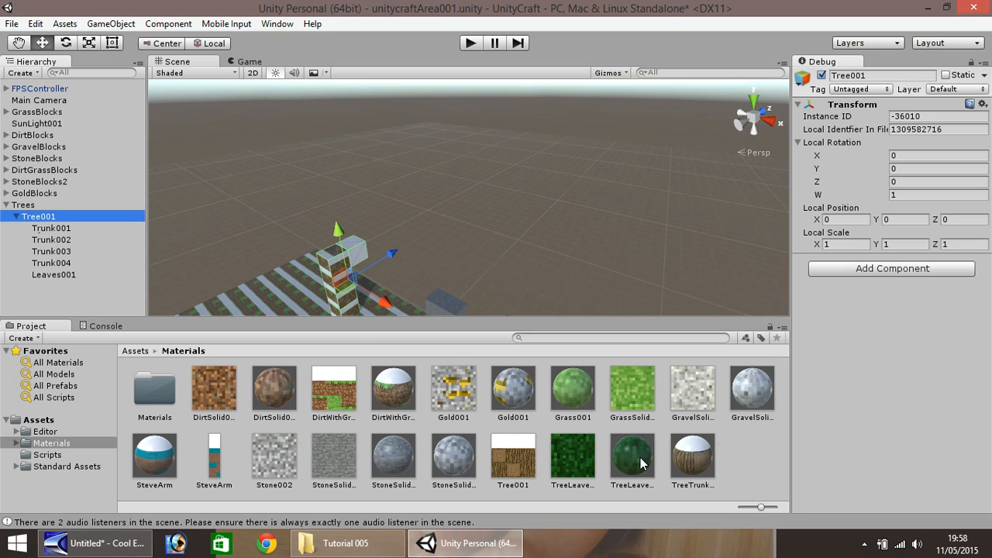
# Step: Apply TreeLeaves001 to the cube and duplicate leaf blocks around the trunk top
pyautogui.click(632, 455)
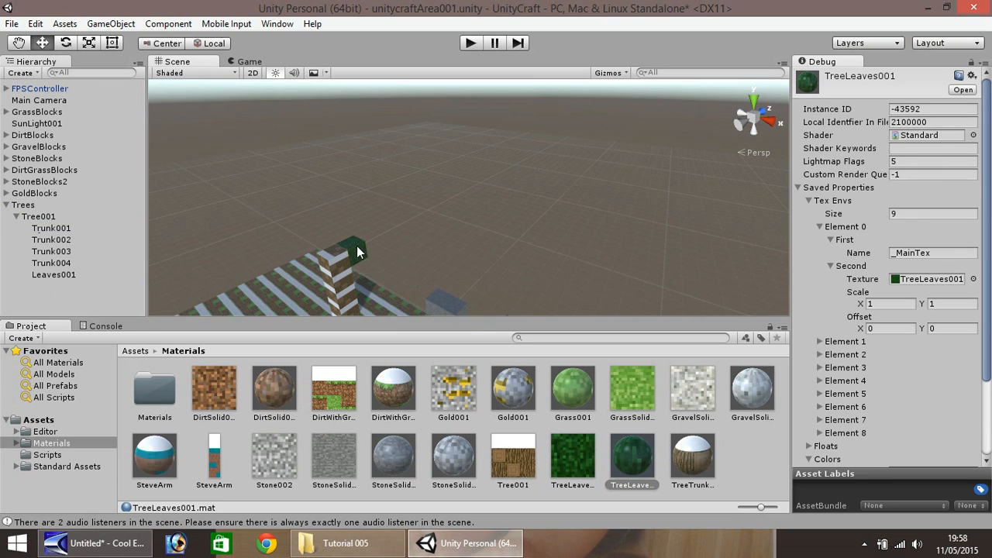
pyautogui.click(52, 274)
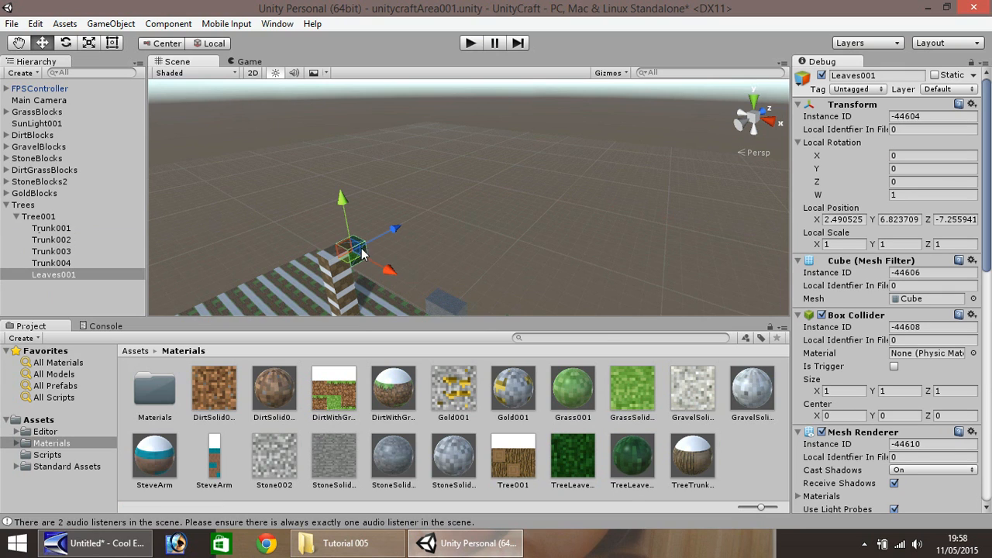
pyautogui.click(52, 285)
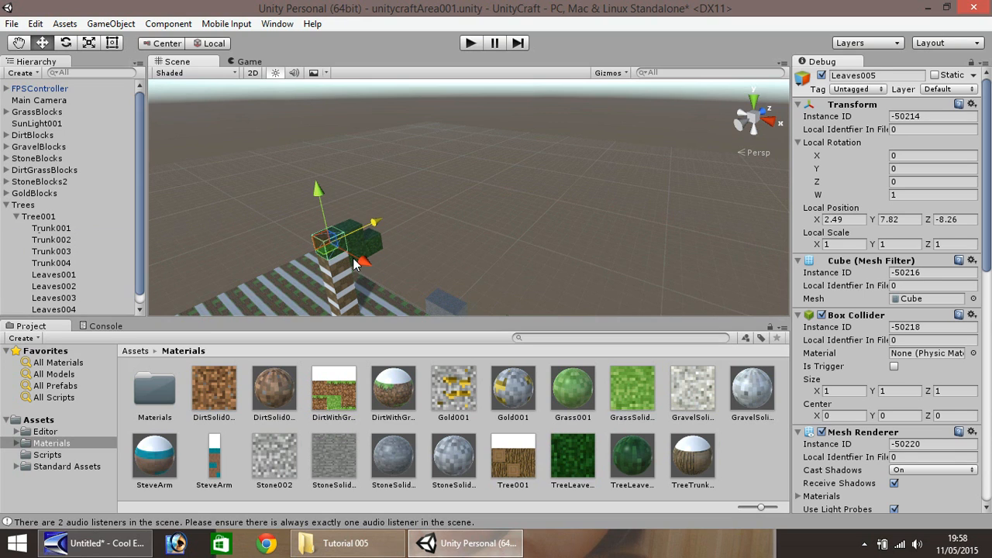
pyautogui.moveTo(365, 261); pyautogui.dragTo(388, 263)
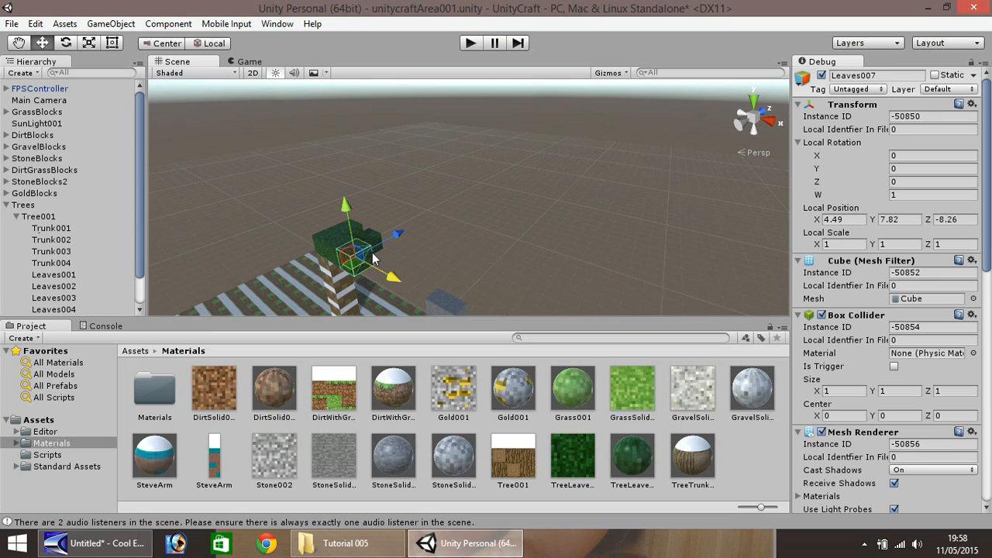
pyautogui.moveTo(344, 205); pyautogui.dragTo(349, 230)
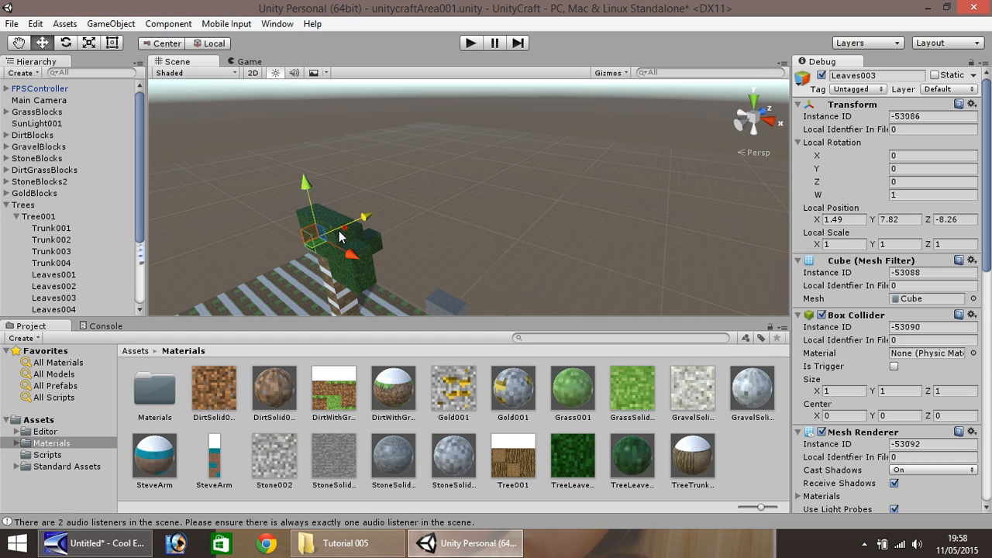
pyautogui.moveTo(341, 236); pyautogui.dragTo(341, 275)
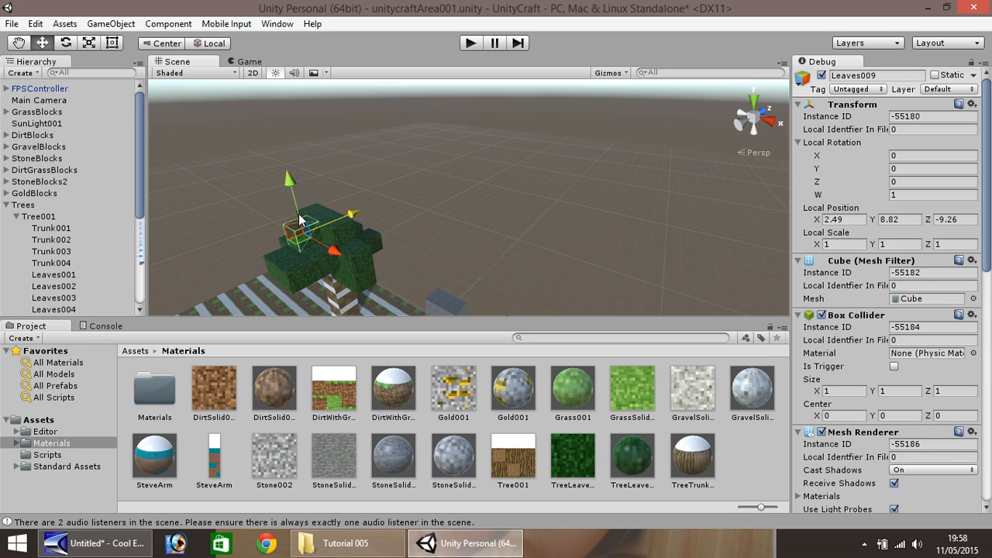
# Step: Keep duplicating and placing leaf cubes to build the canopy up to Leaves030
pyautogui.moveTo(329, 229); pyautogui.dragTo(365, 248)
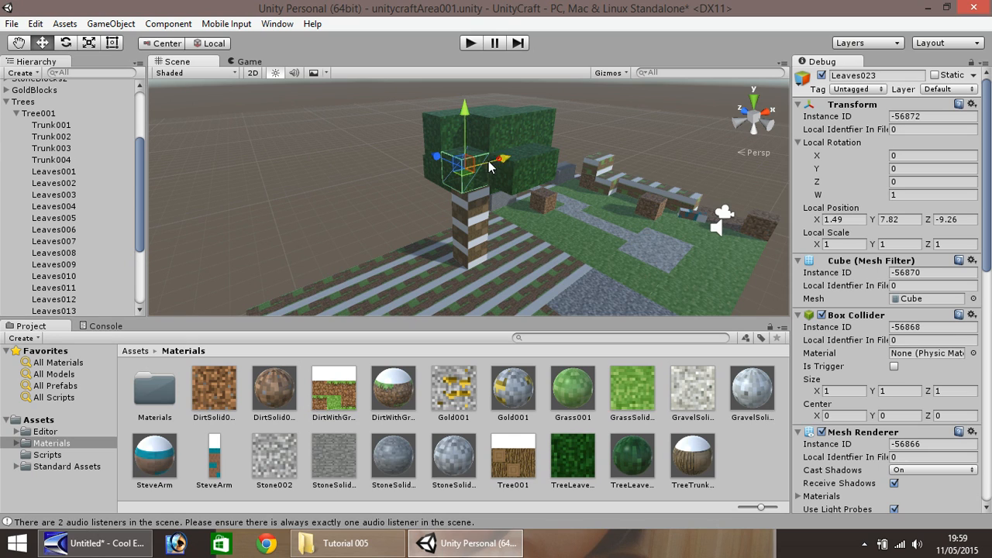
pyautogui.moveTo(512, 158); pyautogui.dragTo(465, 168)
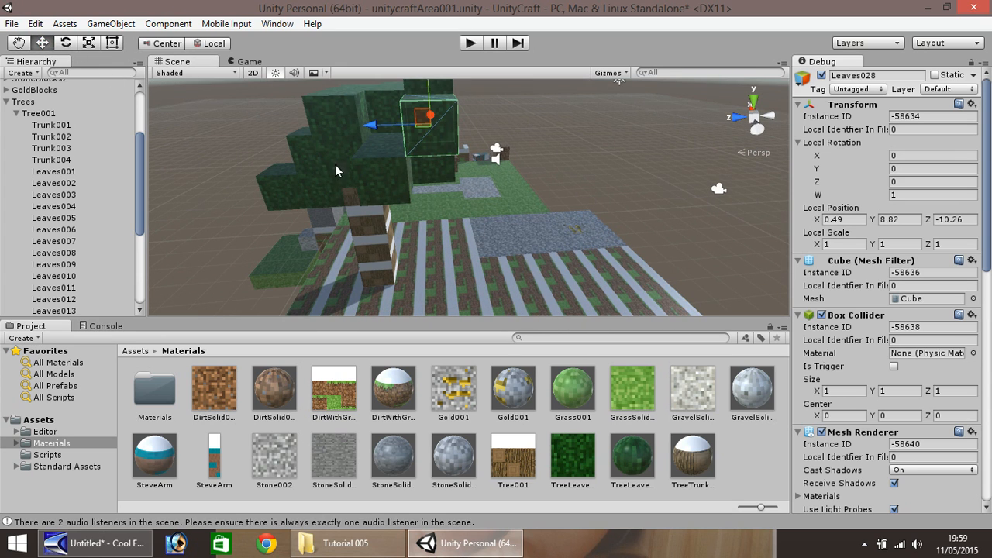
pyautogui.click(360, 149)
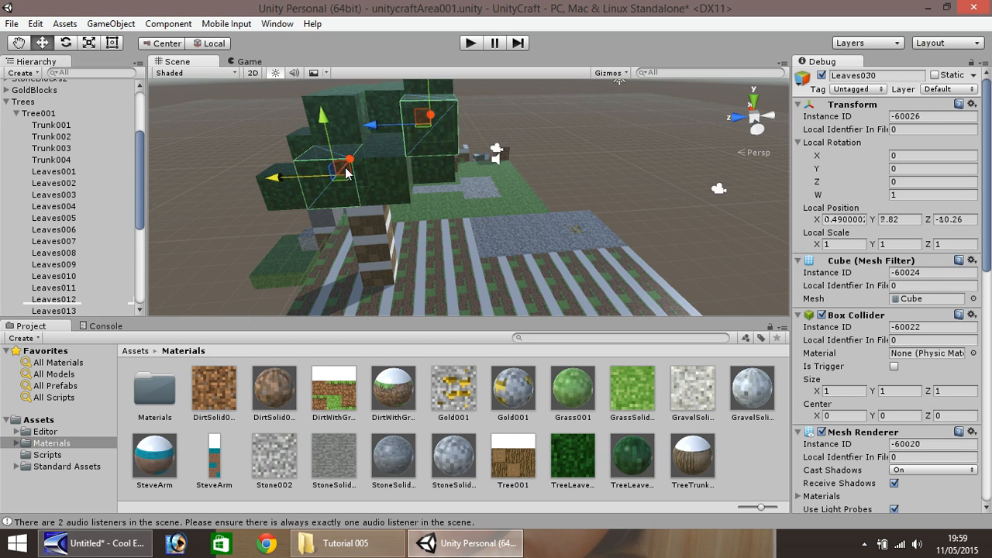
pyautogui.moveTo(349, 160); pyautogui.dragTo(358, 196)
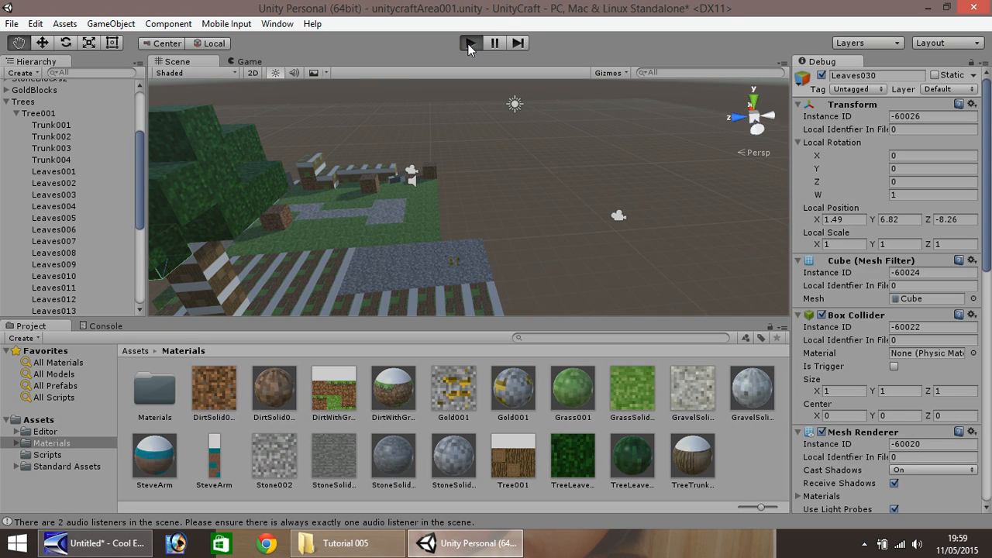
# Step: Test-play the scene briefly and stop it, returning to the Scene view of Tree001
pyautogui.click(472, 44)
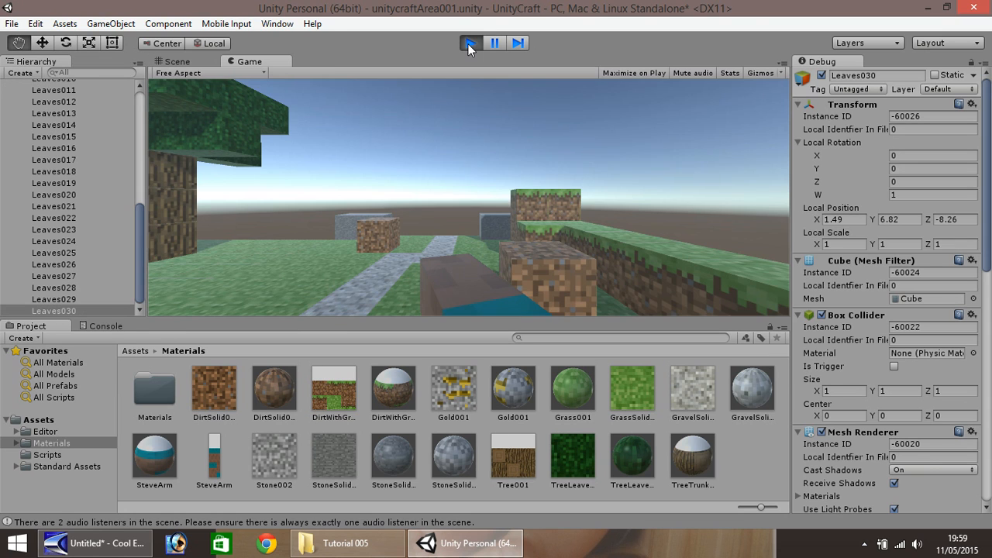
pyautogui.click(471, 43)
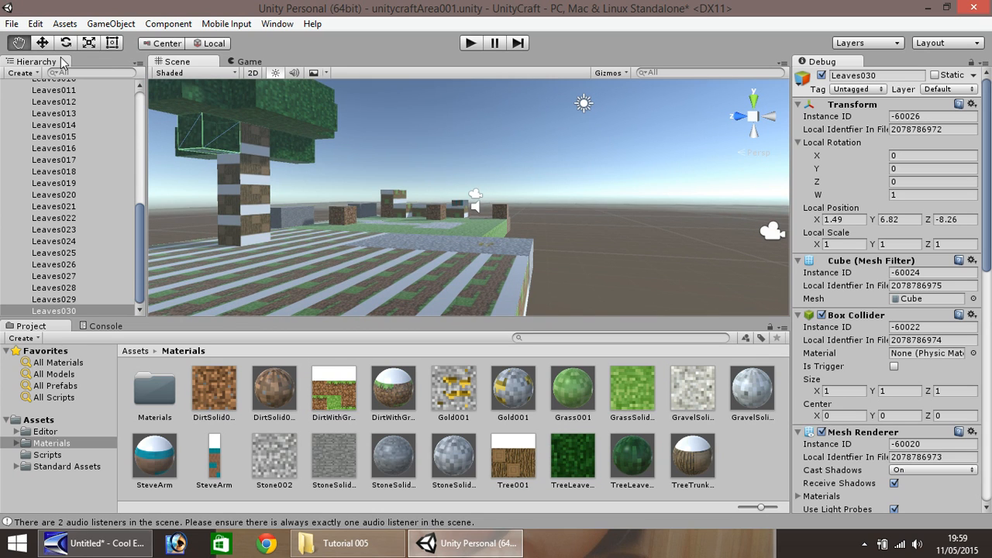
# Step: Duplicate a leaf block into Leaves031/Leaves032 on the canopy and collapse Tree001
pyautogui.click(53, 124)
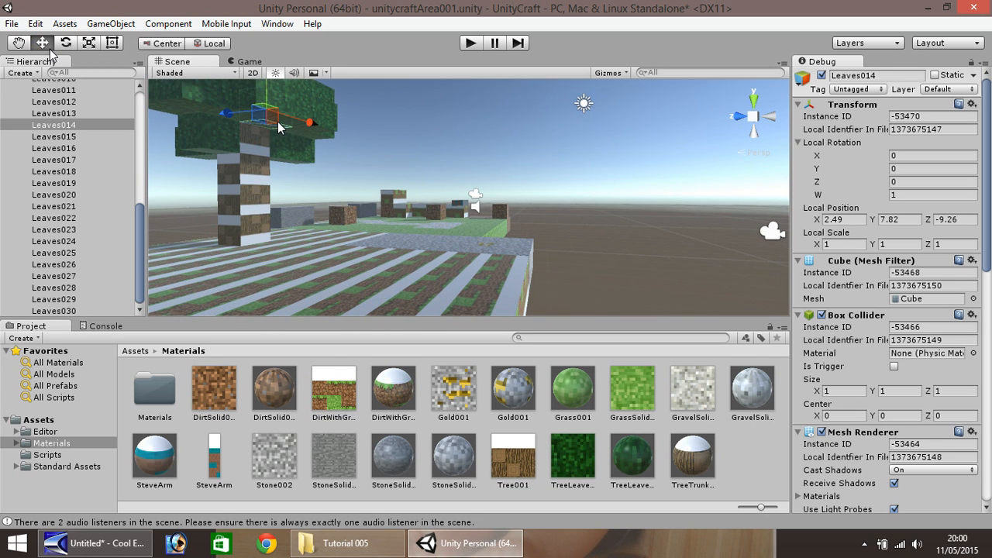
pyautogui.click(53, 310)
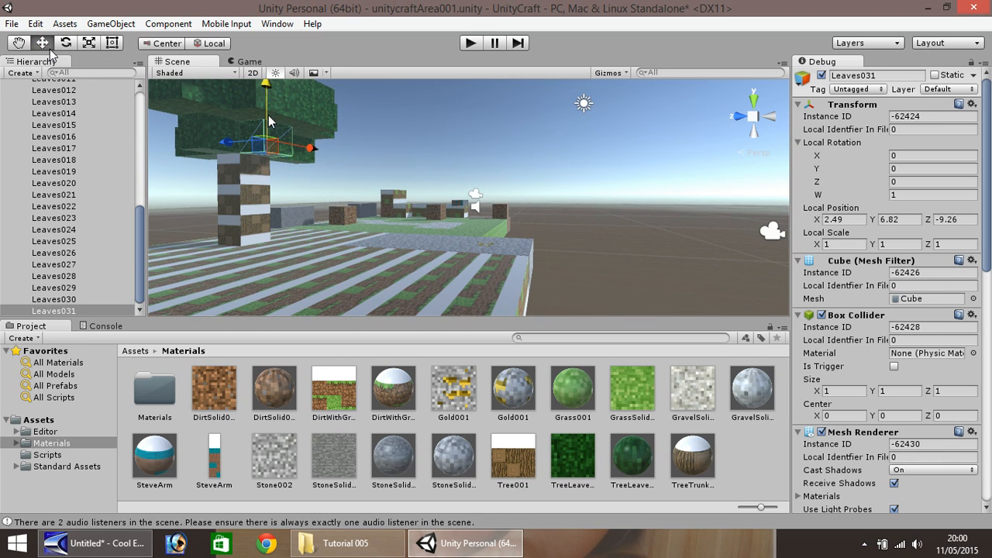
pyautogui.moveTo(309, 146); pyautogui.dragTo(332, 152)
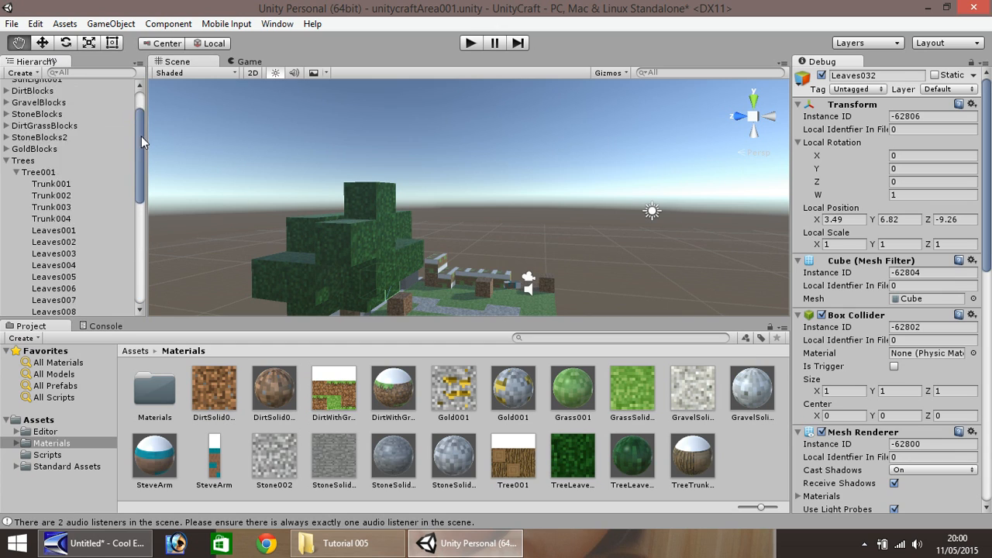
pyautogui.click(39, 217)
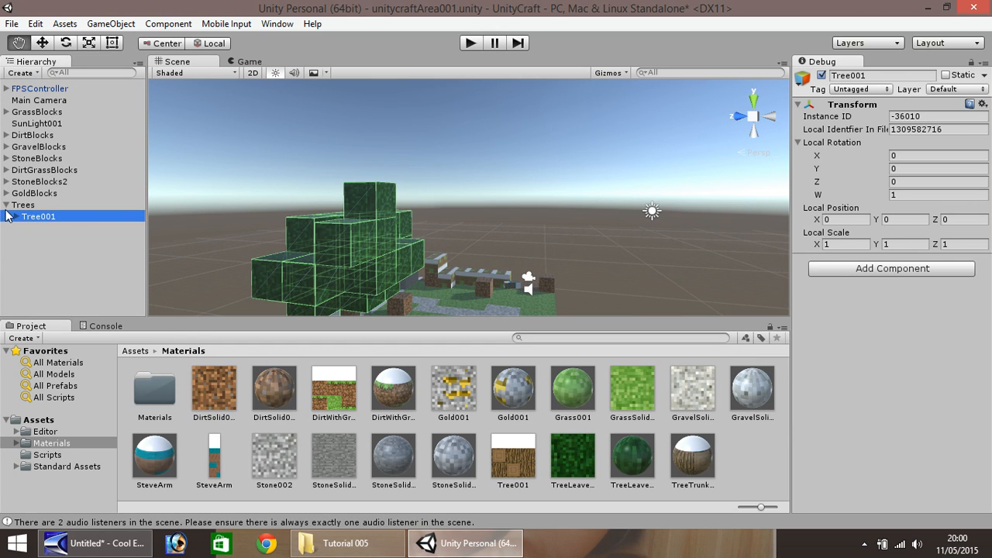
# Step: Select the whole Tree001 in the Trees group, checking its blocks
pyautogui.click(23, 204)
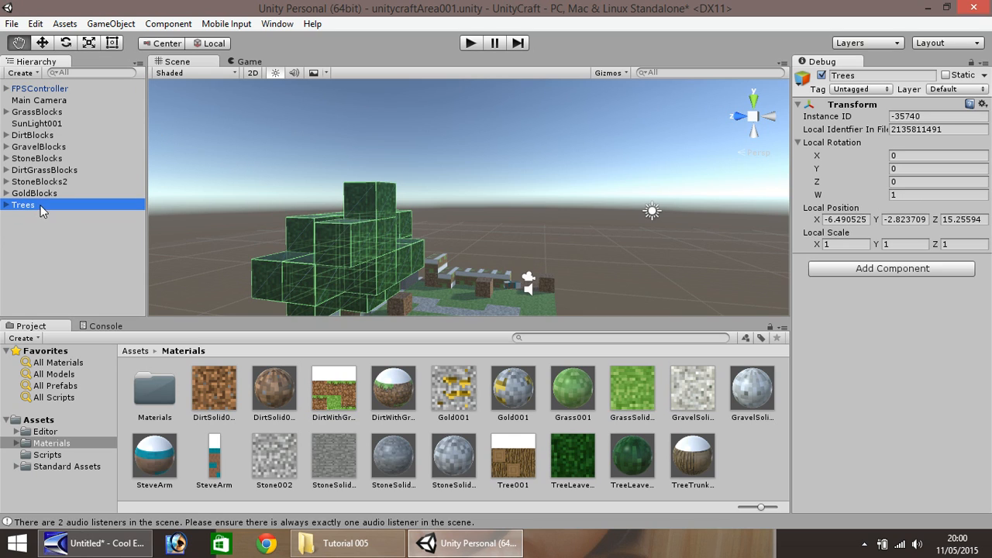
pyautogui.moveTo(11, 213)
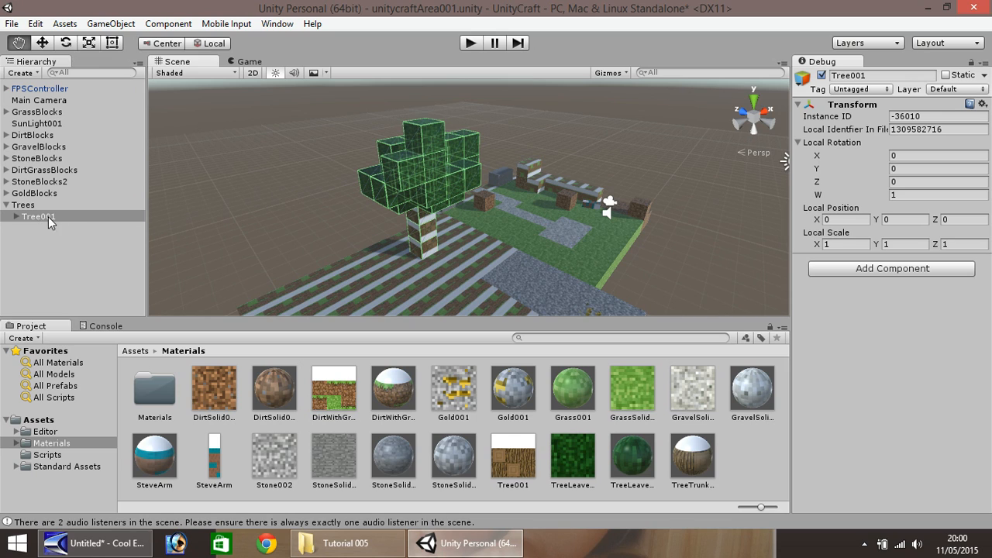
pyautogui.click(39, 217)
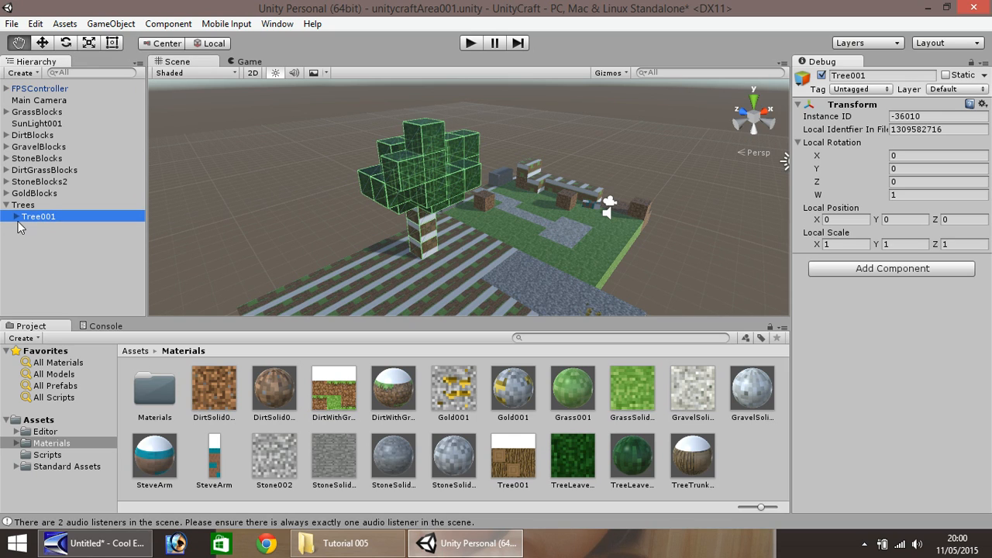
pyautogui.click(53, 251)
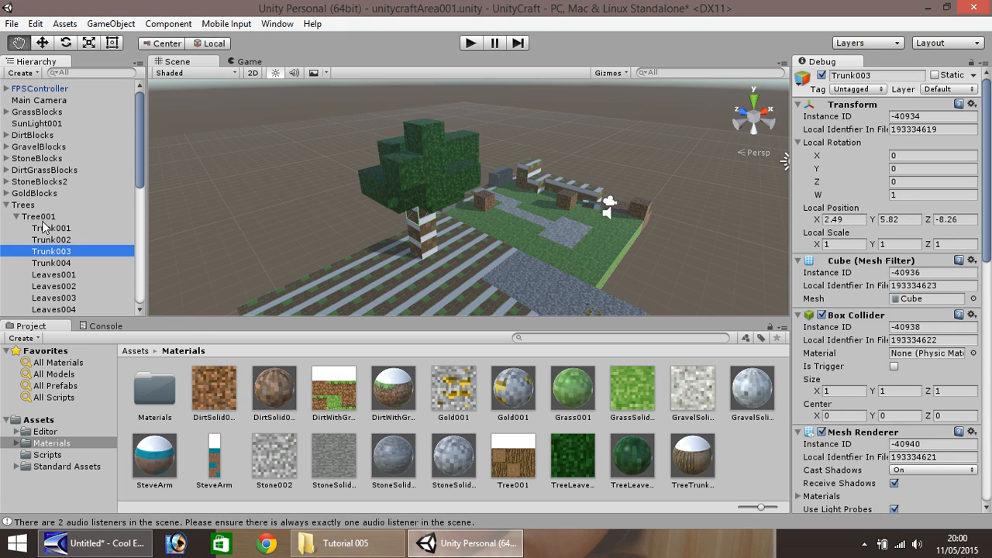
pyautogui.click(39, 217)
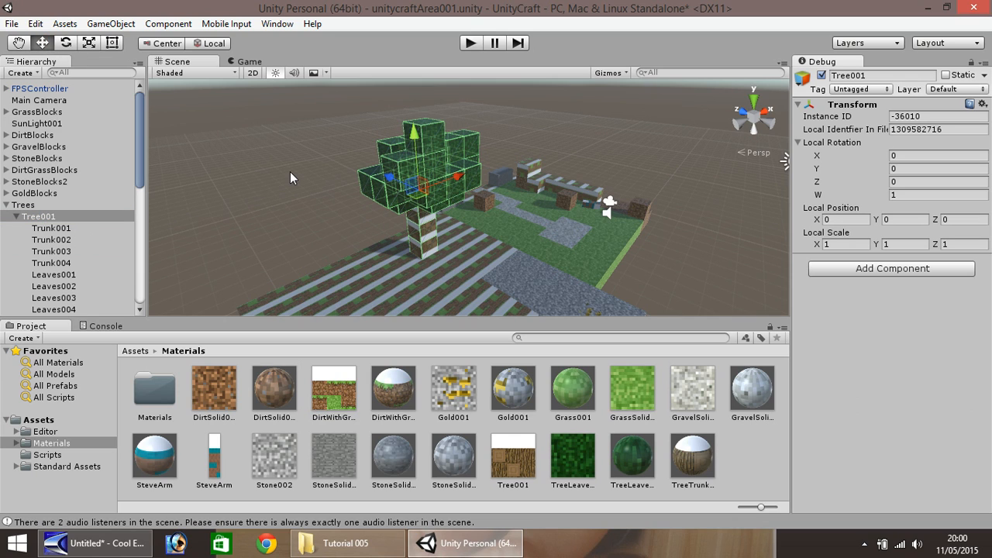
pyautogui.moveTo(78, 217)
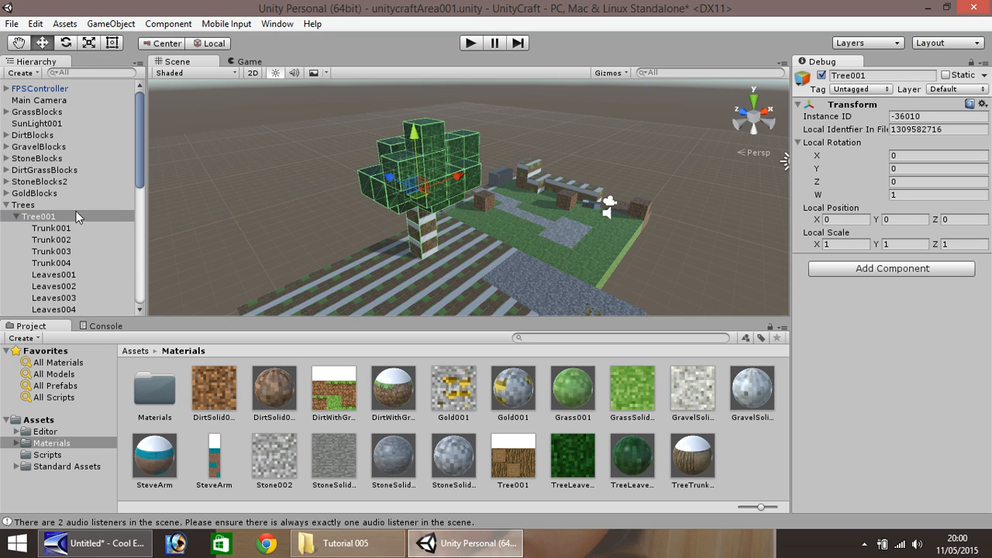
# Step: Duplicate the tree into Tree002 and Tree003 at new spots and test-play the scene
pyautogui.click(39, 217)
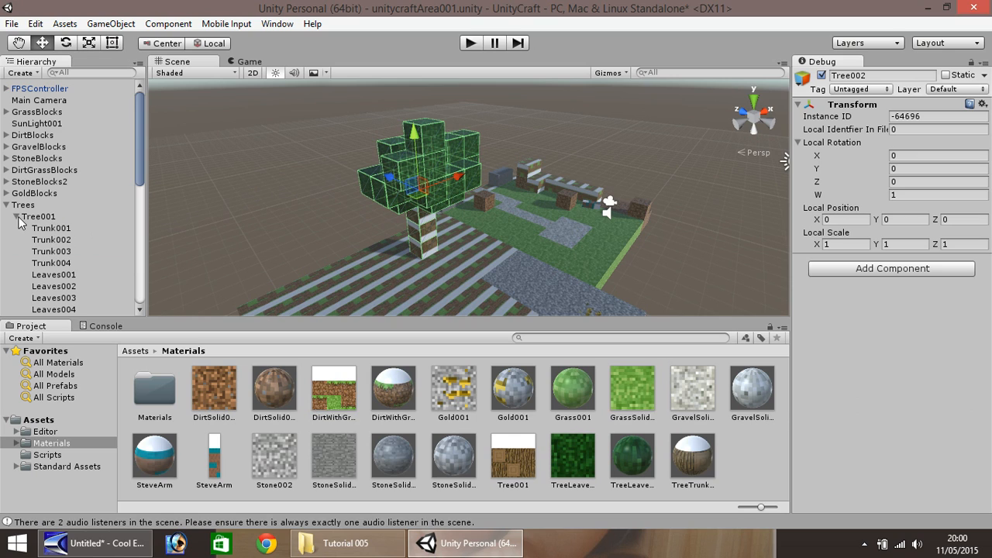
pyautogui.click(39, 228)
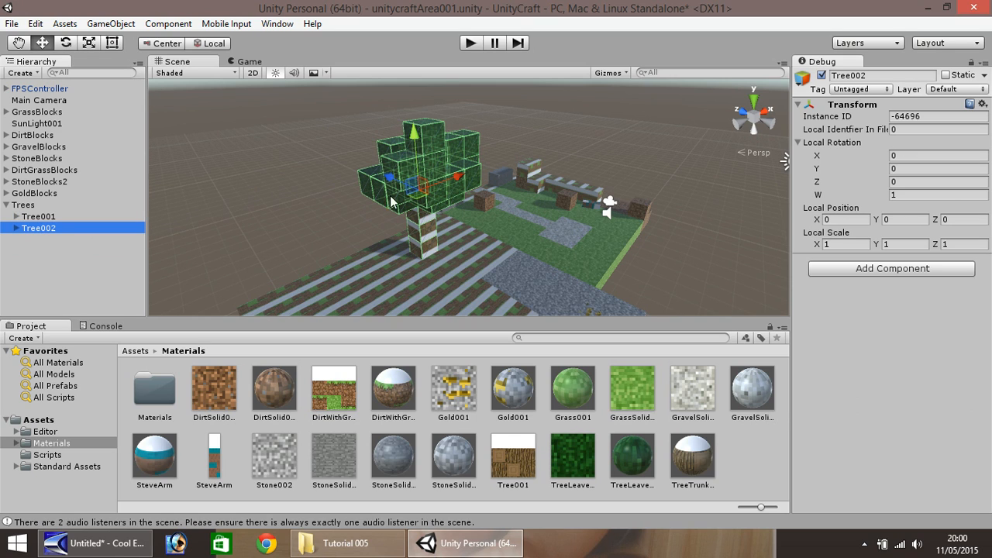
pyautogui.moveTo(464, 184)
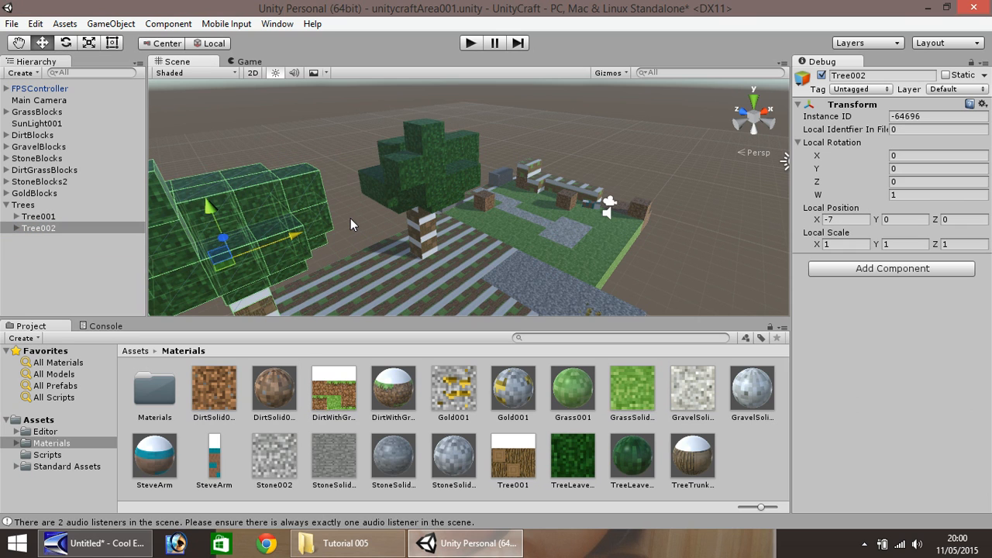
pyautogui.moveTo(400, 220)
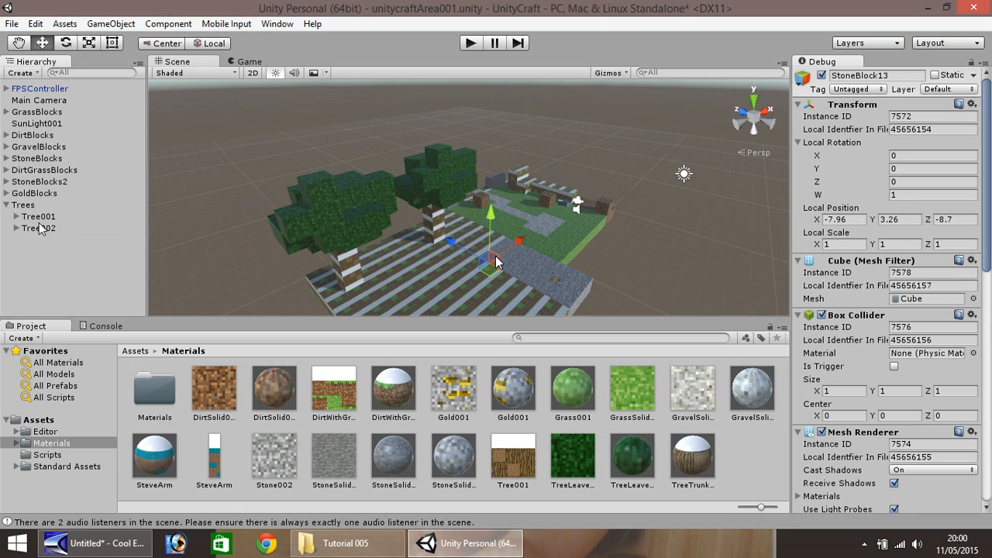
pyautogui.click(39, 228)
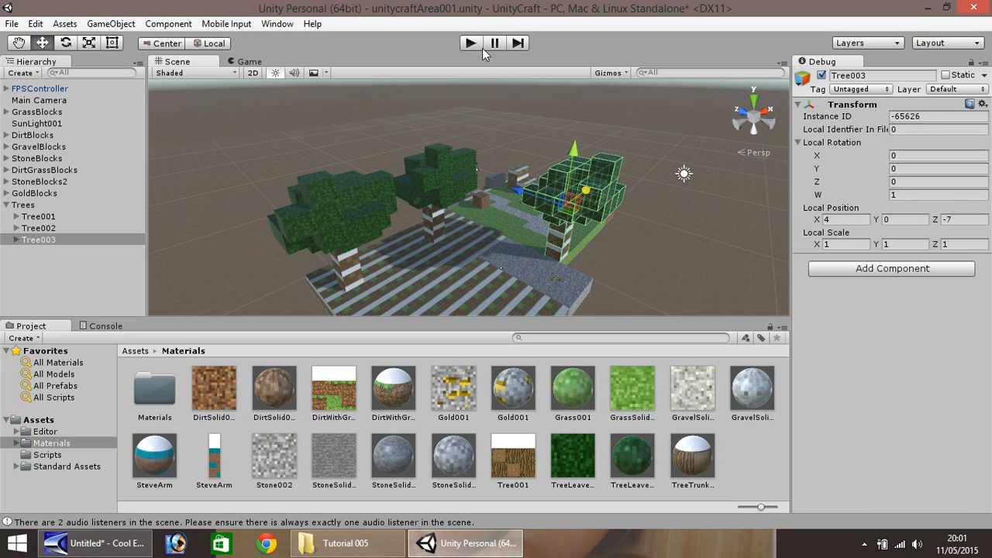
pyautogui.click(471, 44)
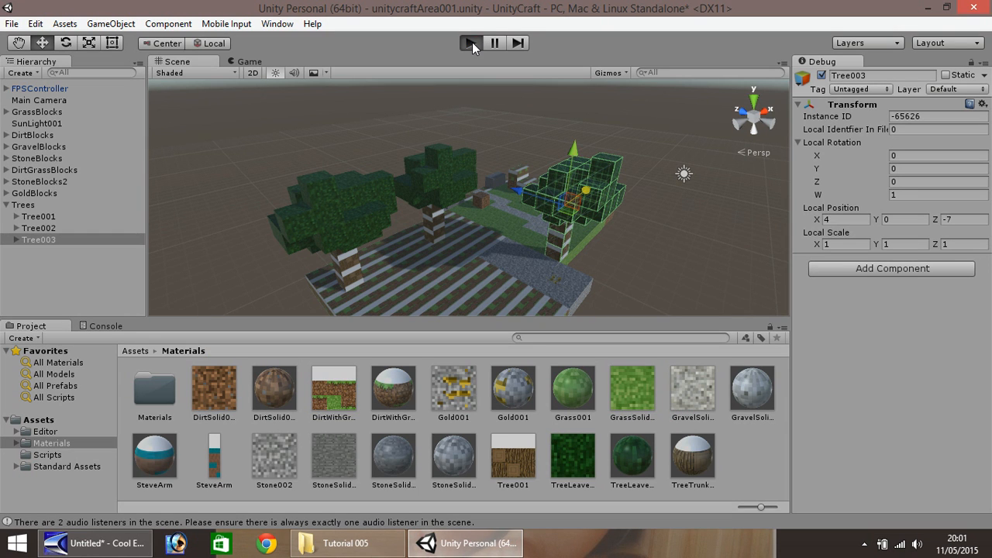
# Step: Stop play, collapse the Trees group and bring up the Tutorial 005 texture folder
pyautogui.click(471, 44)
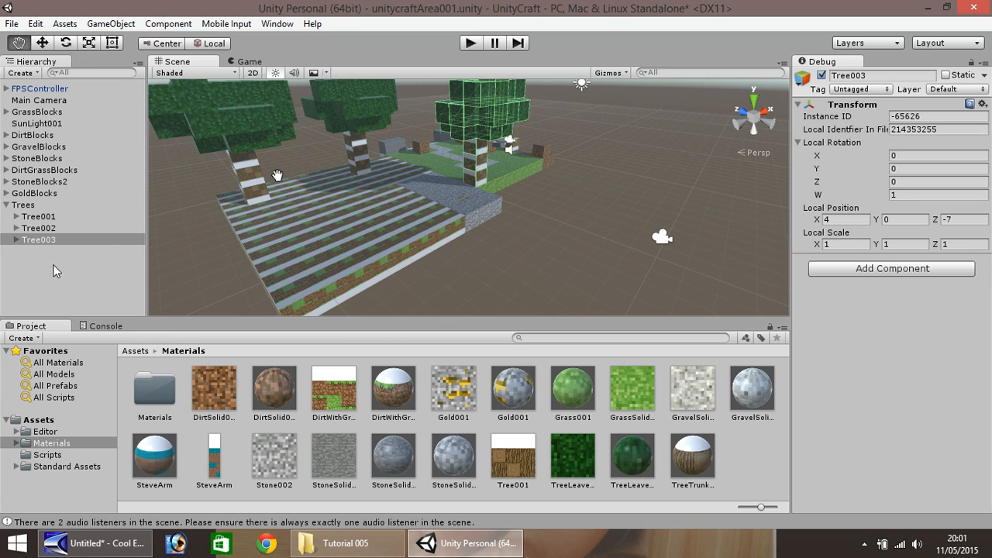
pyautogui.click(7, 204)
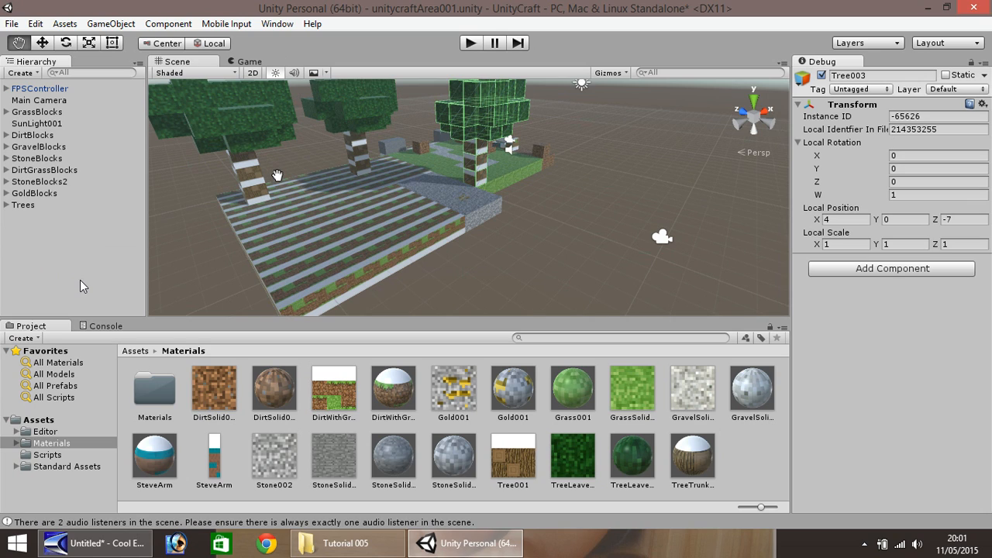
pyautogui.moveTo(112, 220)
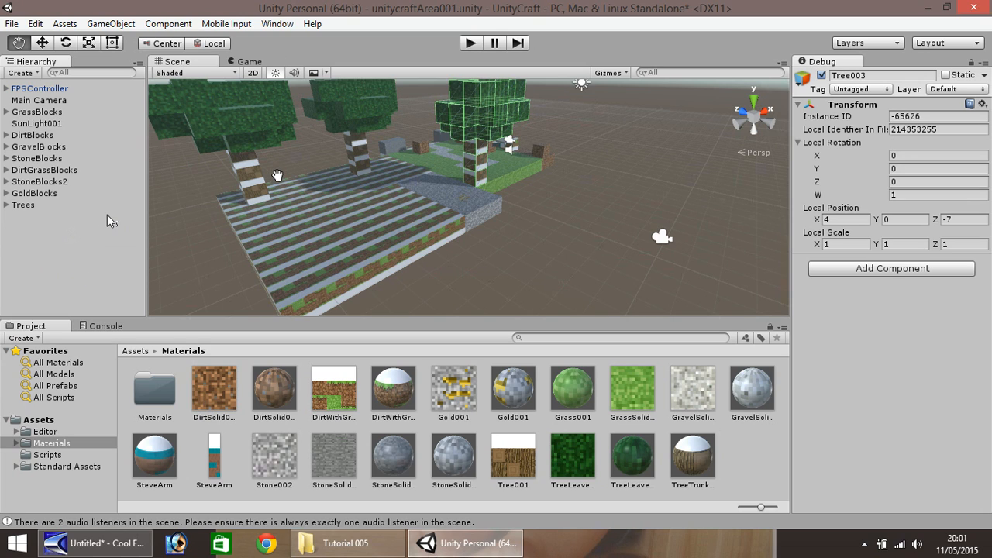
pyautogui.click(345, 543)
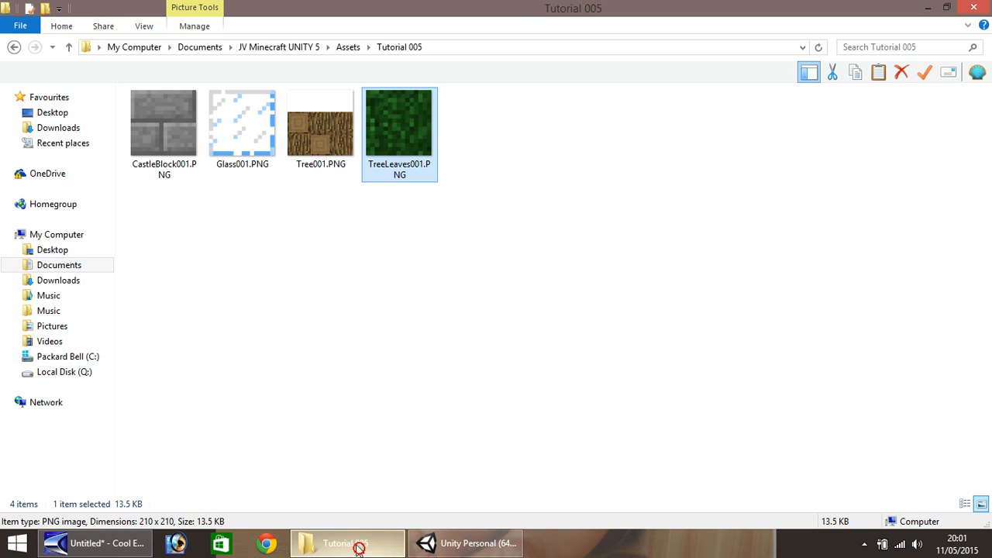
# Step: Carry CastleBlock001.PNG from Explorer into Unity's Assets/Materials folder
pyautogui.click(164, 124)
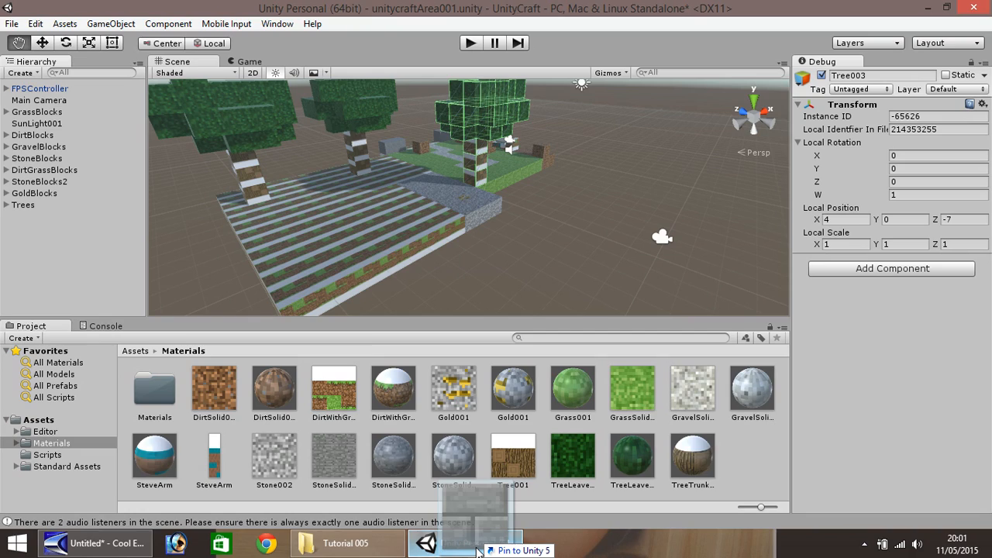
pyautogui.click(465, 543)
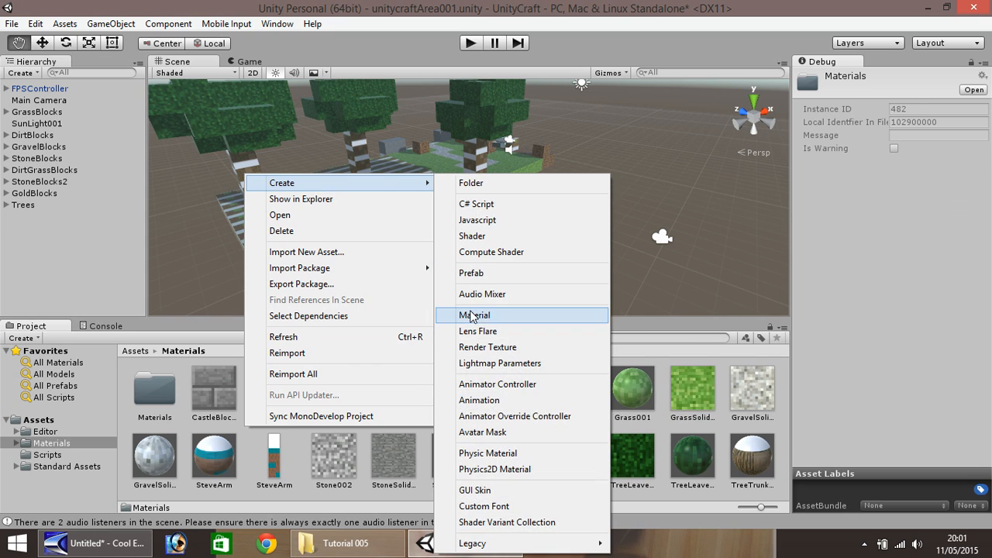
# Step: Create a CastleBlock001 material with the CastleBlock001 texture as its main texture
pyautogui.click(475, 315)
pyautogui.write('CastleBlock001')
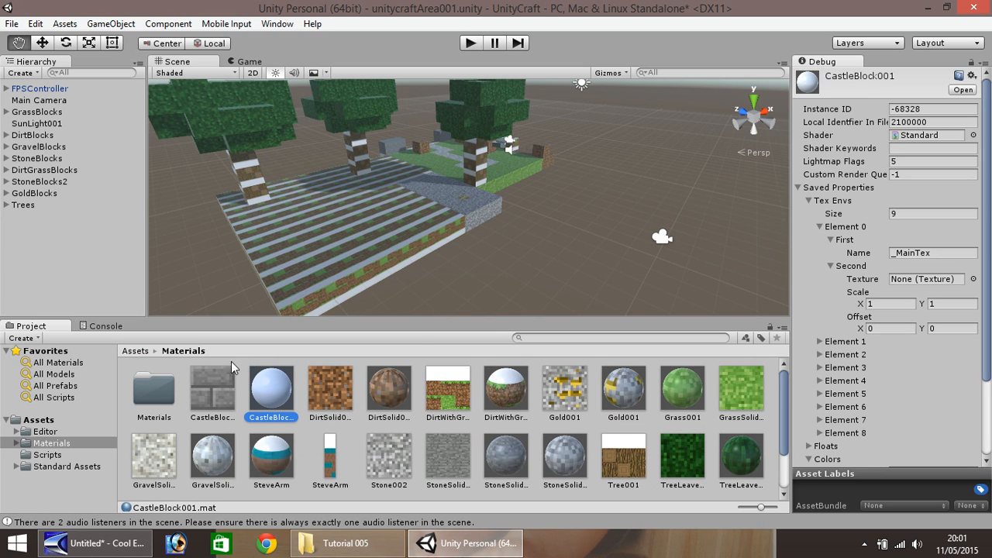
pyautogui.click(927, 279)
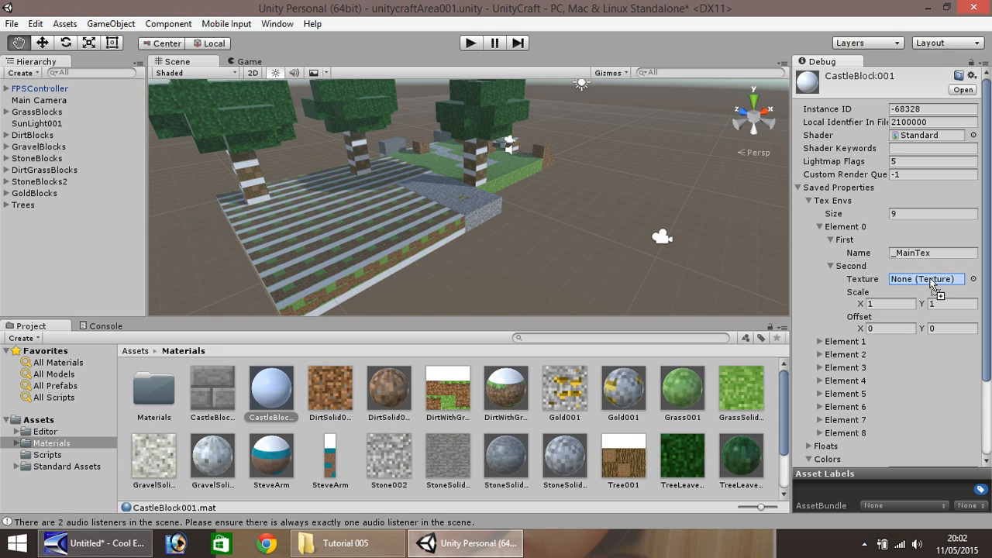
pyautogui.click(927, 279)
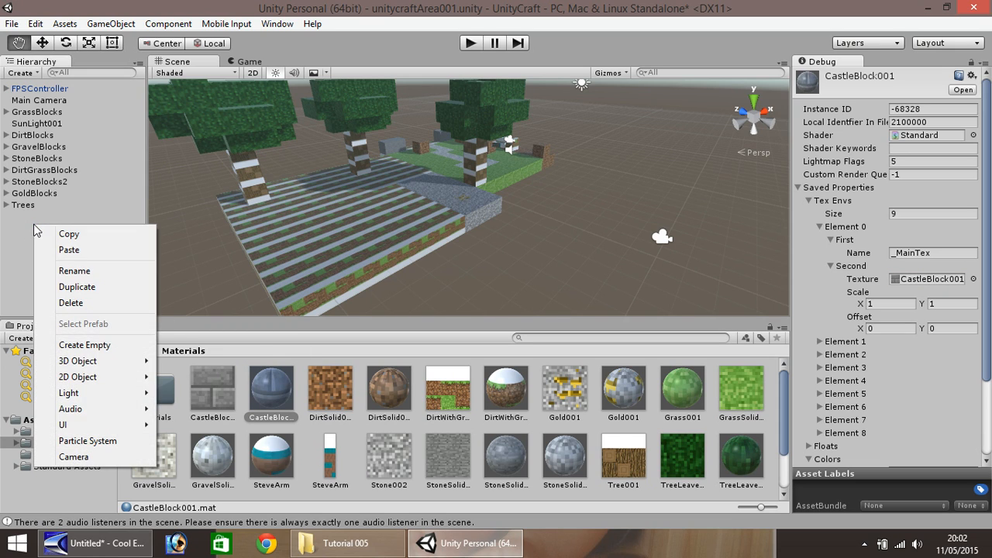
pyautogui.moveTo(84, 344)
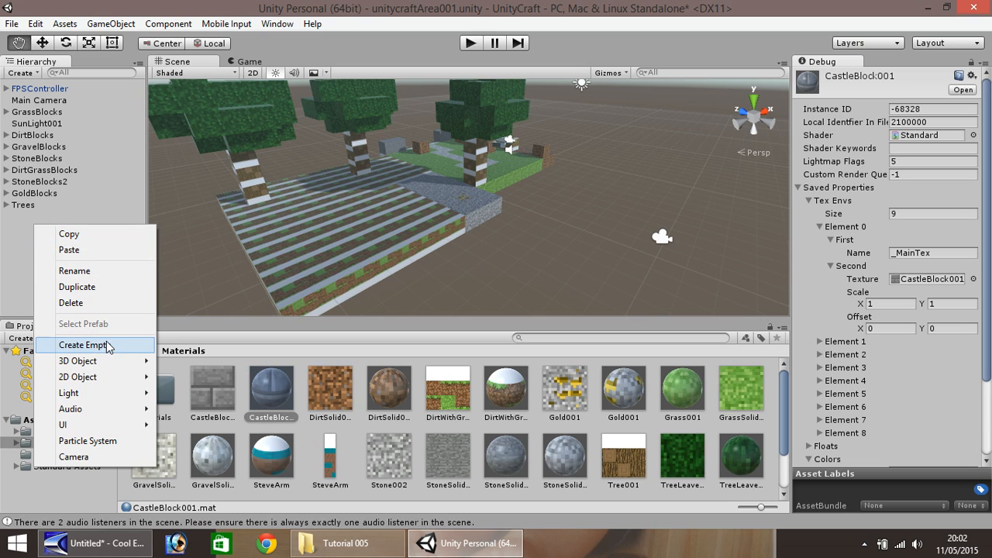
# Step: Create an empty game object and name it CastleBlocks
pyautogui.click(82, 344)
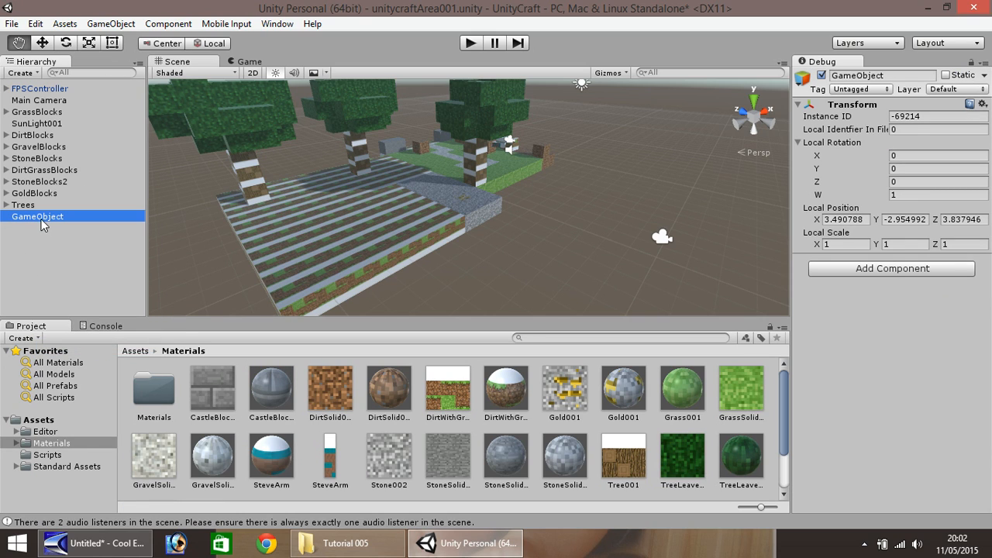
pyautogui.doubleClick(37, 217)
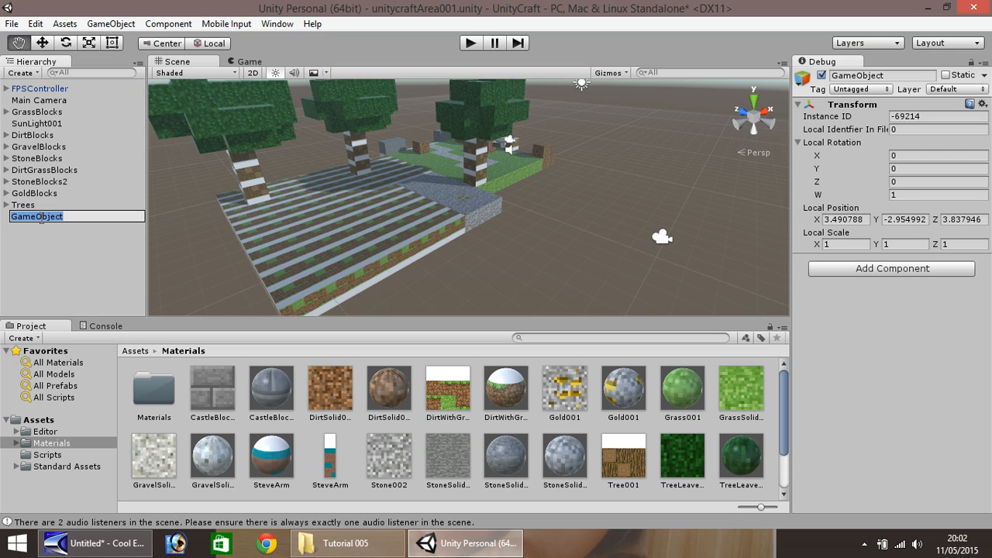
pyautogui.write('Cas')
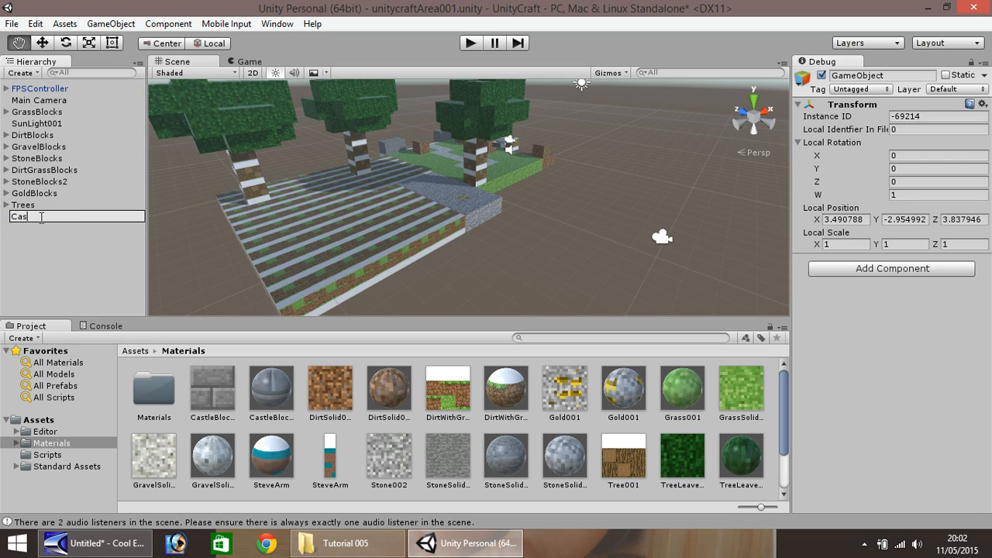
pyautogui.write('CastleBlocks')
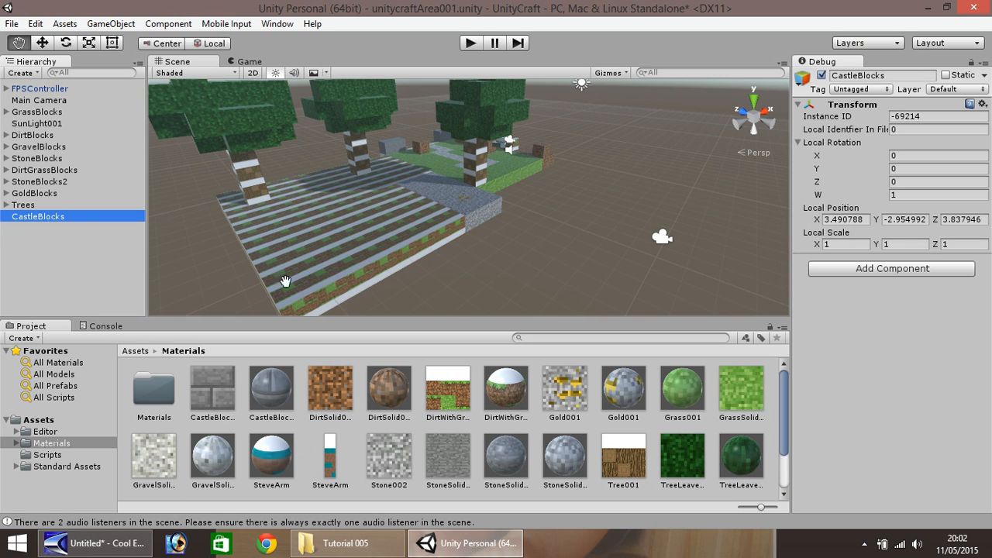
pyautogui.click(110, 23)
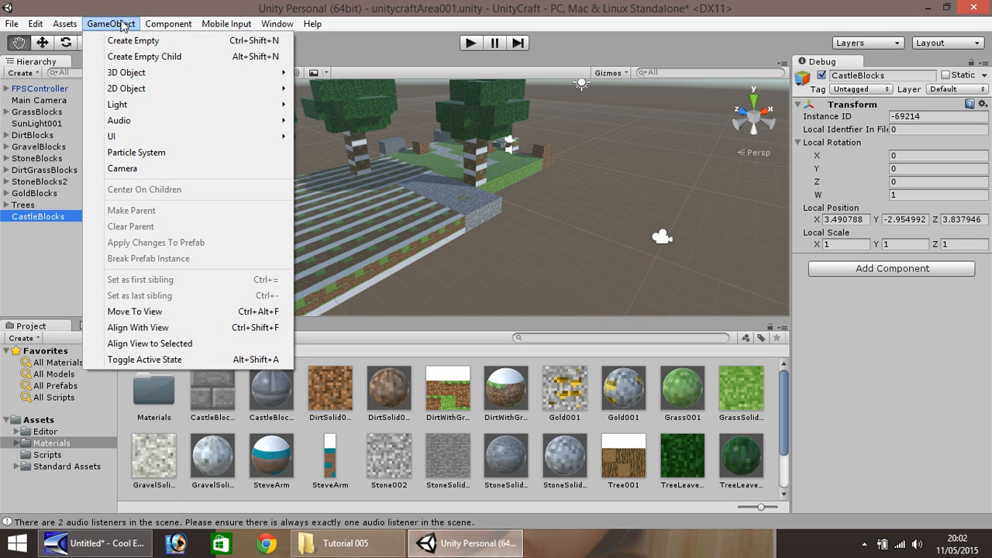
pyautogui.moveTo(127, 73)
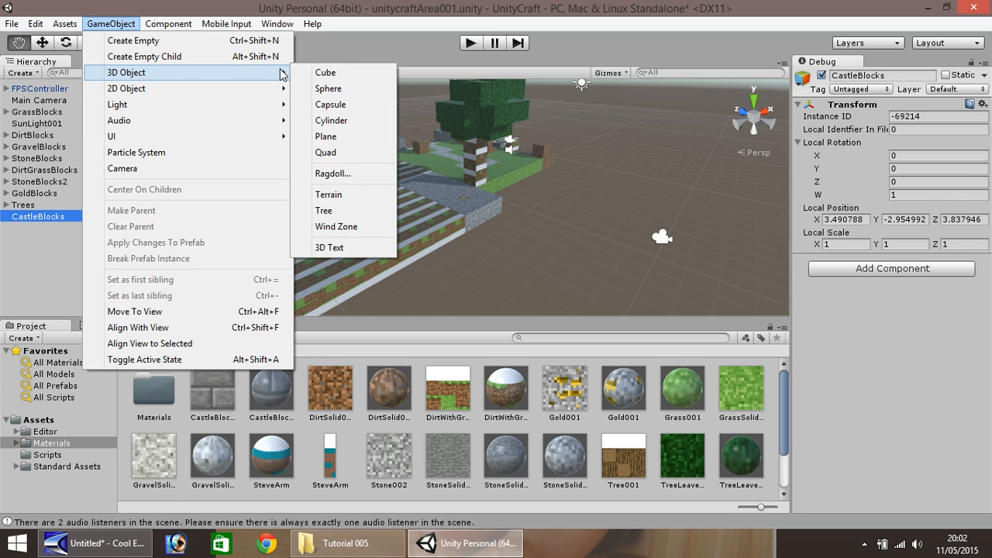
# Step: Add a cube to the scene and bring the view in close to it
pyautogui.click(326, 71)
pyautogui.write('0')
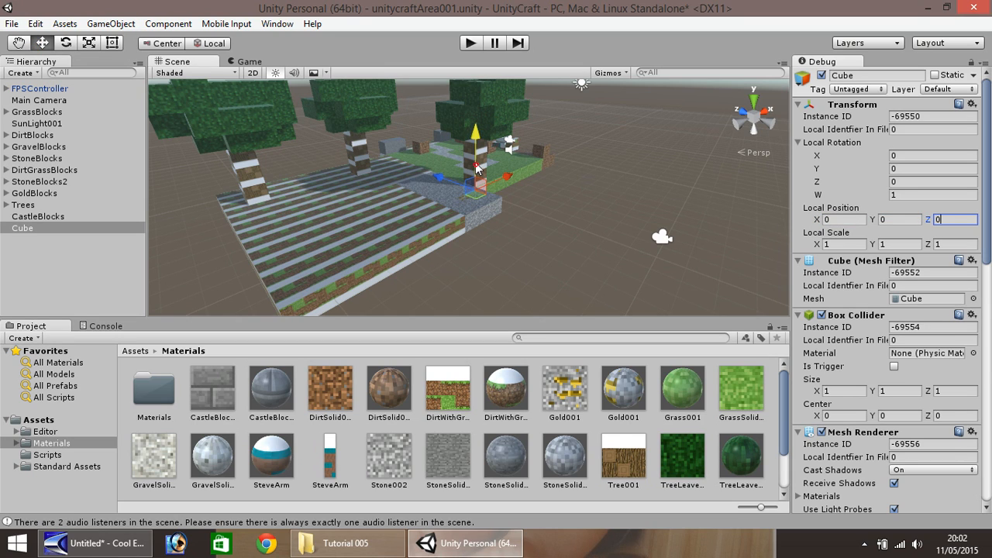
pyautogui.moveTo(473, 167); pyautogui.dragTo(318, 225)
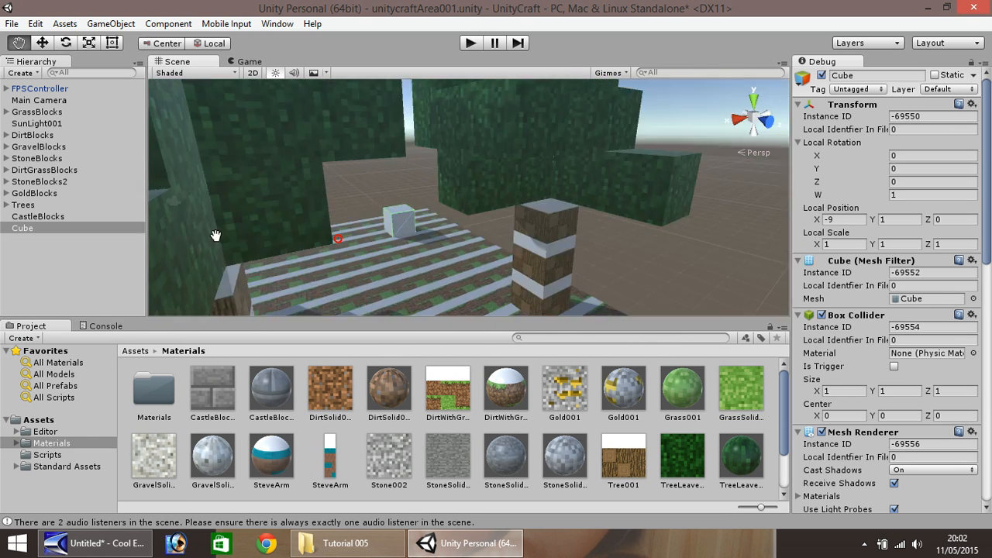
pyautogui.moveTo(217, 236); pyautogui.dragTo(286, 241)
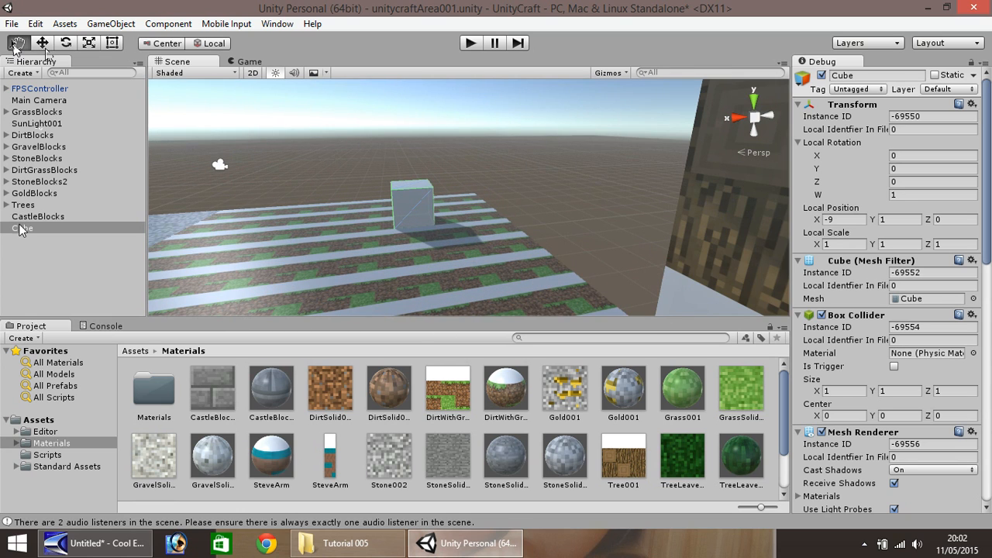
# Step: Rename the cube CastleBlock001 and nest it under the CastleBlocks group
pyautogui.doubleClick(23, 226)
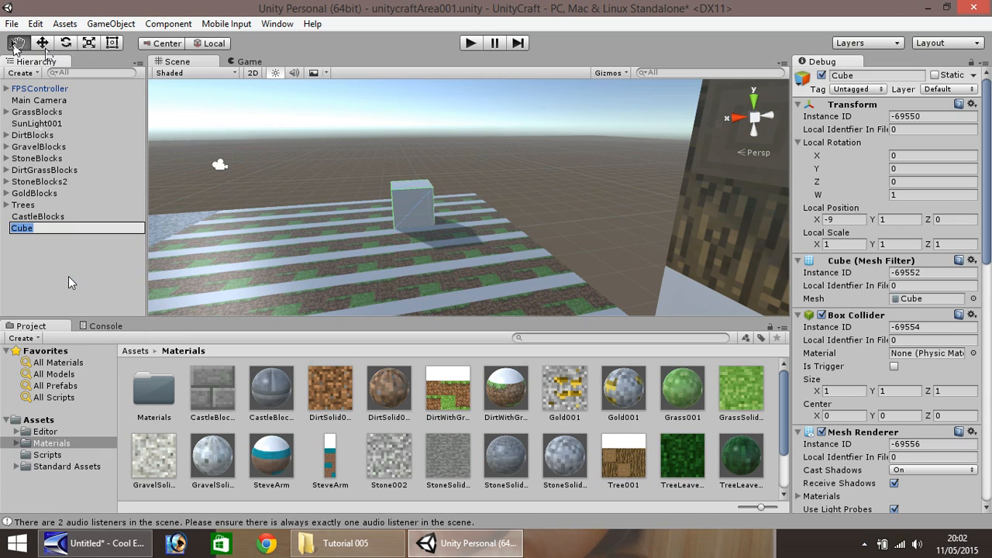
pyautogui.write('Ca')
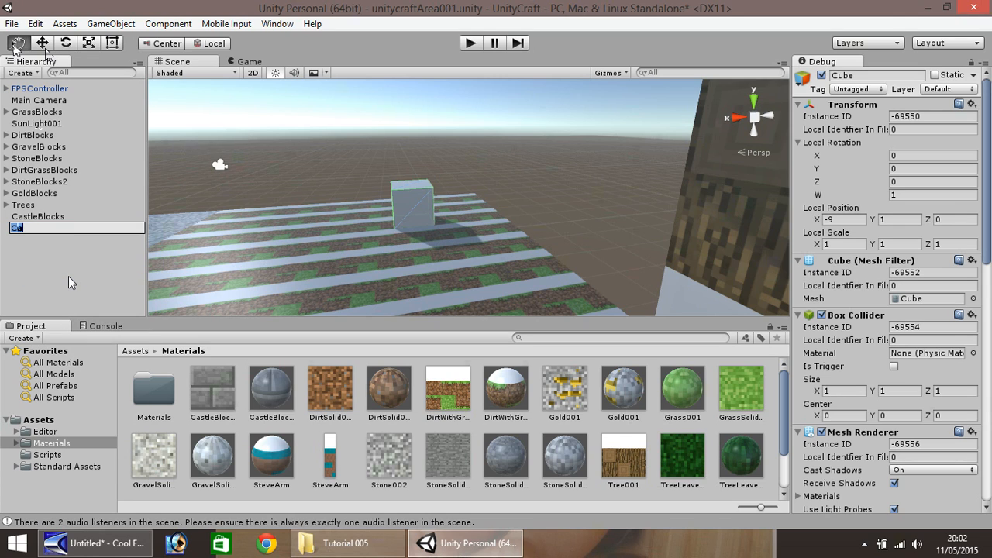
pyautogui.write('CastleBlock001')
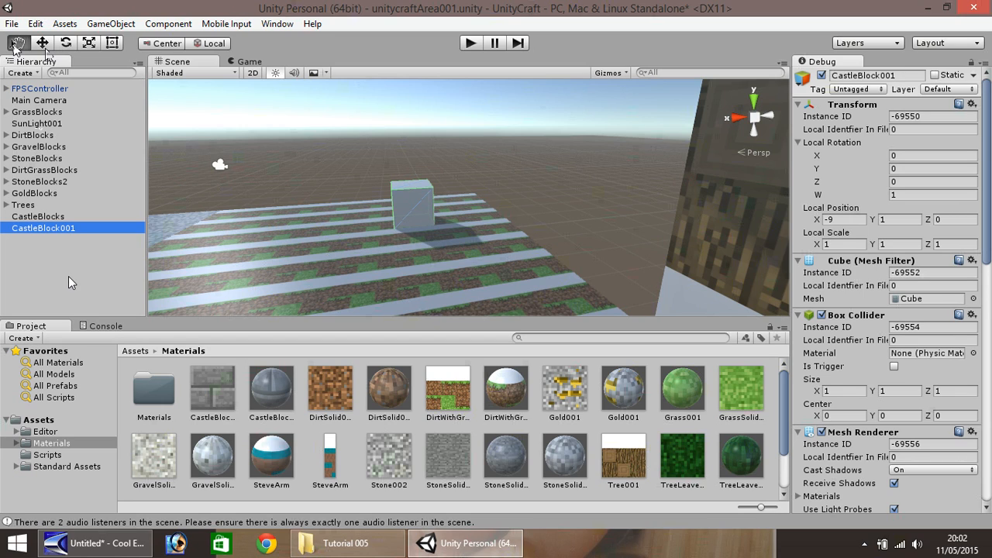
pyautogui.click(6, 217)
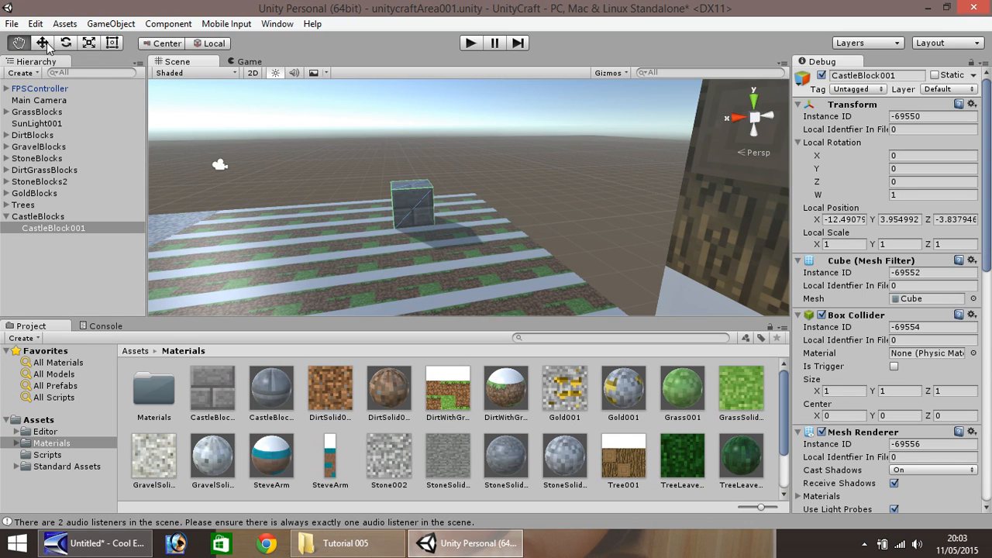
# Step: Duplicate CastleBlock001 up to CastleBlock012 into a wall with two window holes
pyautogui.click(42, 43)
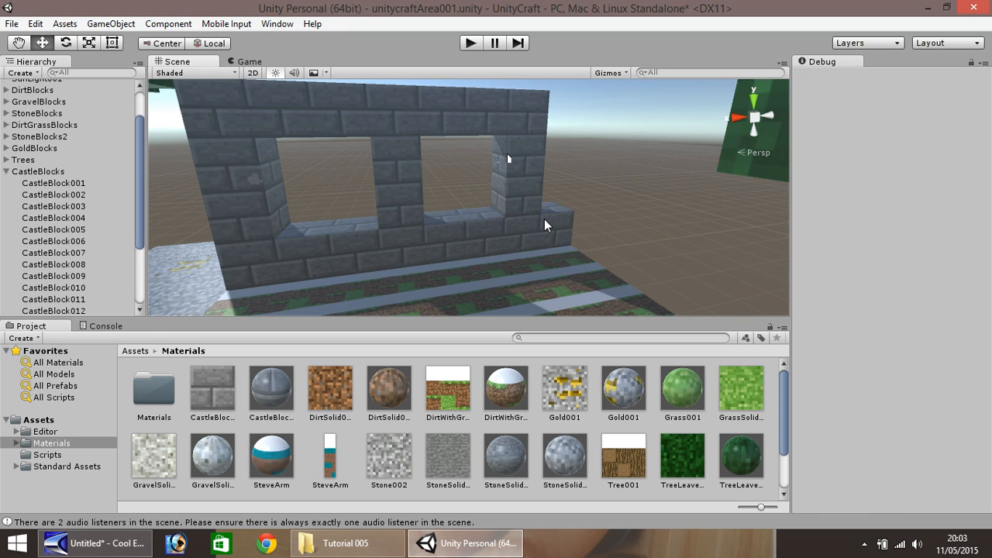
pyautogui.moveTo(535, 234)
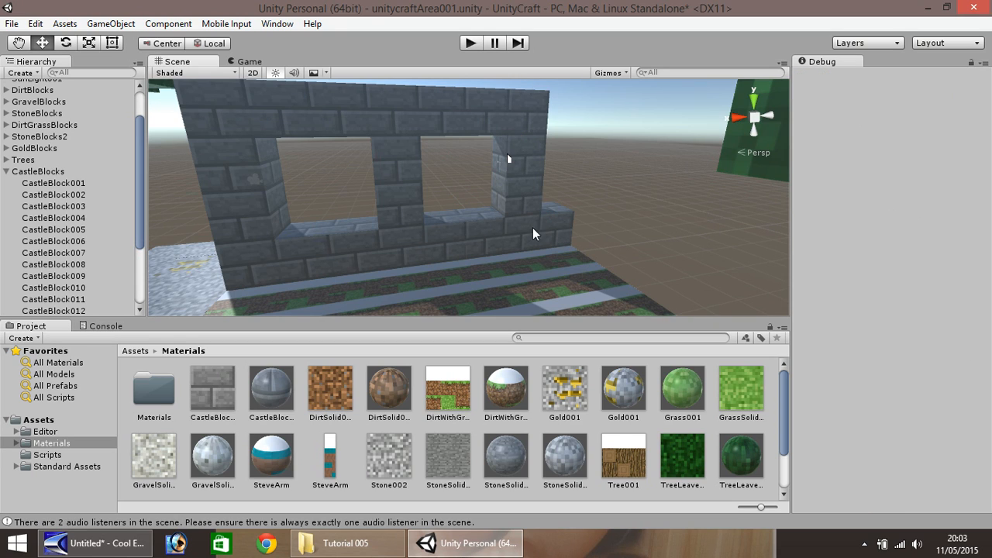
# Step: Raise the wall with duplicated blocks and add a battlement row past CastleBlock040
pyautogui.click(534, 225)
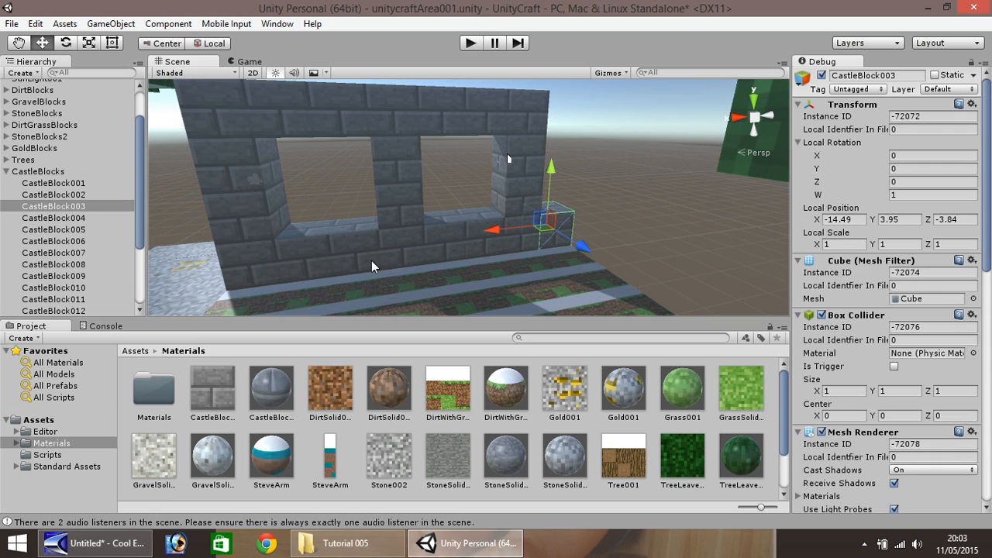
pyautogui.moveTo(543, 260)
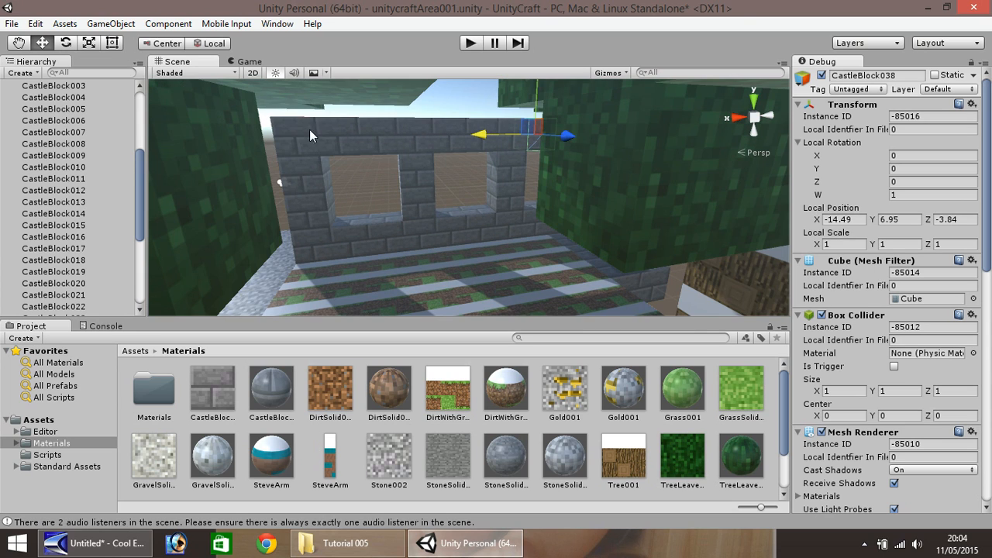
pyautogui.click(53, 225)
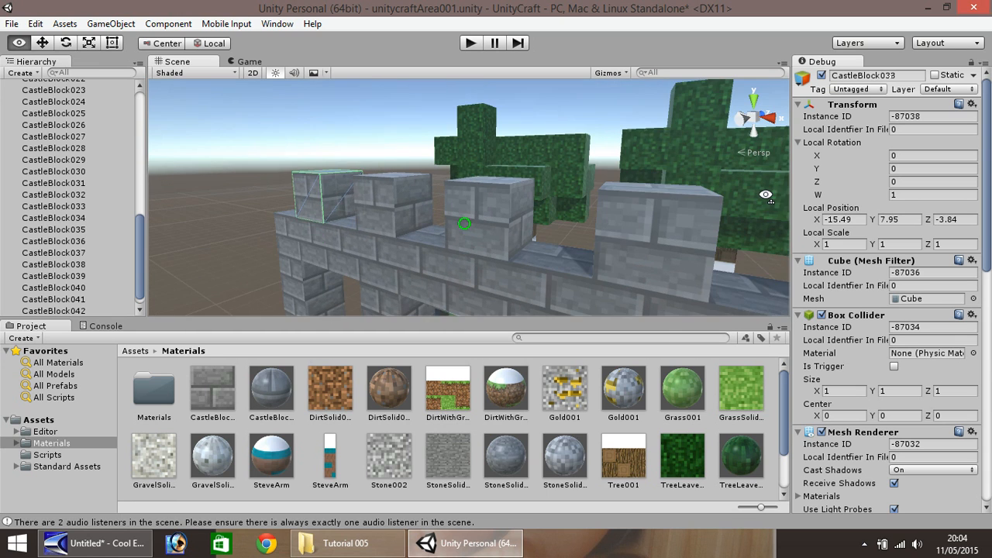
pyautogui.moveTo(465, 224); pyautogui.dragTo(540, 256)
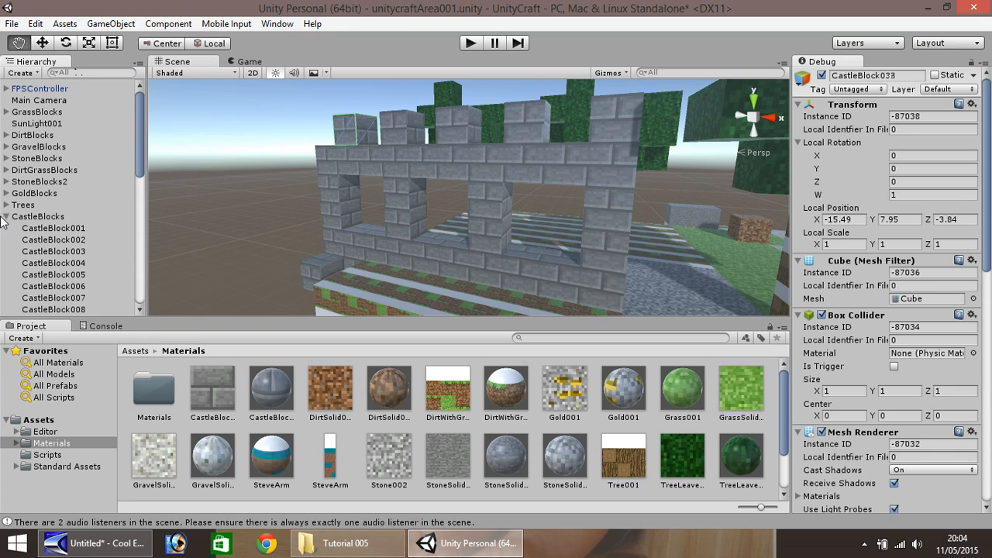
# Step: Add a cube in a window opening of the wall and rename it GlassBlock001
pyautogui.click(6, 217)
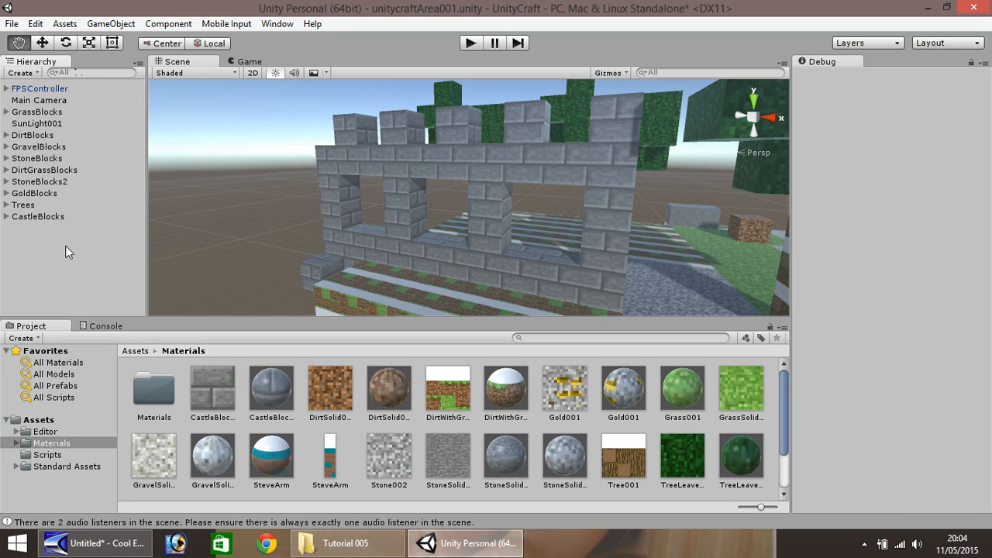
pyautogui.moveTo(77, 251)
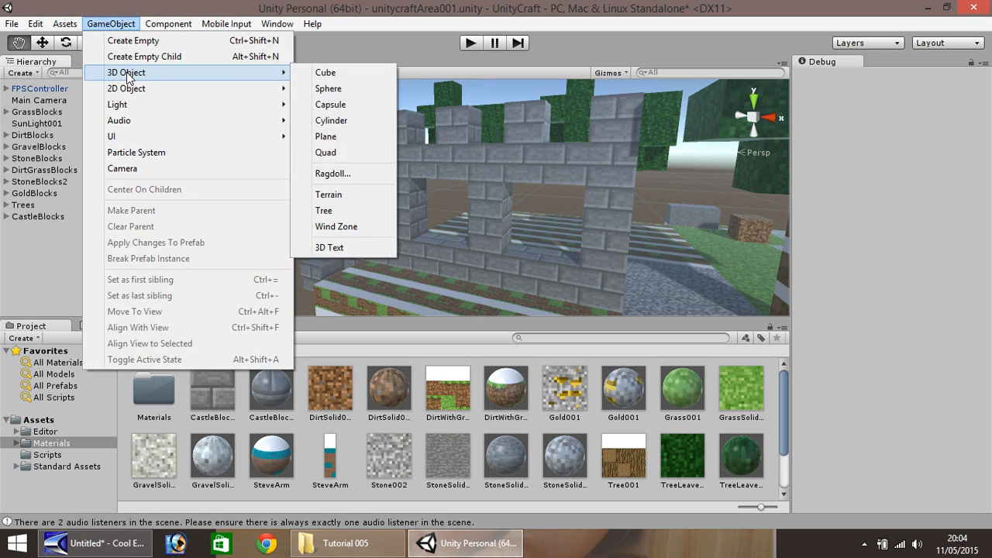
pyautogui.click(326, 72)
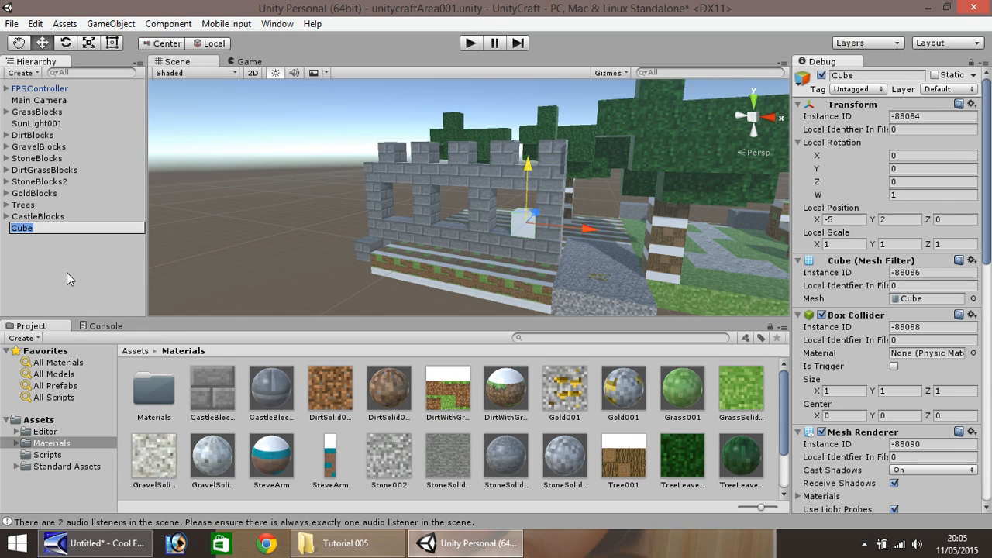
pyautogui.write('Glass')
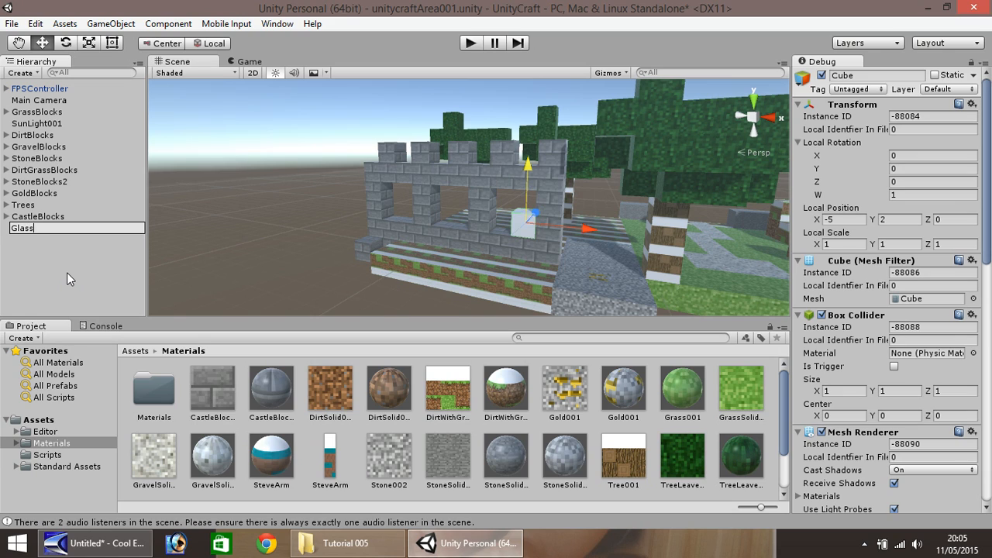
pyautogui.write('Block001')
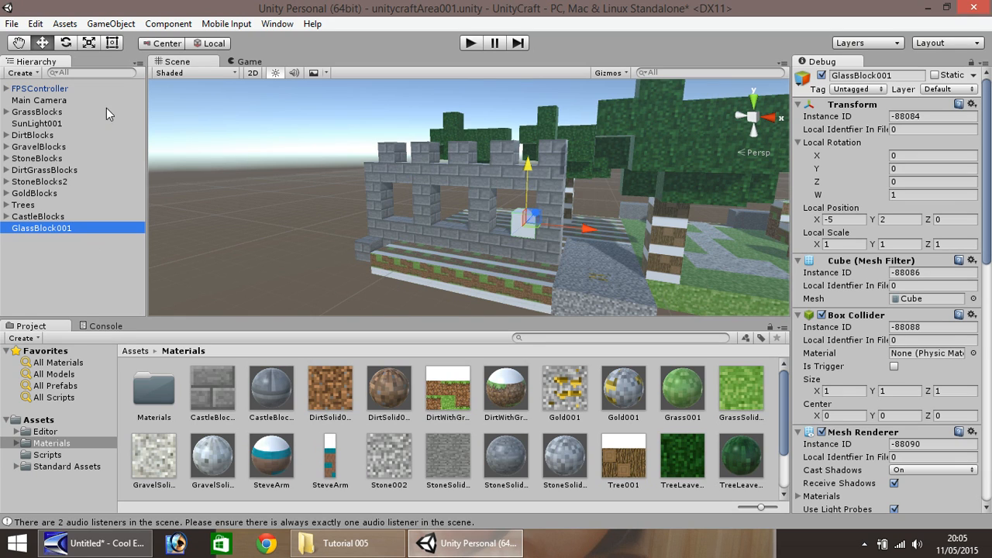
pyautogui.click(110, 23)
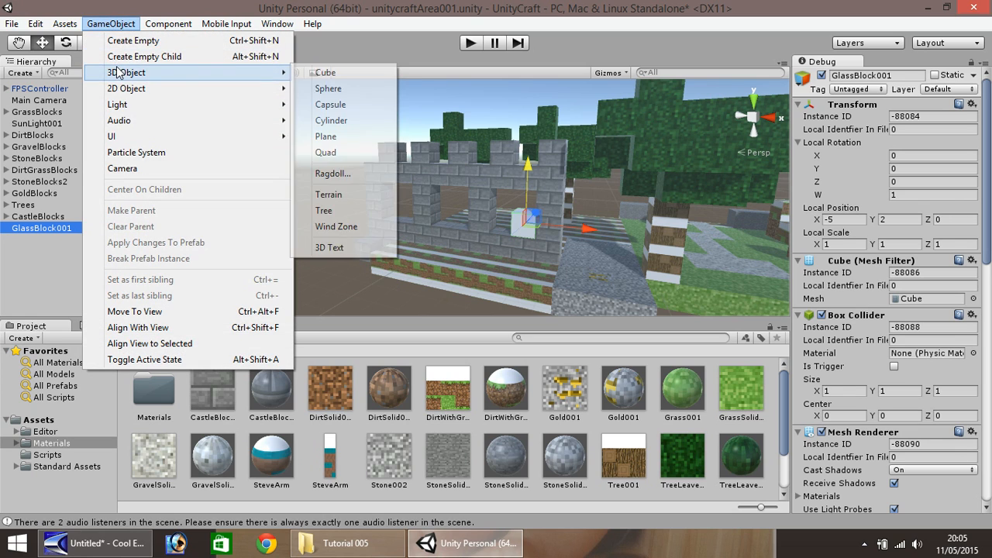
# Step: Create an empty object named Glass Blocks and nest GlassBlock001 under it
pyautogui.click(323, 73)
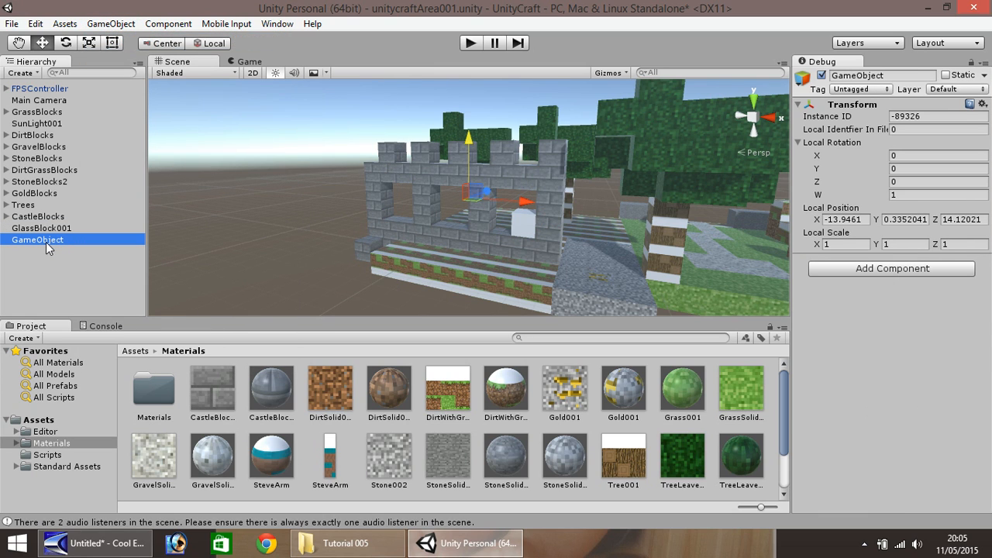
pyautogui.doubleClick(38, 239)
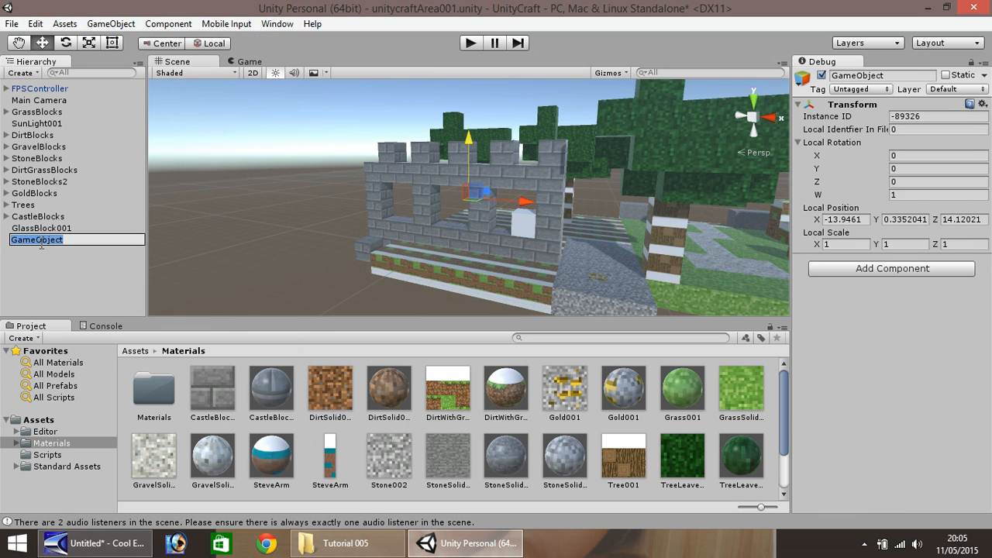
pyautogui.write('Glass Blocks')
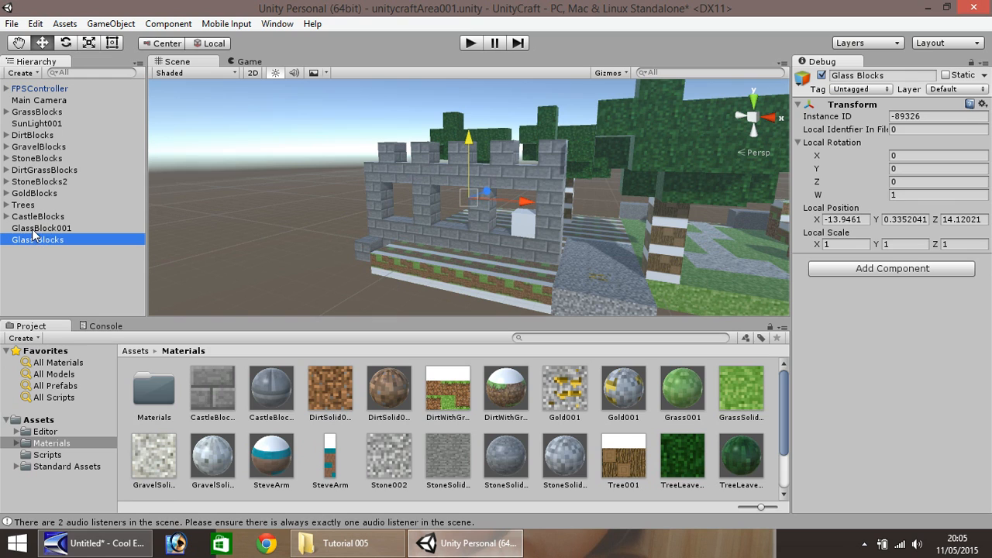
pyautogui.click(51, 238)
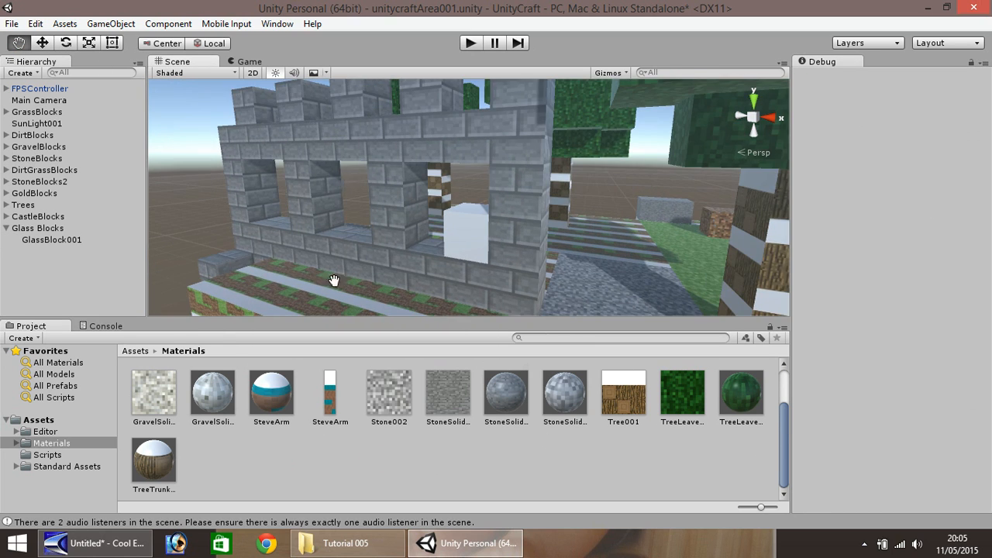
# Step: Drag Glass001.PNG from the Tutorial 005 folder into the project's Materials assets
pyautogui.click(346, 542)
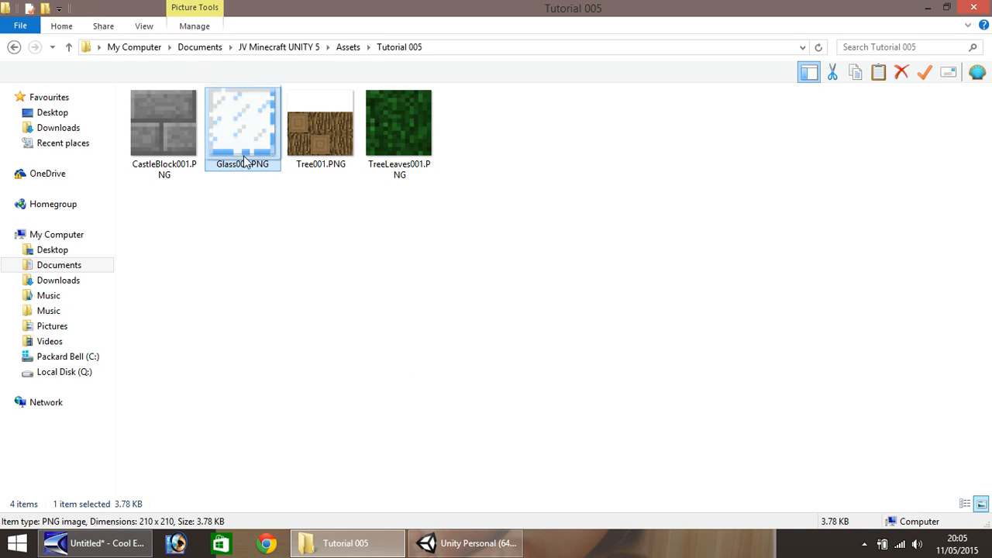
pyautogui.click(465, 542)
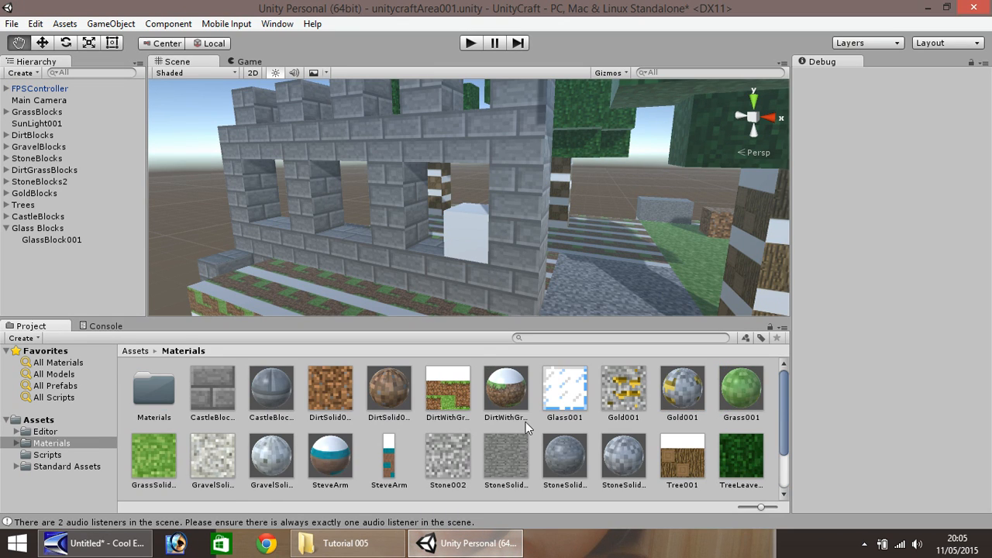
# Step: Delete the stray New Material and create a Glass001 material in the Materials folder
pyautogui.rightClick(594, 427)
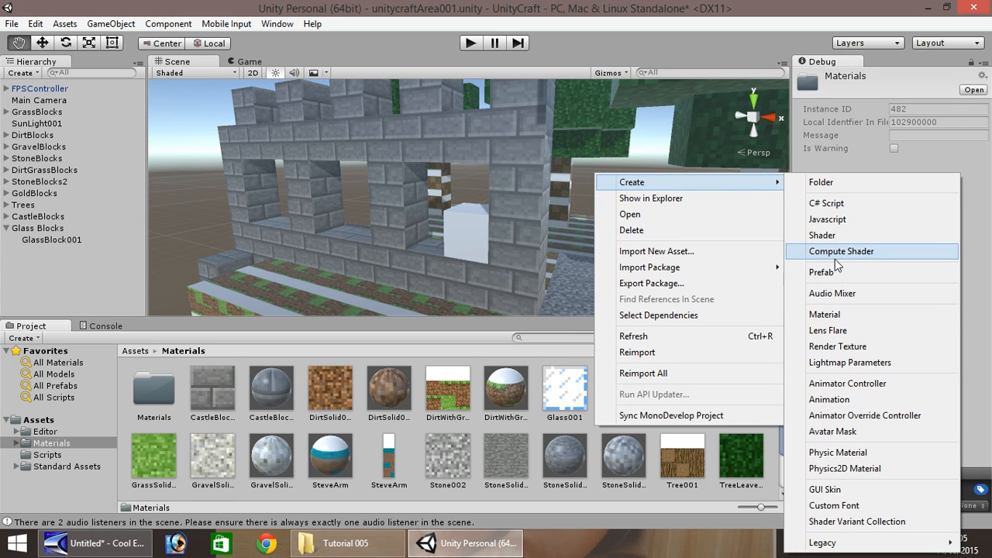
pyautogui.click(824, 313)
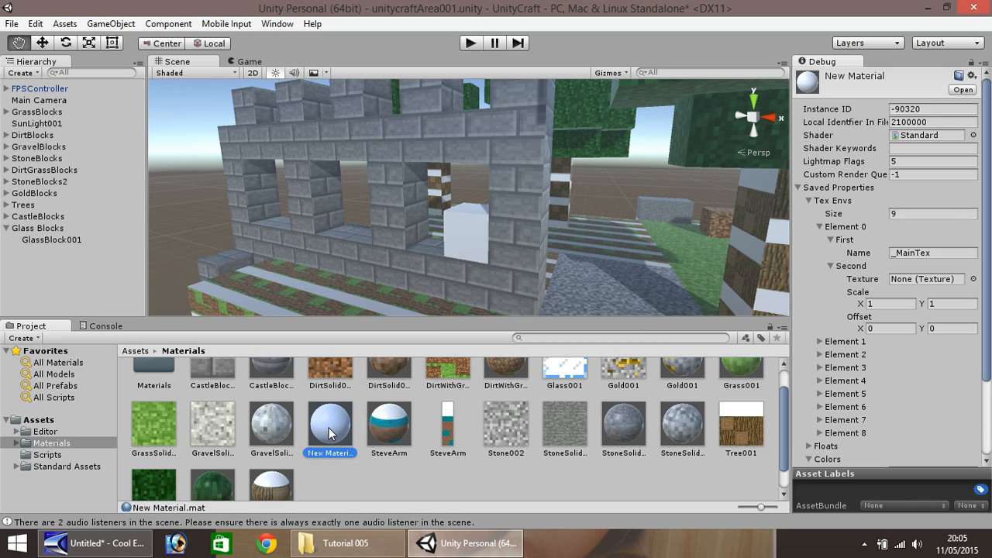
pyautogui.rightClick(329, 431)
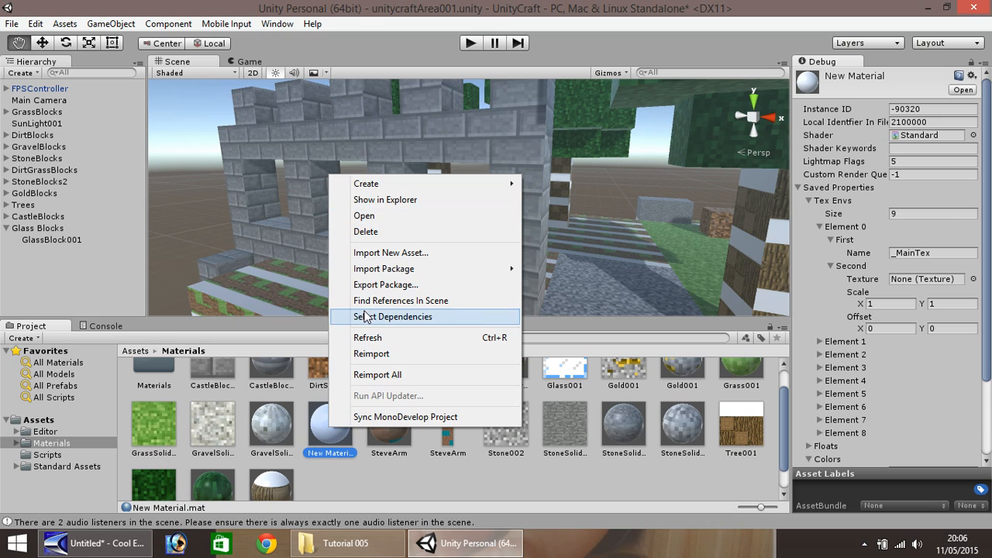
pyautogui.moveTo(390, 329)
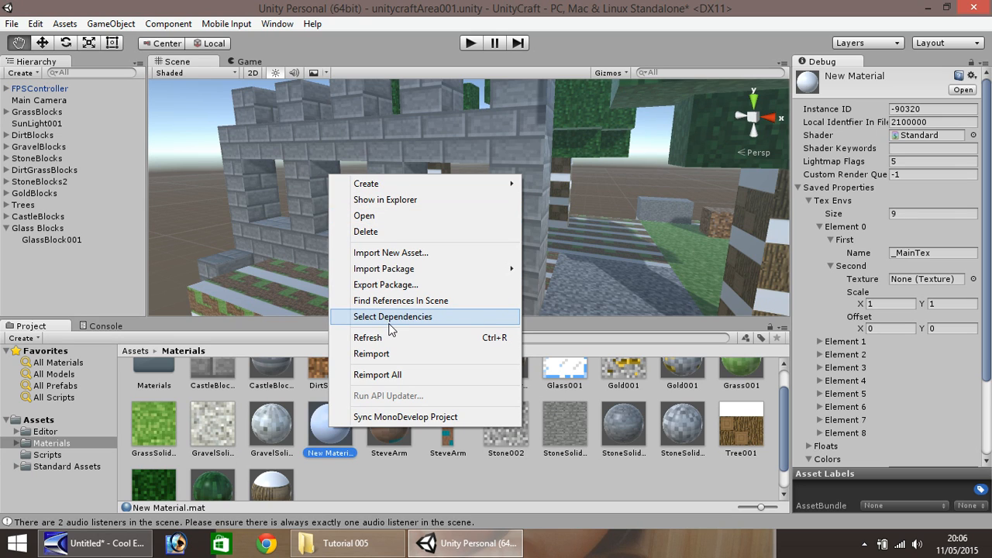
pyautogui.moveTo(372, 251)
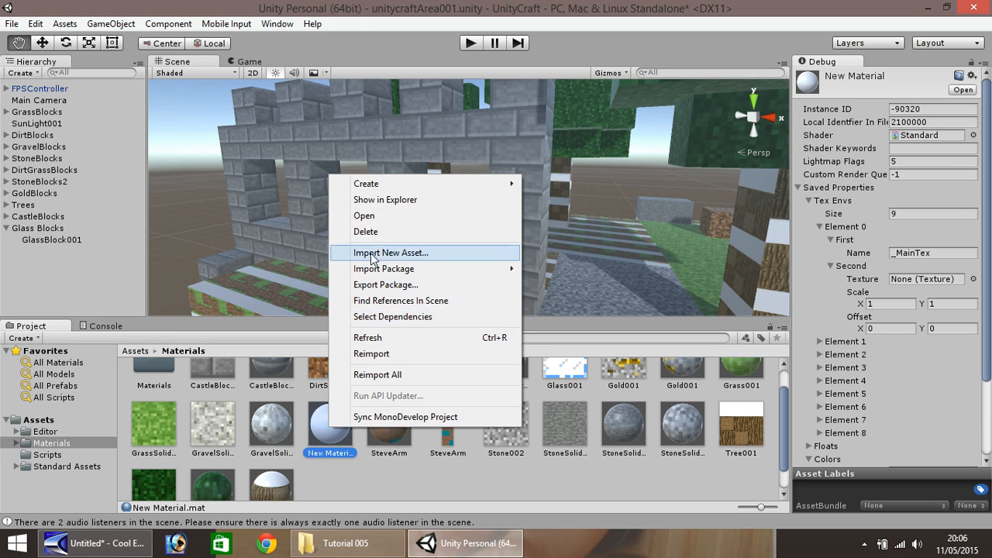
pyautogui.click(309, 474)
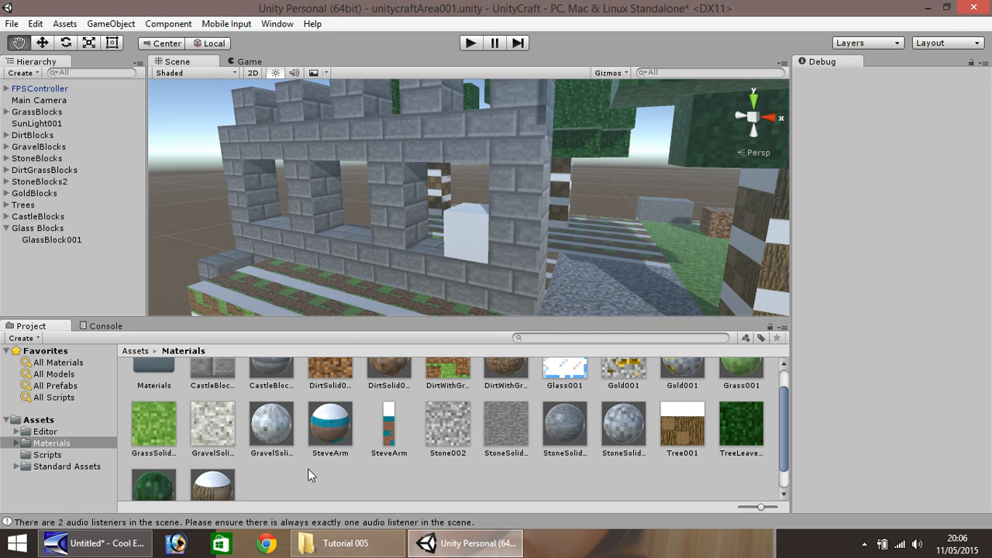
pyautogui.rightClick(310, 473)
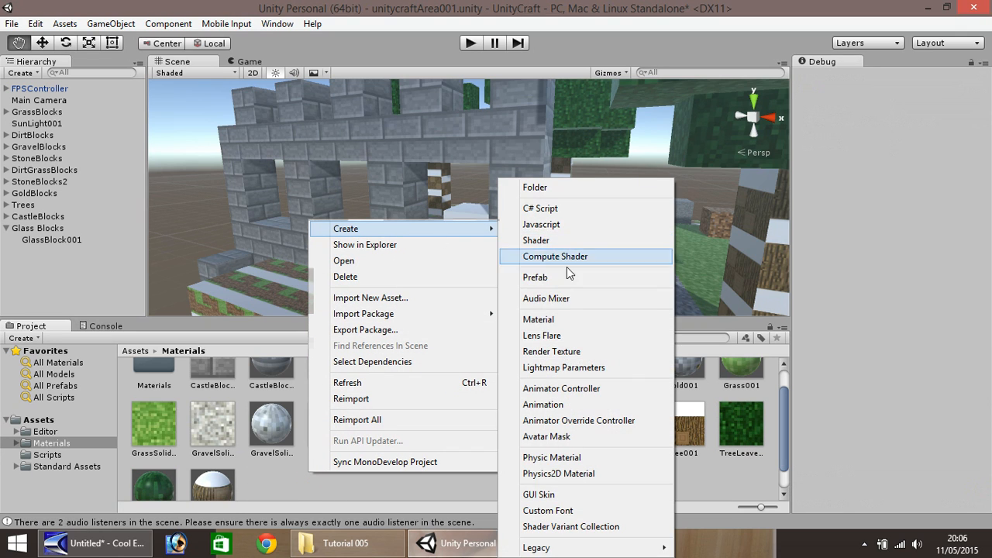
pyautogui.click(538, 320)
pyautogui.write('Glass001')
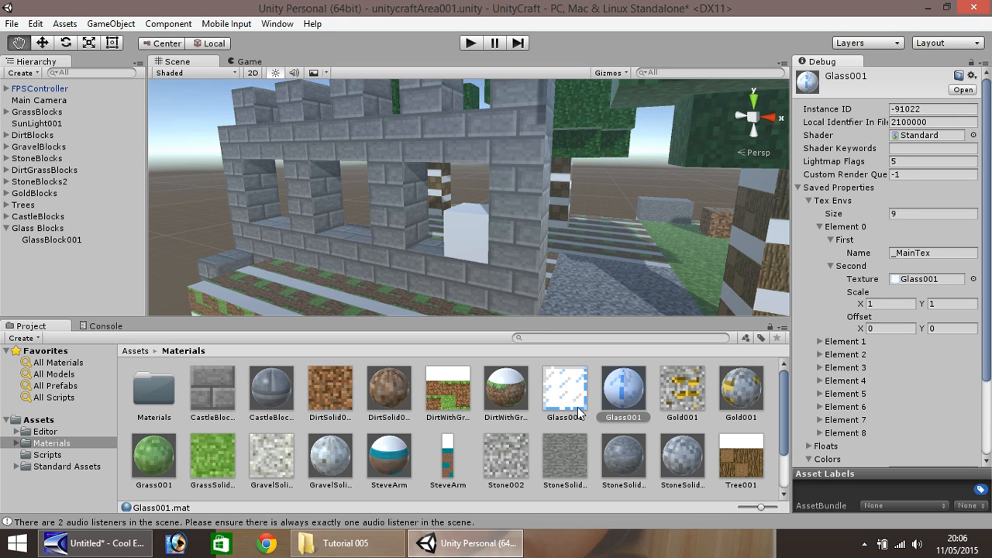
pyautogui.moveTo(626, 386)
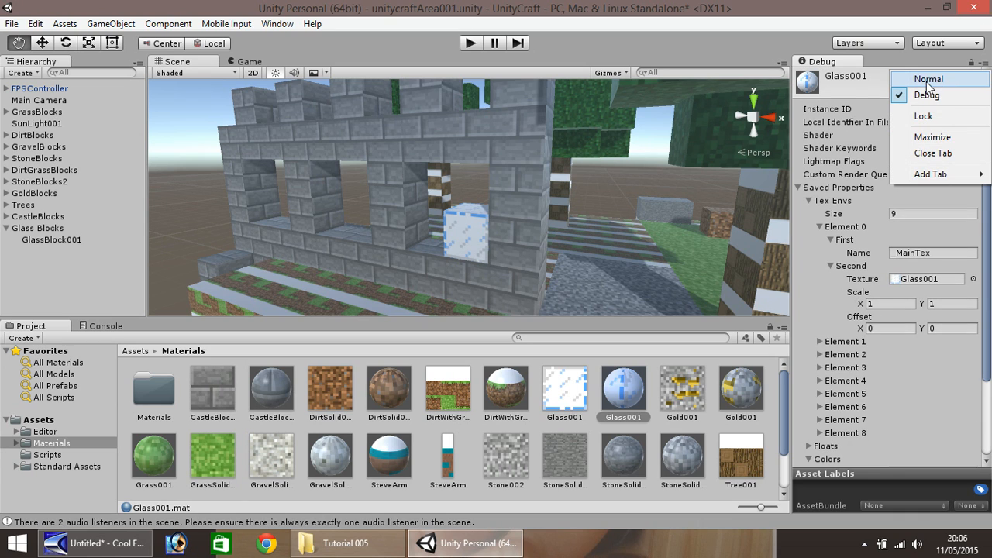
# Step: Return the Inspector to Normal view and set Glass001's Metallic value to about 0.36
pyautogui.click(927, 78)
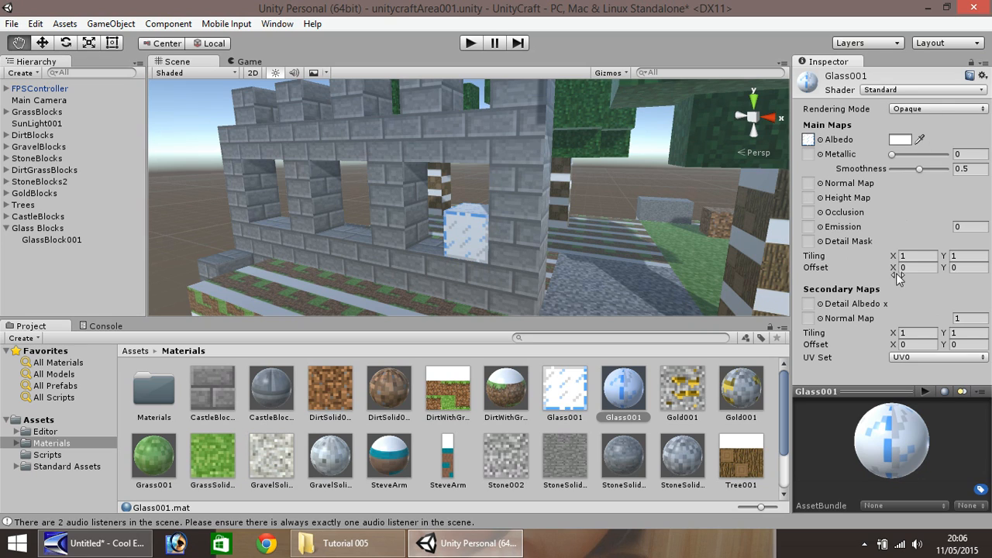
pyautogui.moveTo(824, 349)
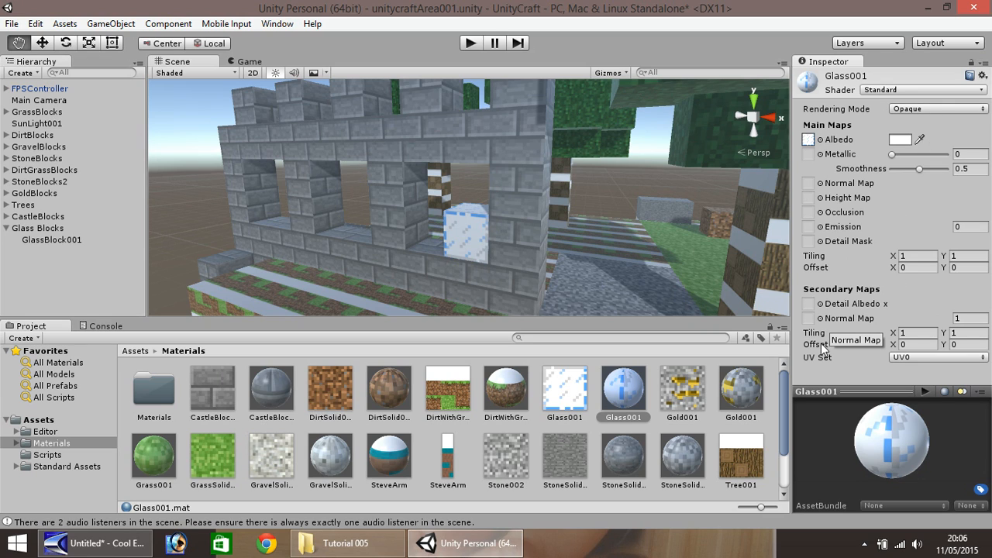
pyautogui.moveTo(896, 160)
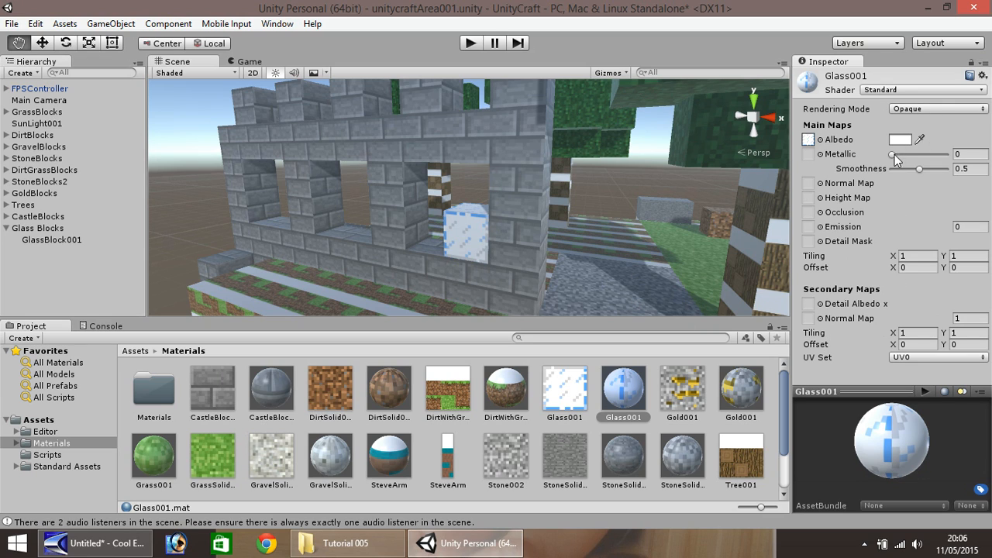
pyautogui.moveTo(899, 160); pyautogui.dragTo(911, 159)
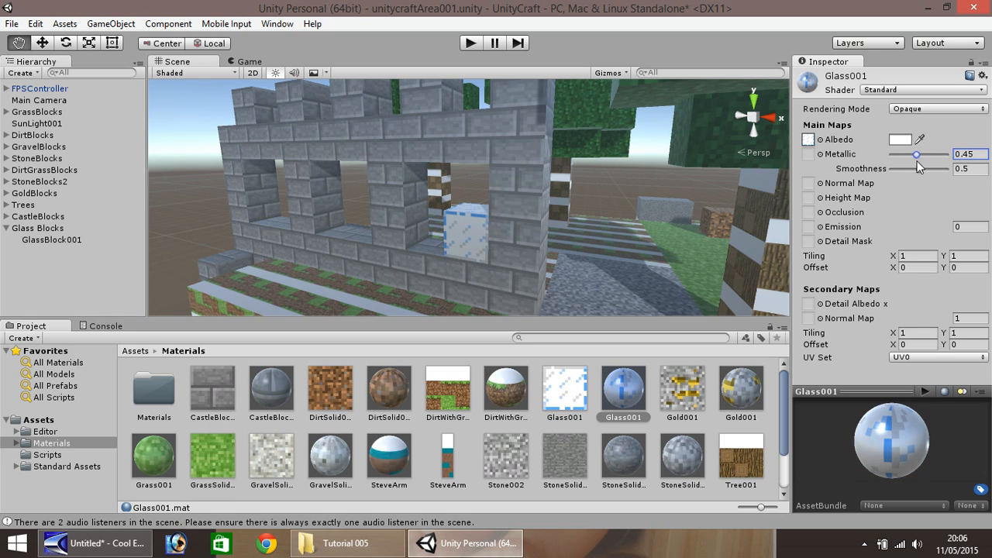
pyautogui.moveTo(930, 155); pyautogui.dragTo(919, 155)
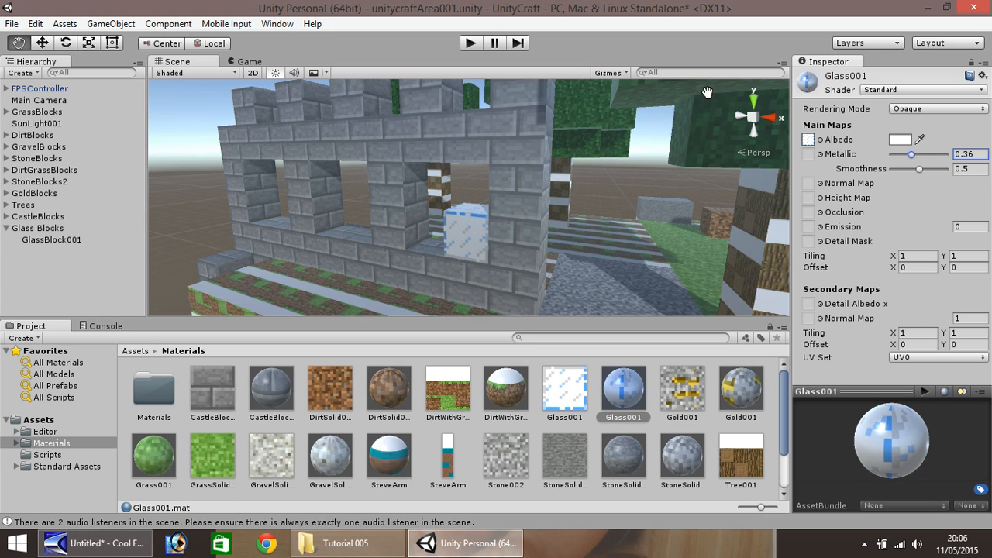
pyautogui.click(564, 387)
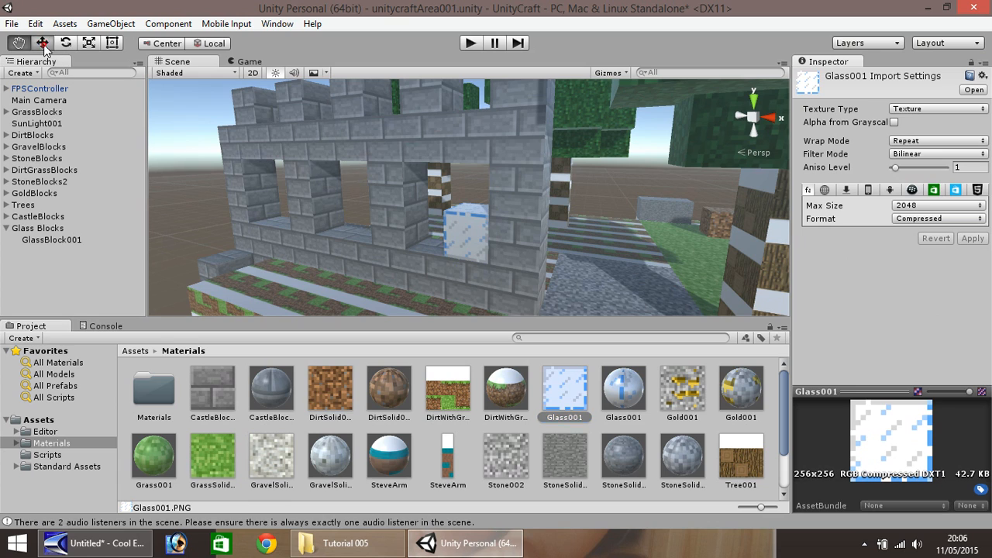
# Step: Give GlassBlock001's Glass001 material the Particles/Multiply shader so it looks see-through
pyautogui.click(51, 239)
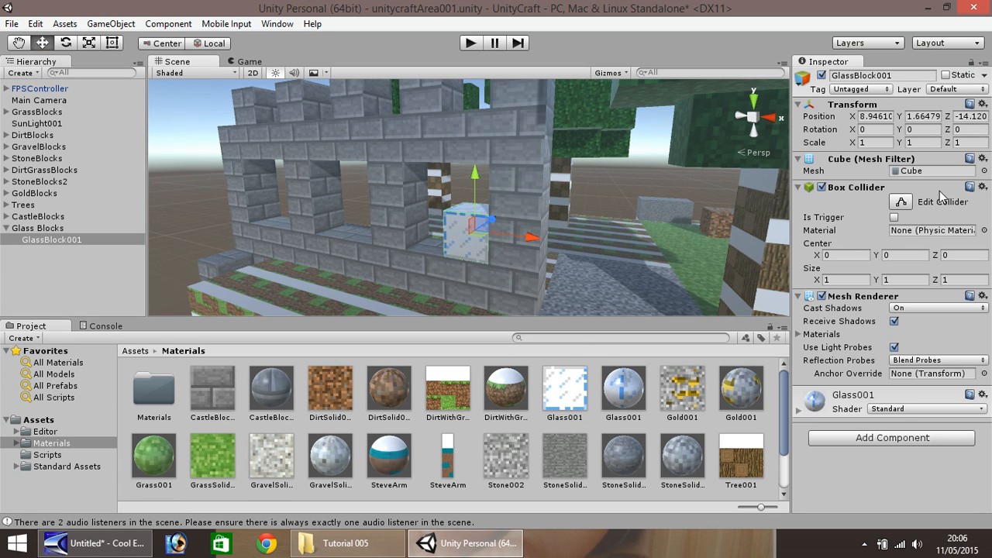
pyautogui.moveTo(471, 267)
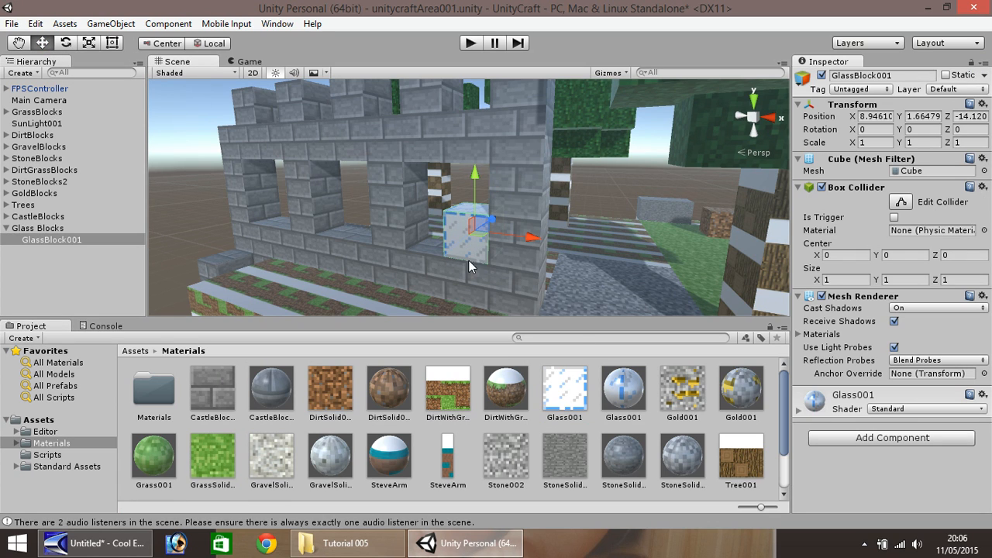
pyautogui.moveTo(568, 273)
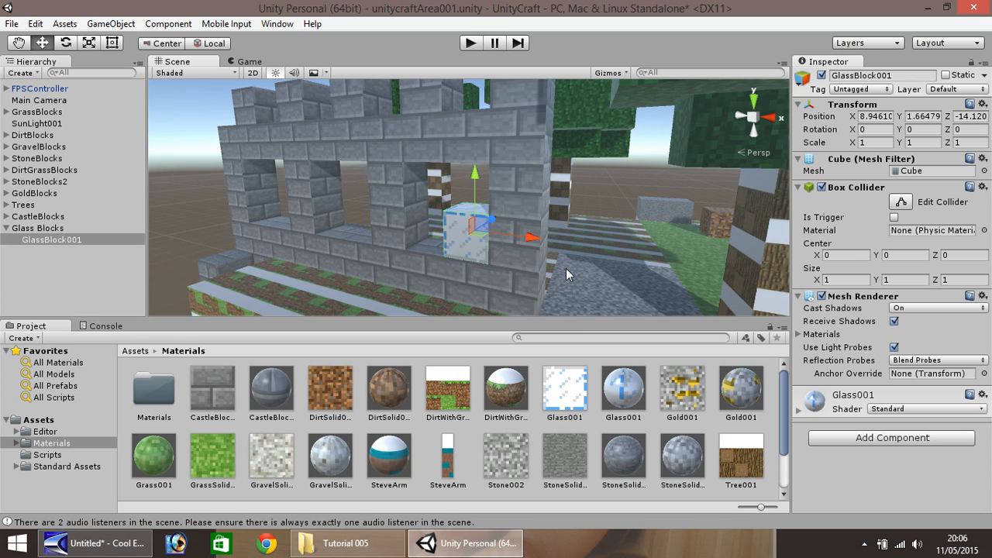
pyautogui.moveTo(885, 422)
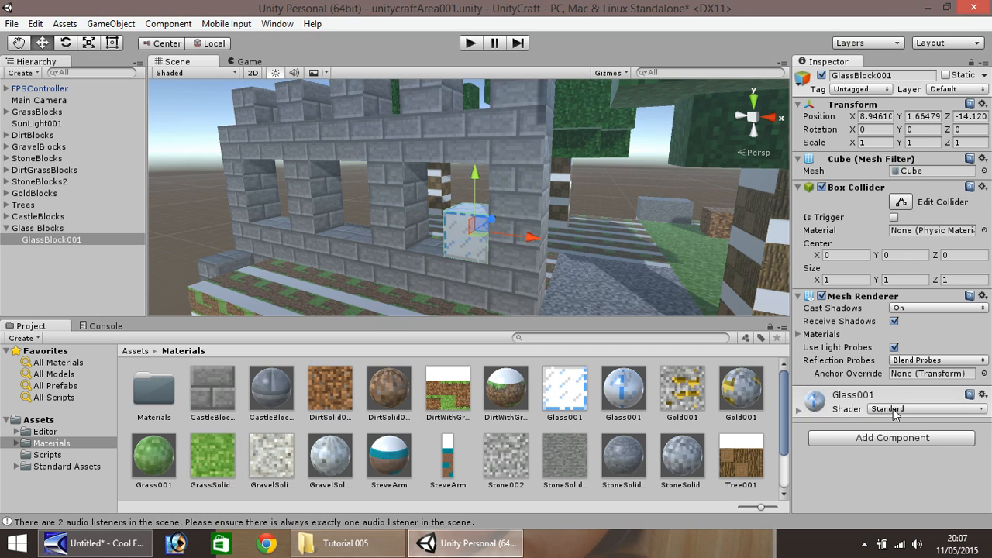
pyautogui.moveTo(908, 416)
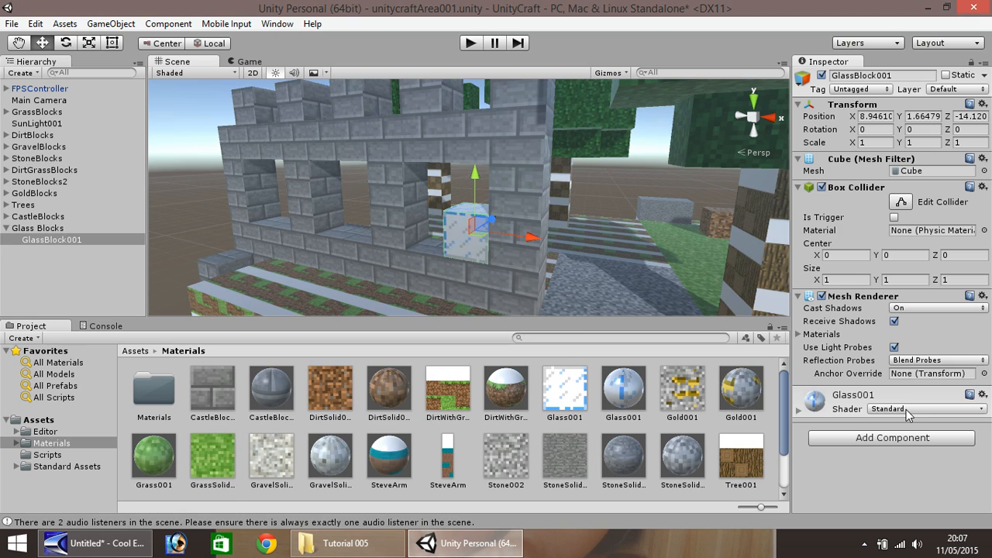
pyautogui.click(927, 409)
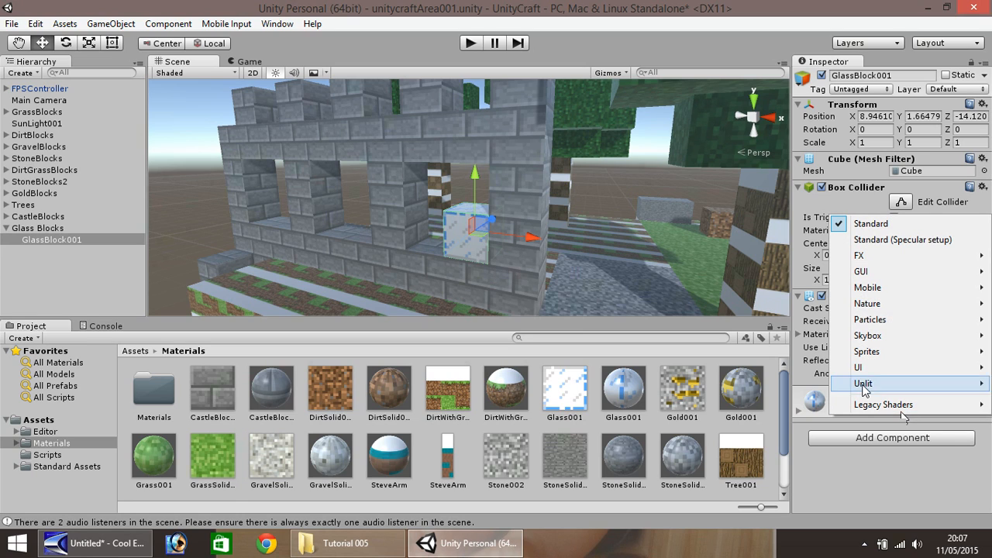
pyautogui.moveTo(870, 319)
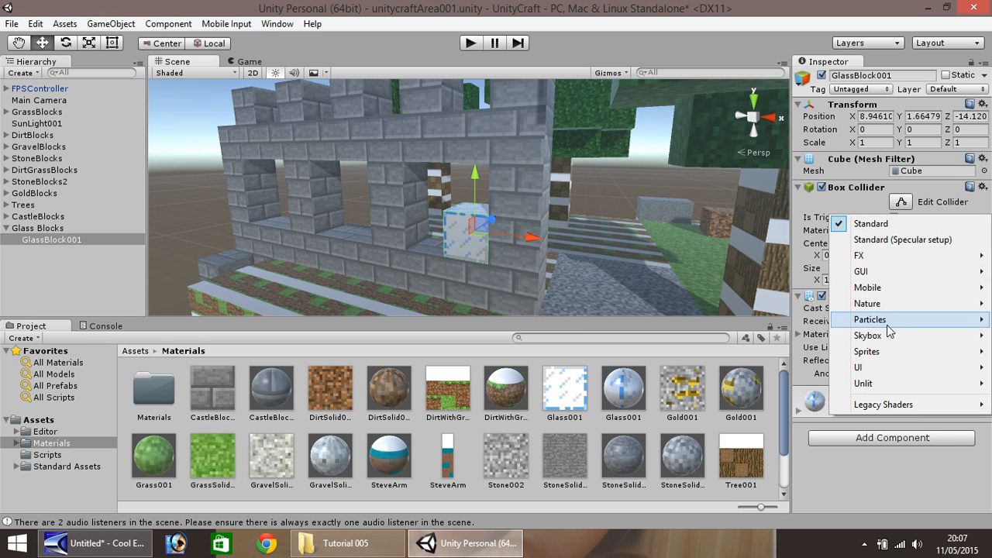
pyautogui.moveTo(862, 383)
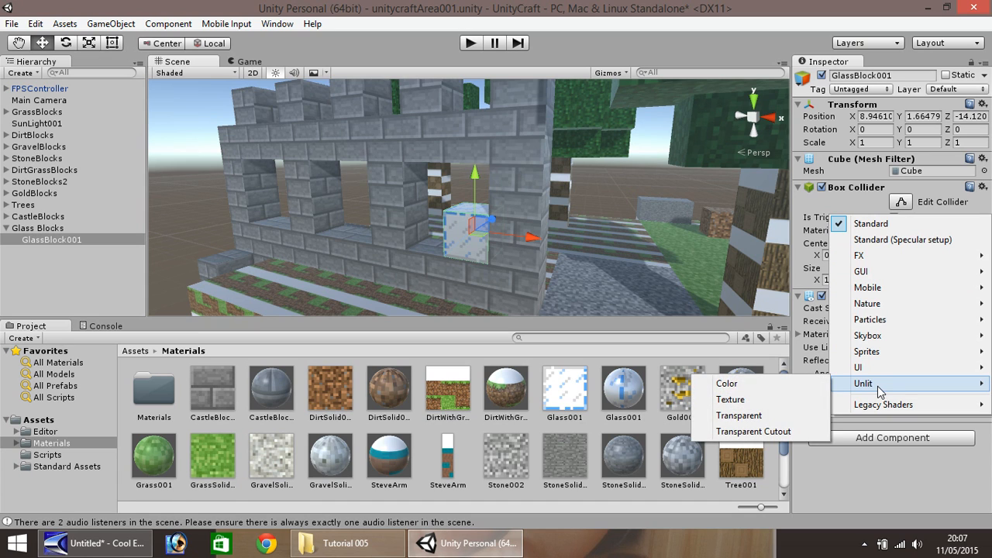
pyautogui.moveTo(869, 319)
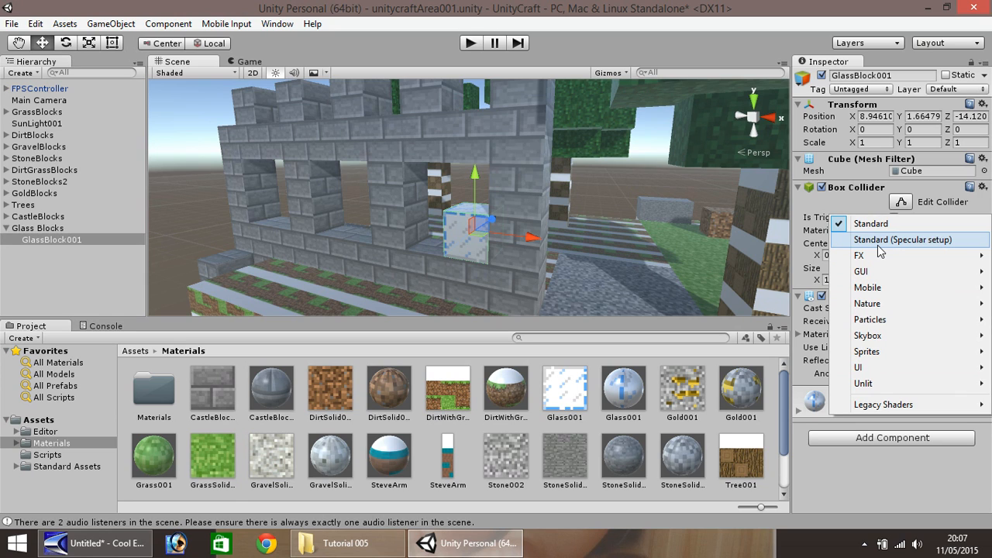
pyautogui.moveTo(868, 320)
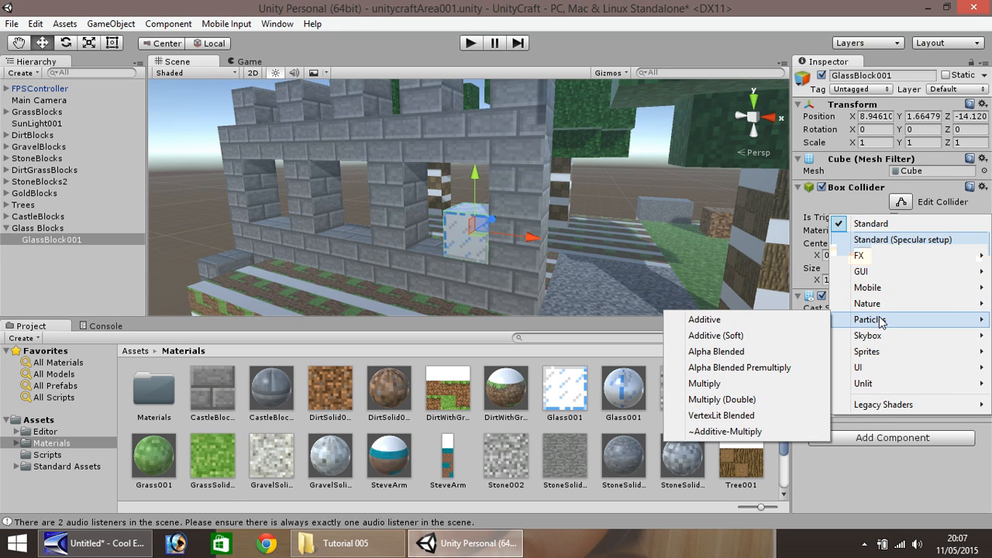
pyautogui.moveTo(898, 326)
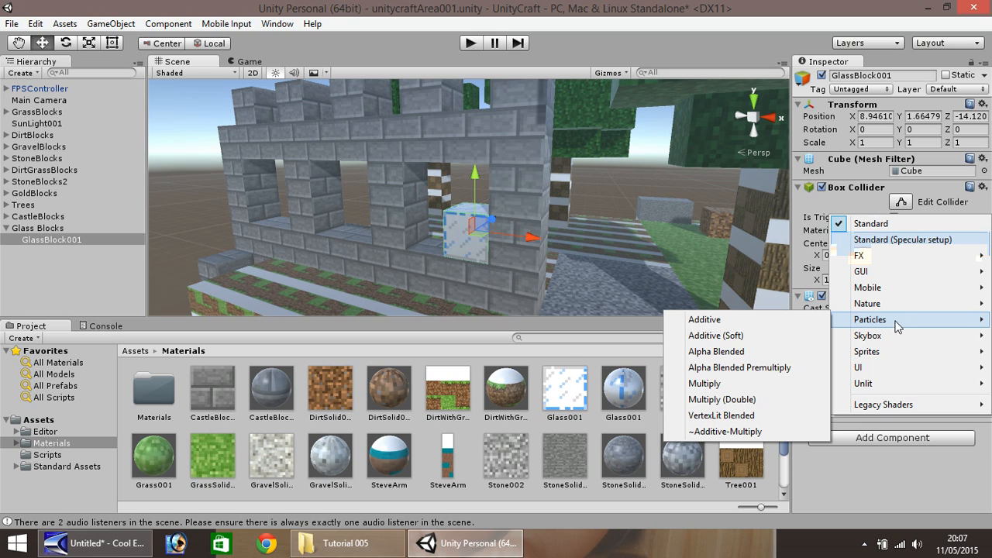
pyautogui.moveTo(703, 384)
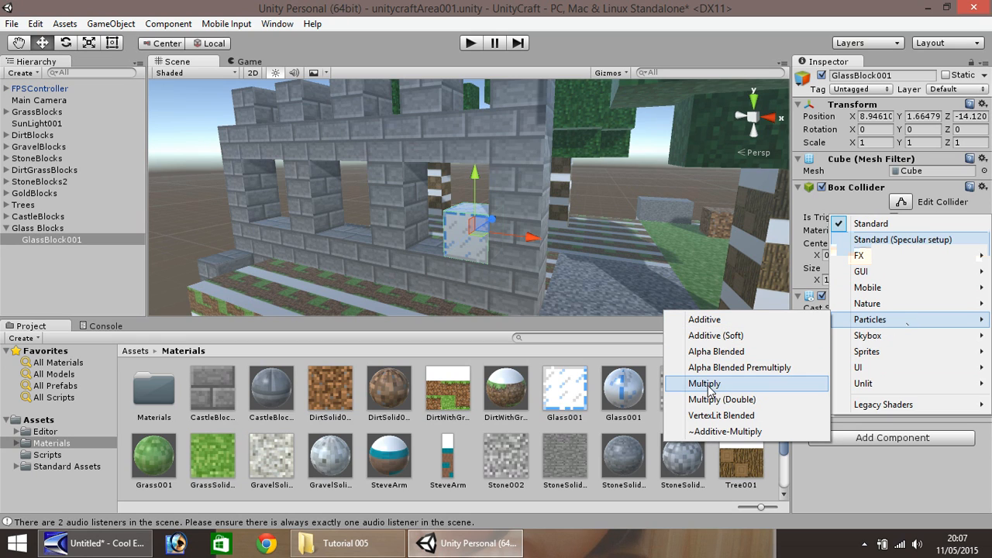
pyautogui.click(704, 385)
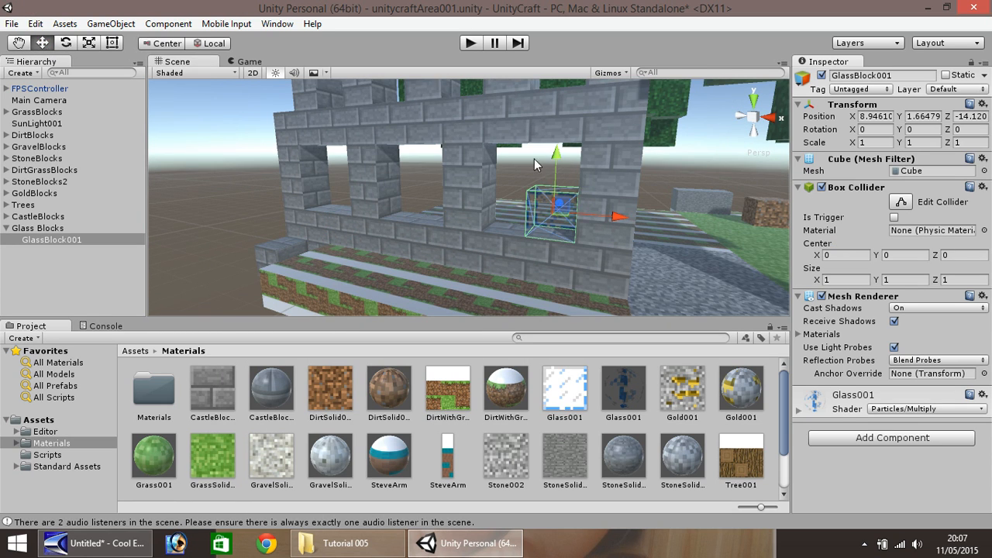
pyautogui.moveTo(560, 180)
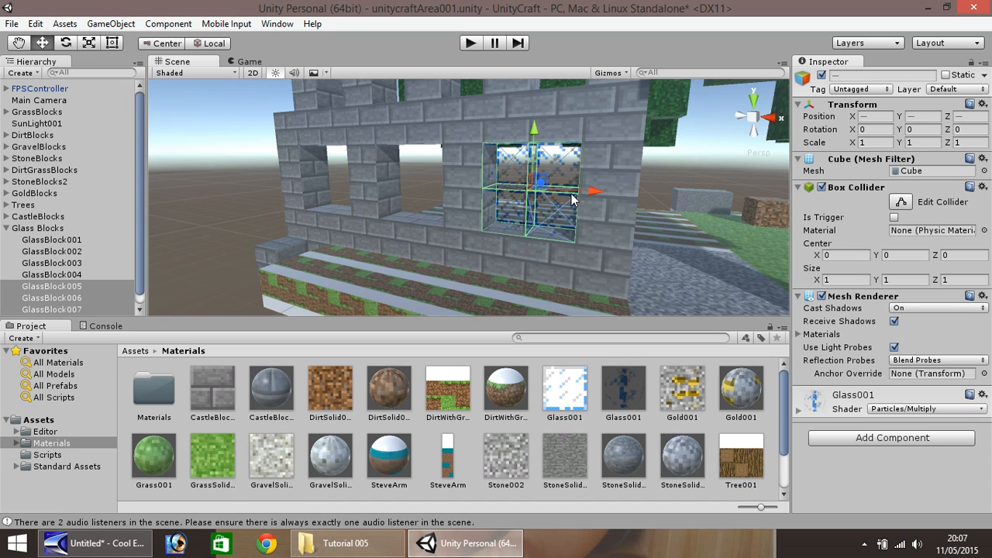
# Step: Move the duplicated glass blocks into both window holes of the castle wall
pyautogui.moveTo(592, 189); pyautogui.dragTo(468, 186)
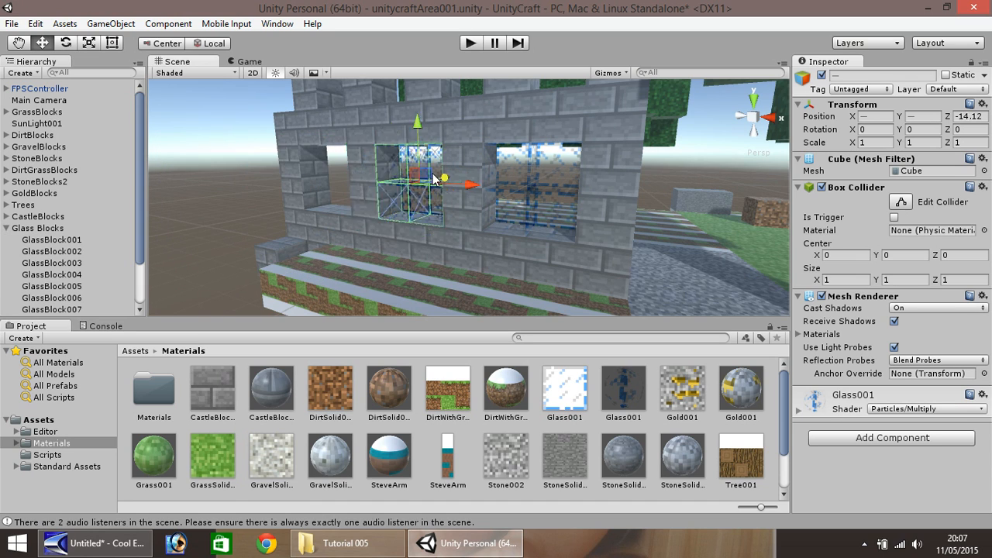
pyautogui.moveTo(468, 185); pyautogui.dragTo(380, 180)
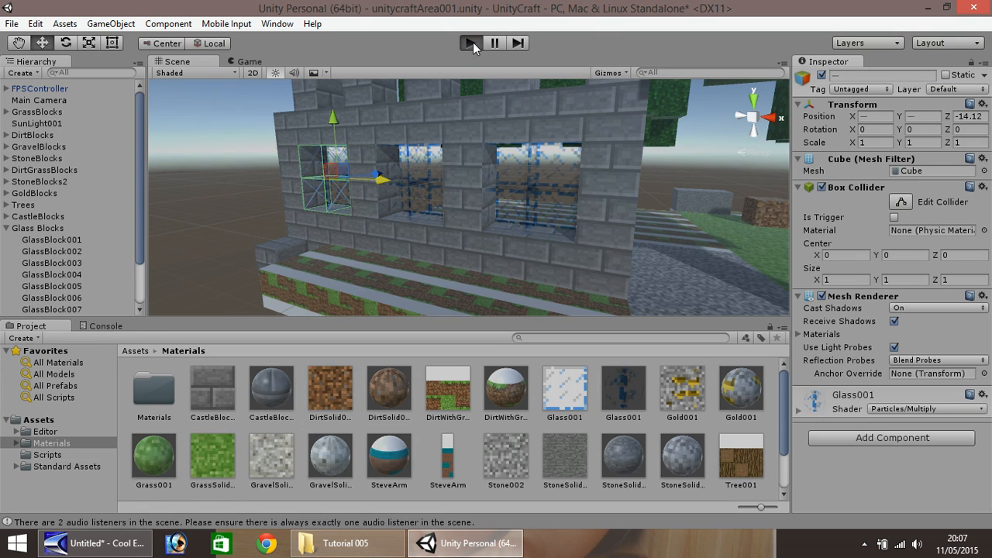
pyautogui.moveTo(468, 54)
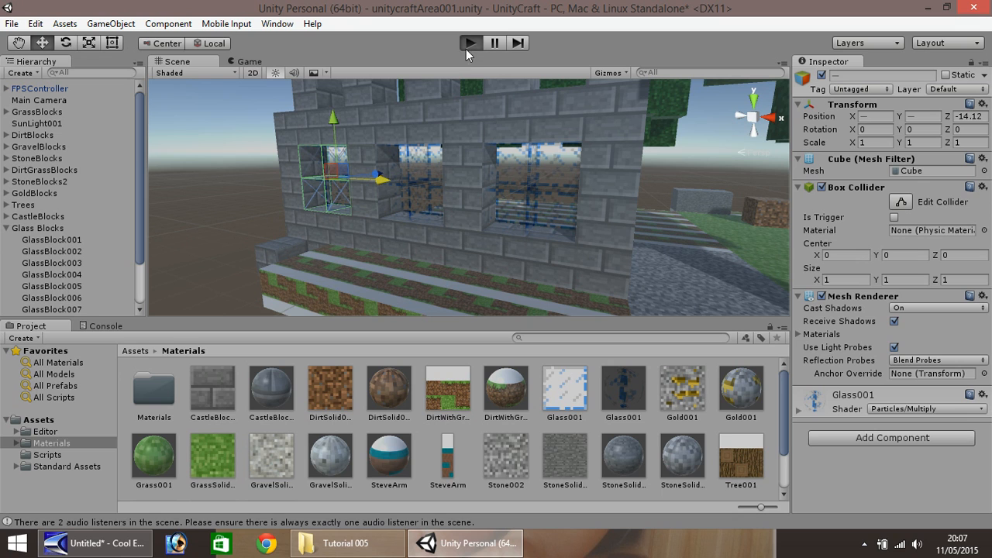
pyautogui.click(471, 43)
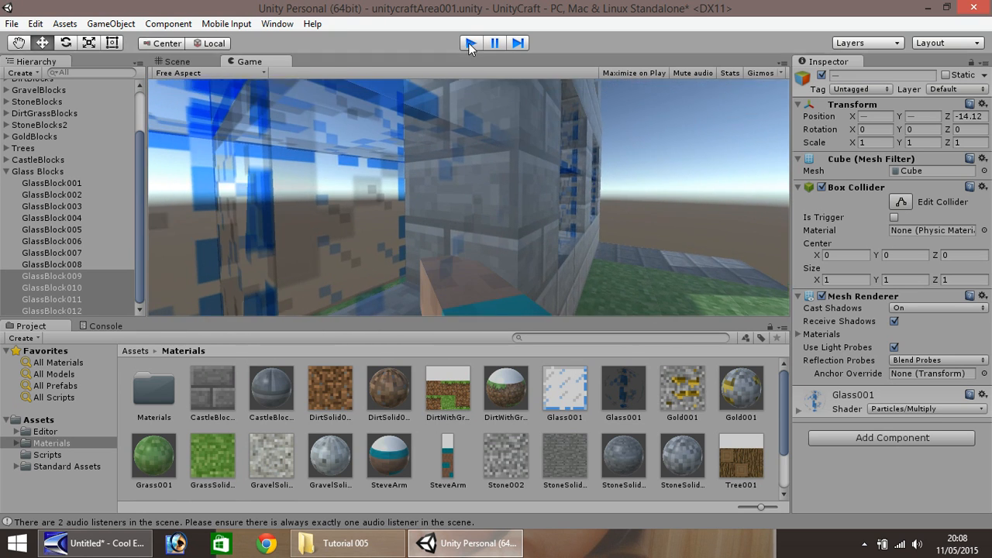
pyautogui.click(178, 62)
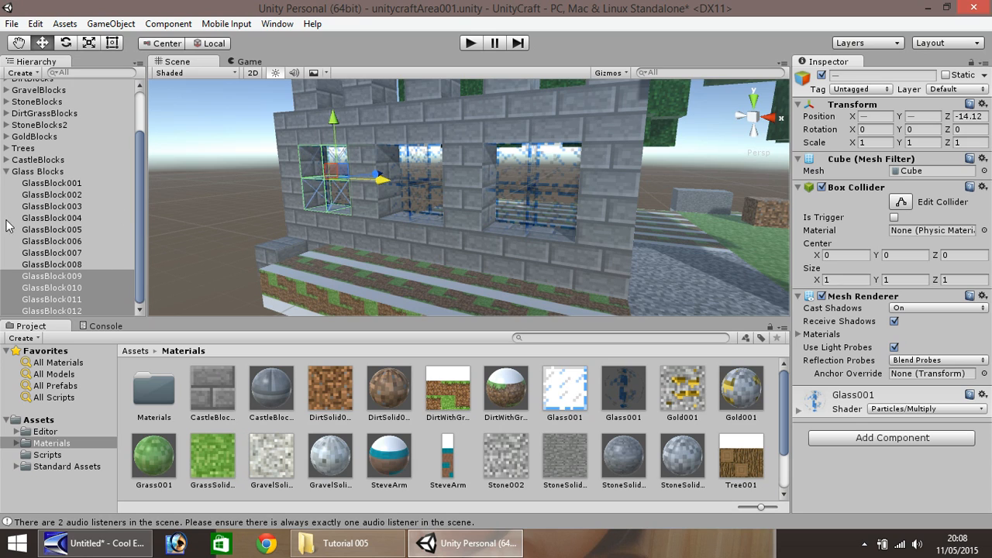
pyautogui.click(39, 171)
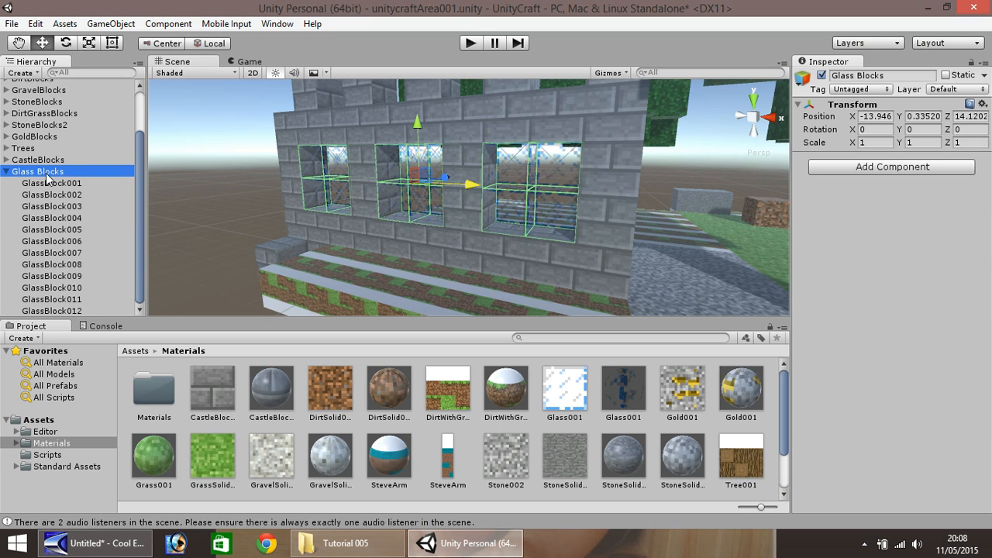
pyautogui.moveTo(76, 196)
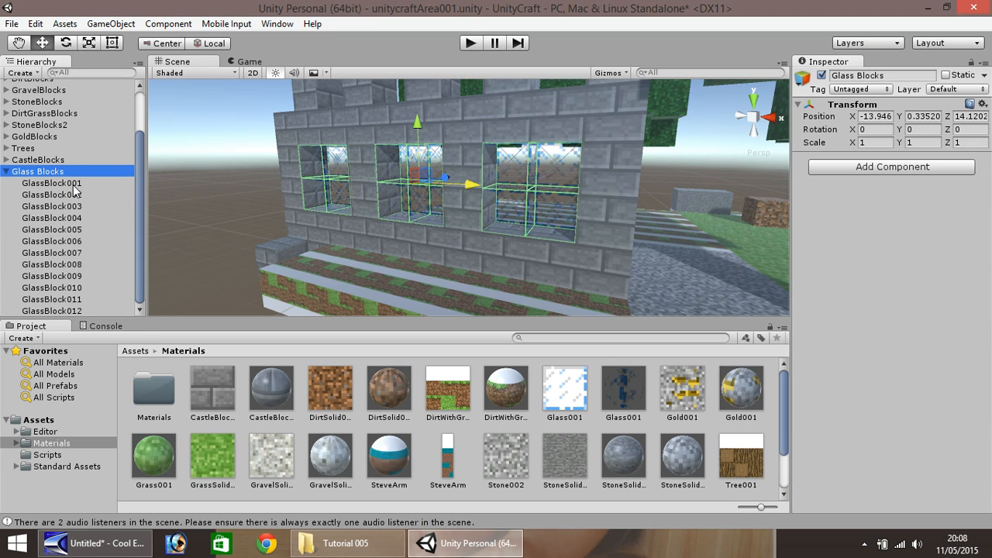
pyautogui.click(52, 183)
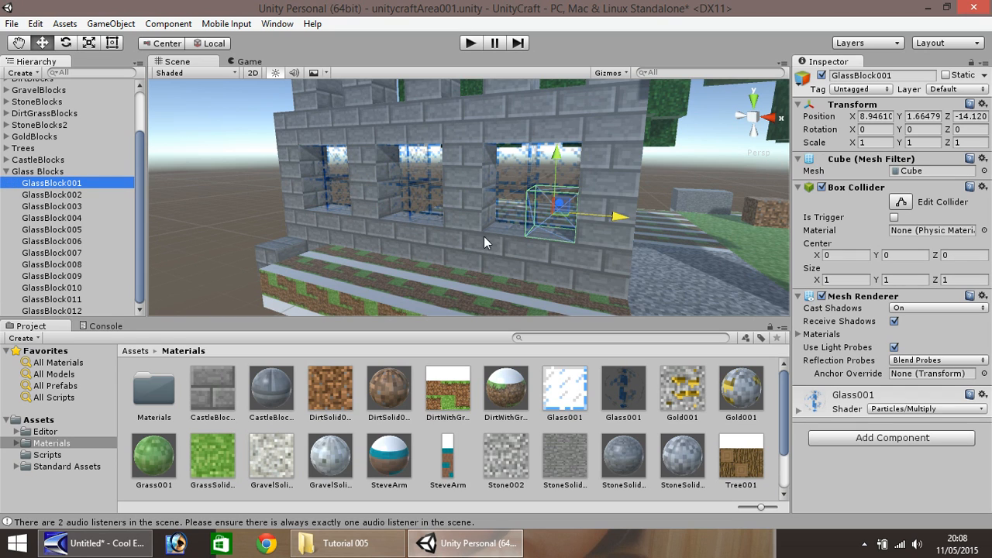
# Step: Try the Particles/Additive shader on the glass and preview it in play mode
pyautogui.click(927, 409)
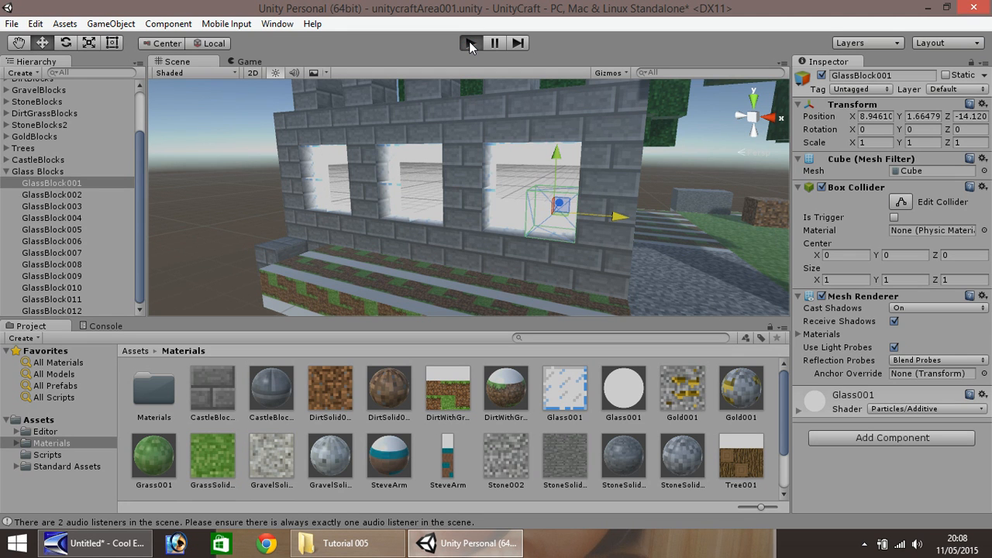
pyautogui.click(471, 43)
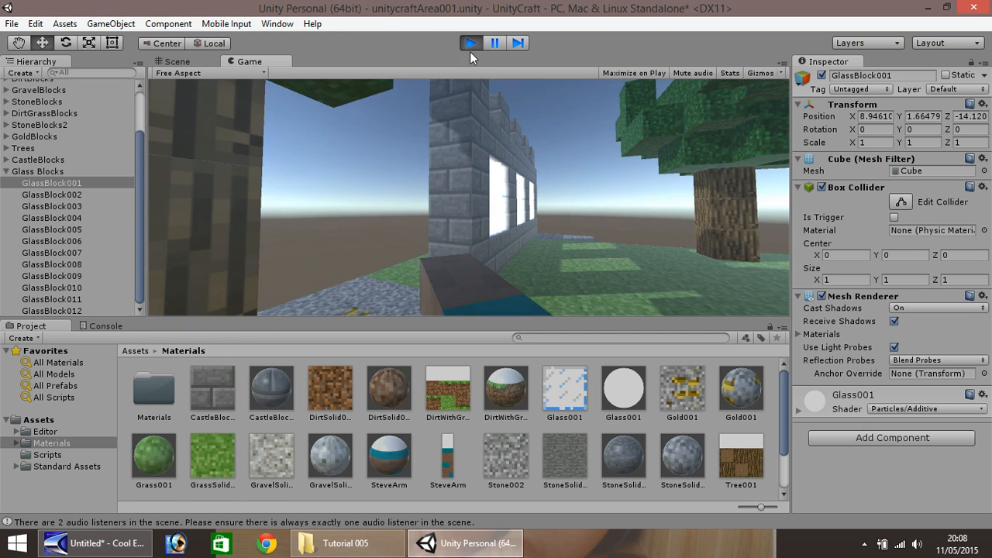
pyautogui.click(176, 62)
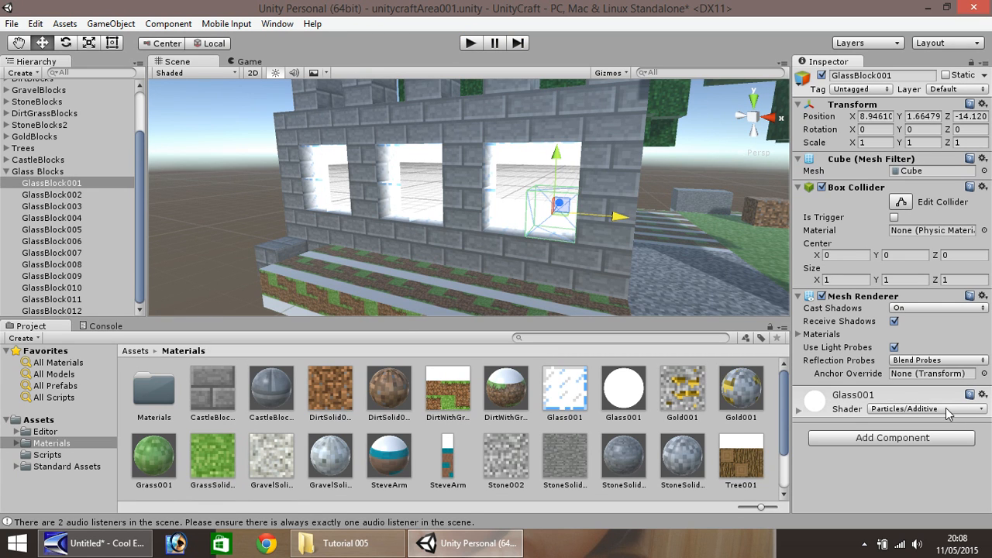
pyautogui.click(927, 410)
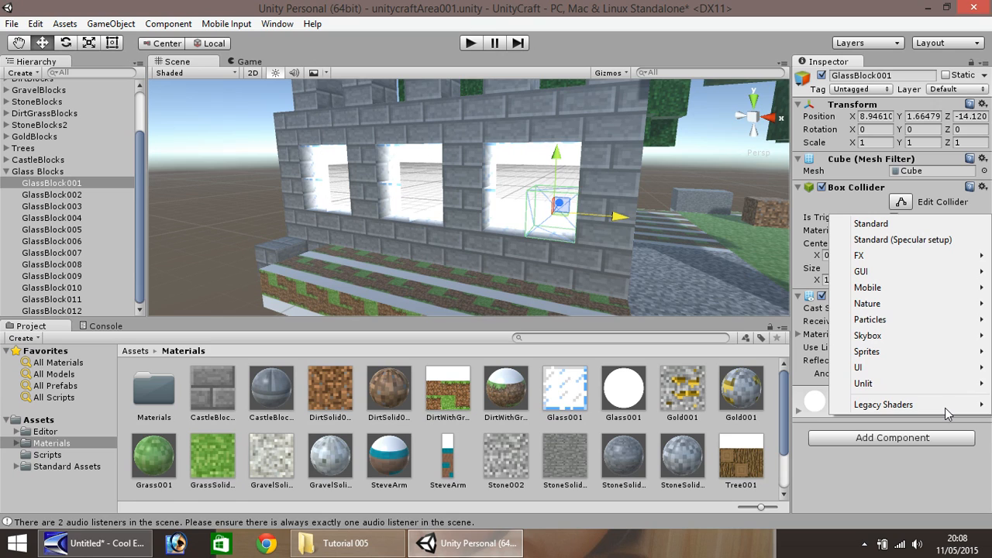
pyautogui.moveTo(865, 335)
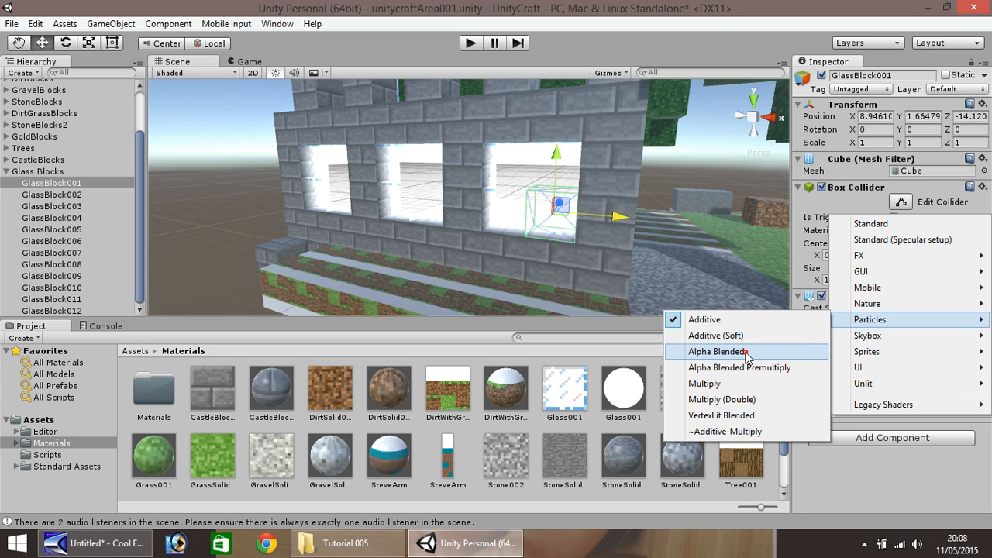
# Step: Try Alpha Blended and Multiply (Double), then settle on Particles/VertexLit Blended
pyautogui.click(719, 352)
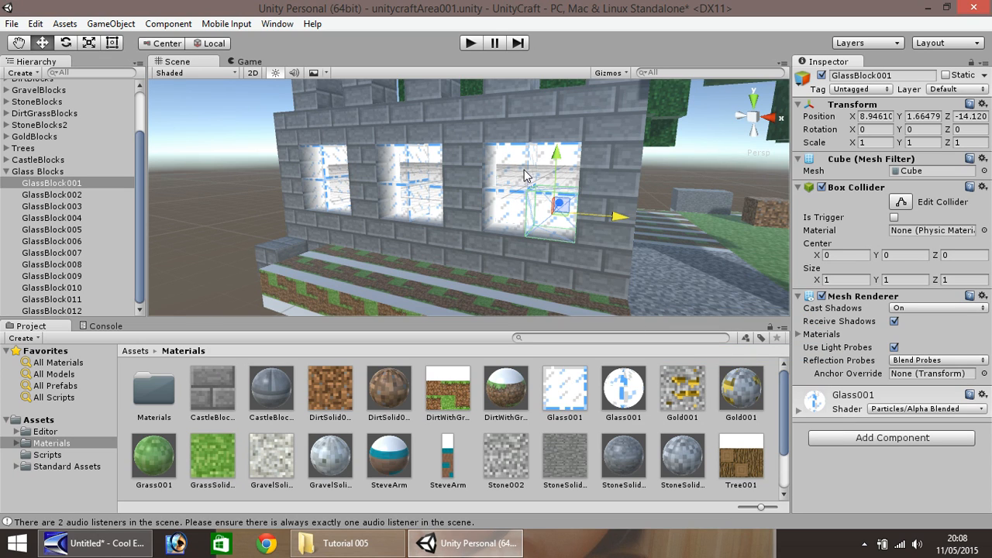
pyautogui.moveTo(809, 318)
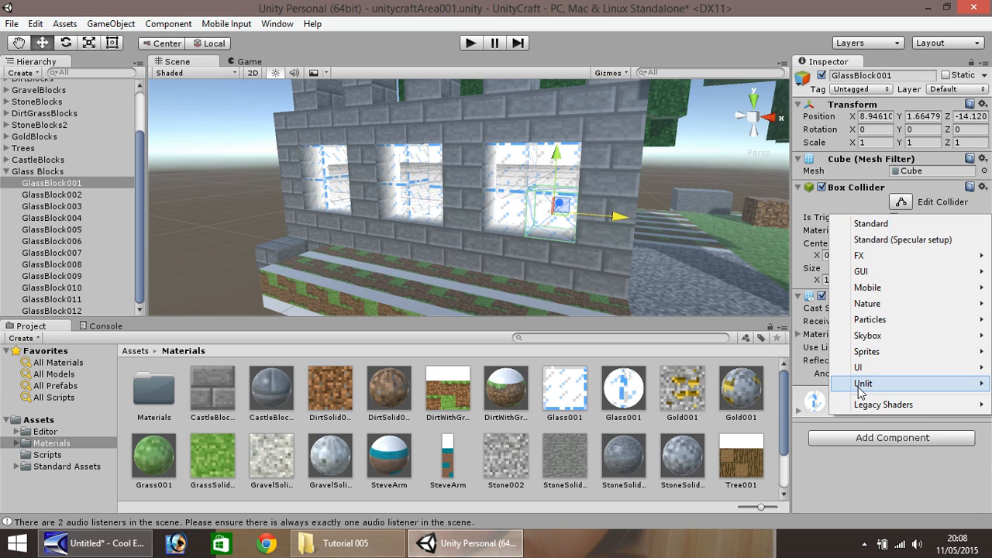
pyautogui.moveTo(867, 302)
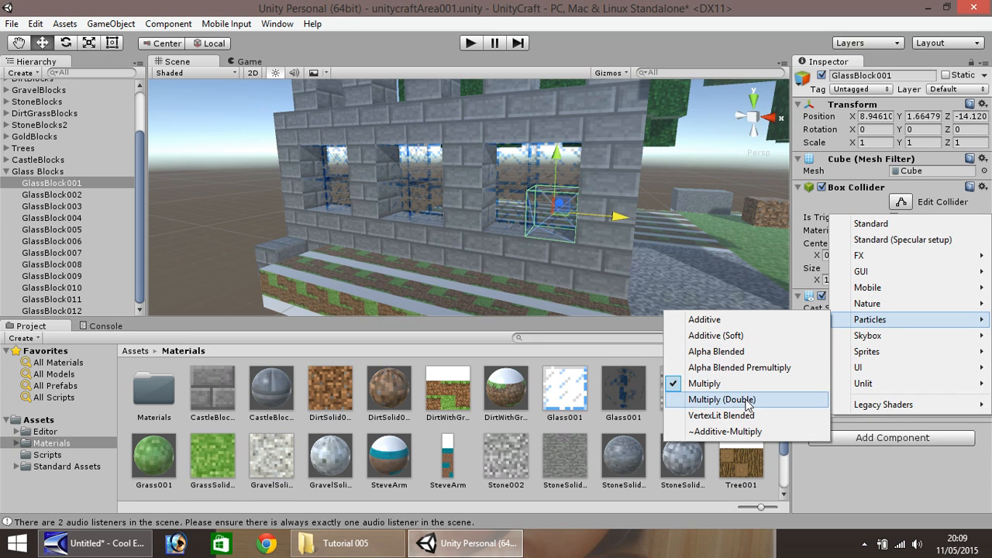
pyautogui.click(722, 400)
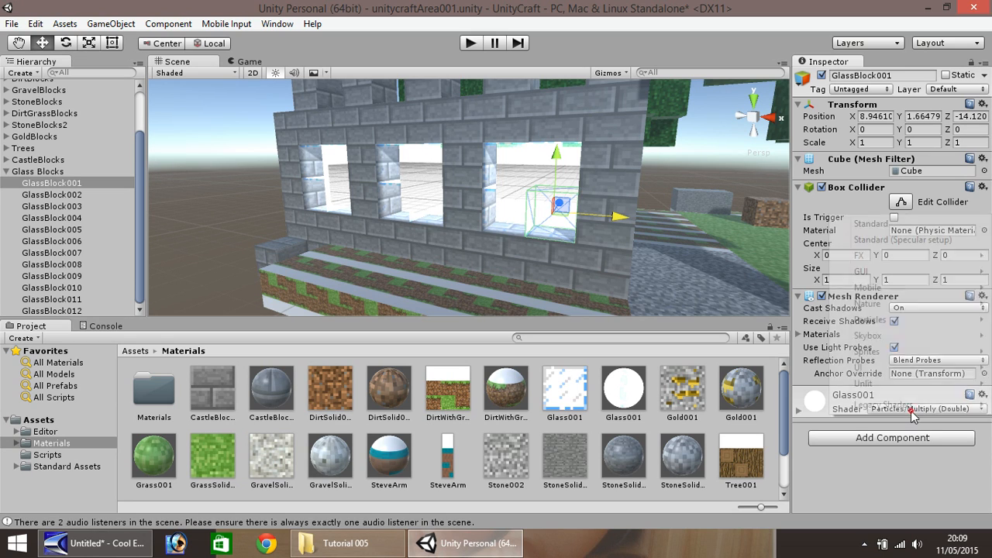
pyautogui.click(914, 409)
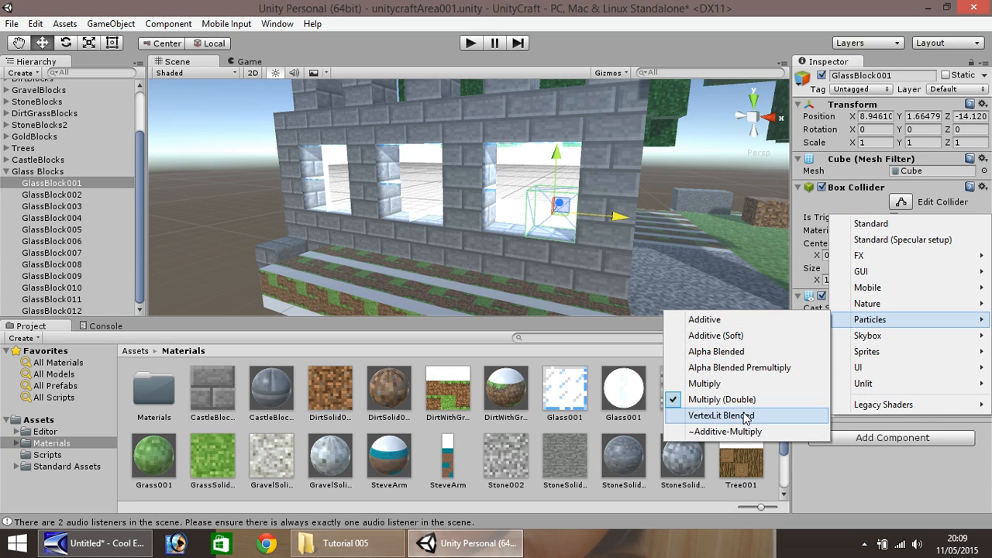
pyautogui.click(721, 416)
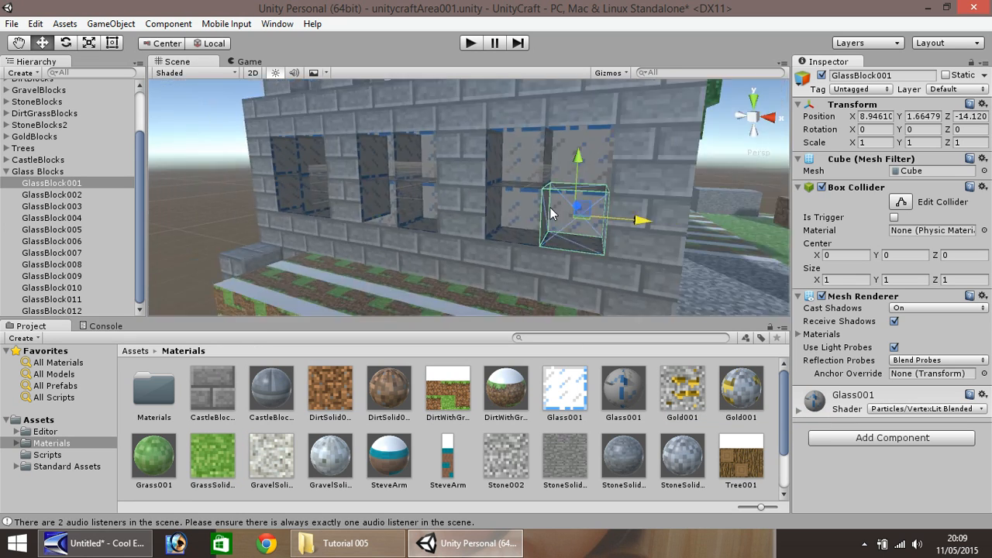
# Step: Set the Glass001 material back to the Particles/Multiply shader
pyautogui.click(927, 409)
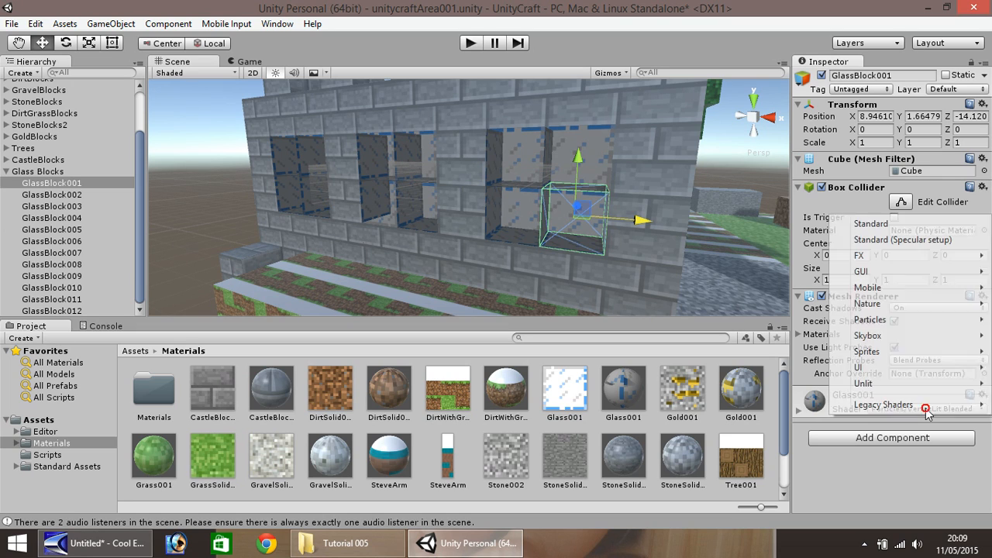
pyautogui.moveTo(868, 319)
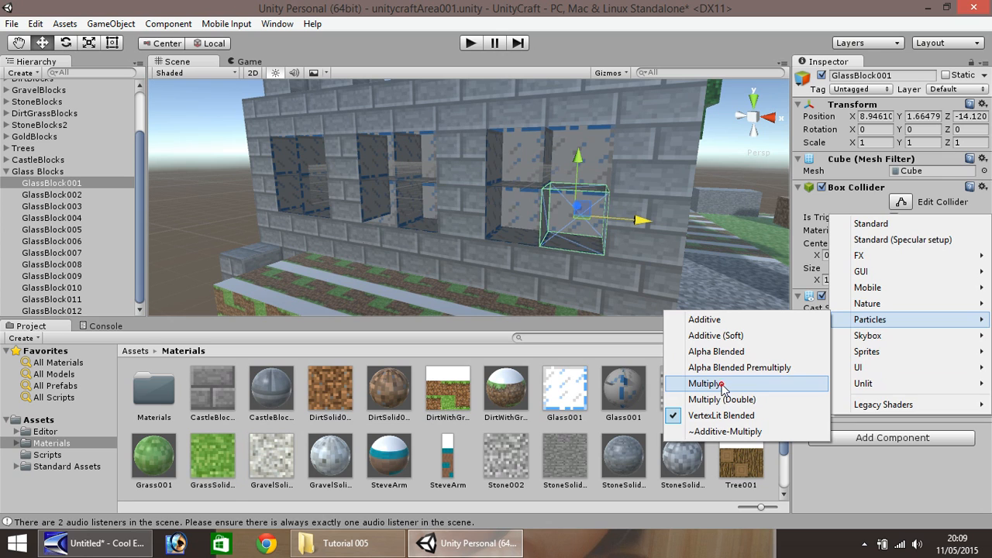
pyautogui.click(703, 383)
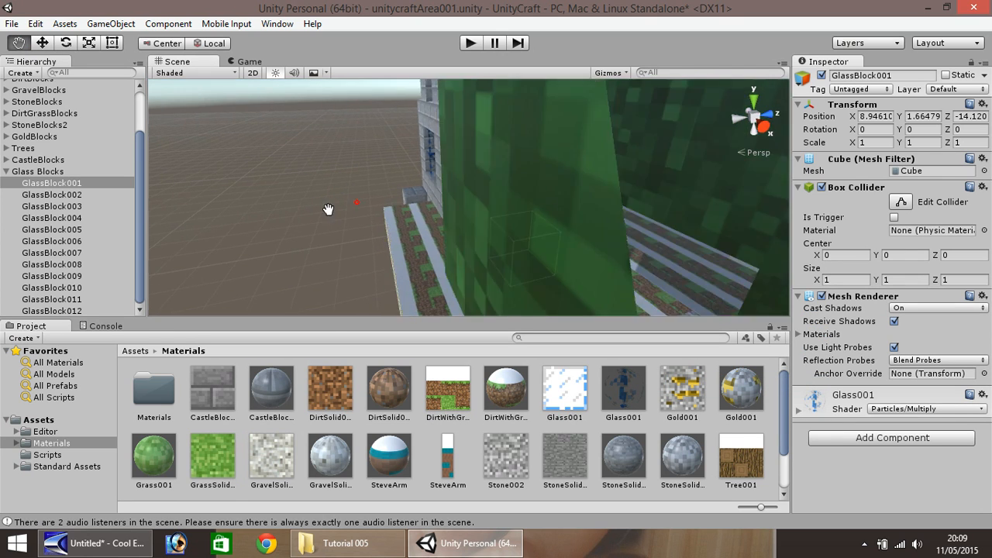
pyautogui.moveTo(328, 209); pyautogui.dragTo(378, 211)
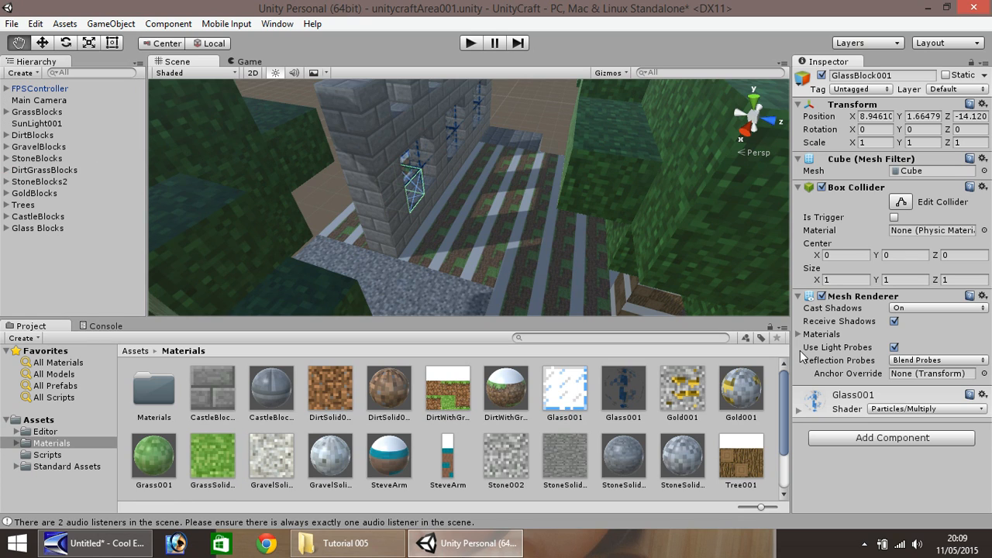
pyautogui.moveTo(457, 169)
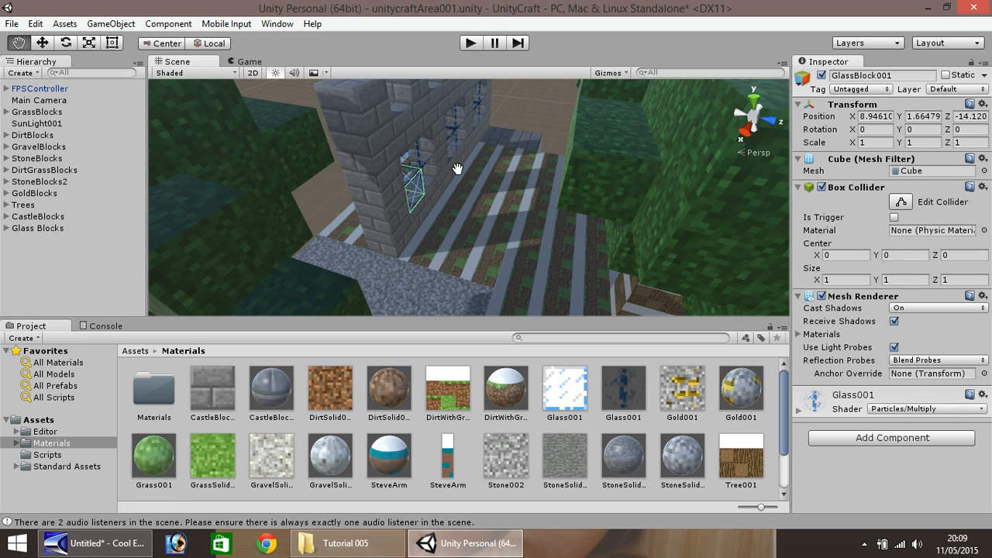
pyautogui.moveTo(477, 164)
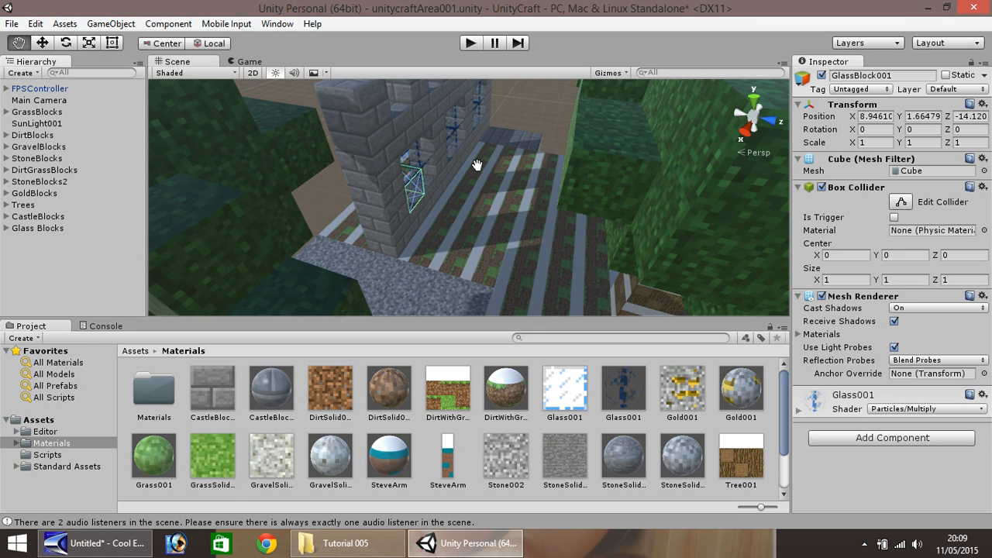
pyautogui.moveTo(481, 181)
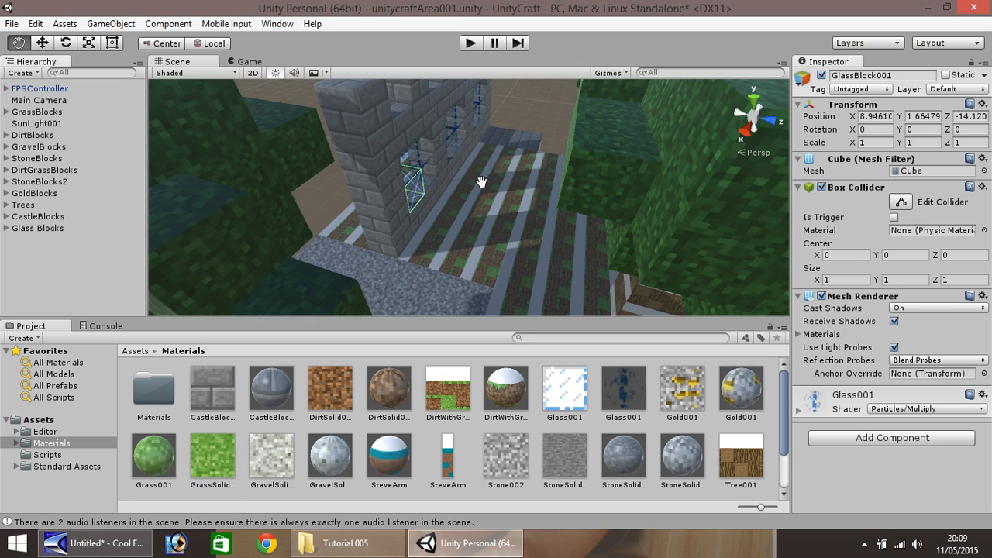
pyautogui.moveTo(428, 242)
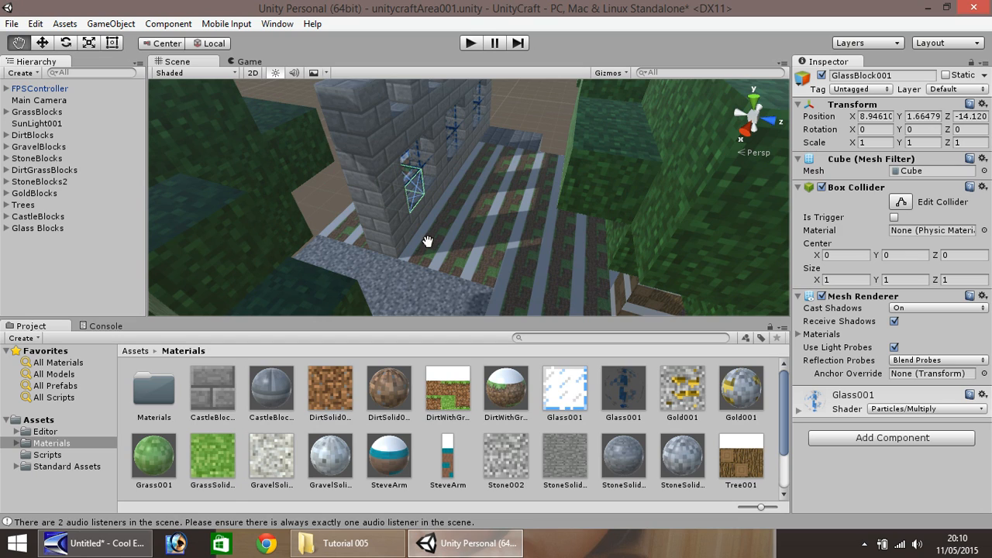
pyautogui.moveTo(251, 267)
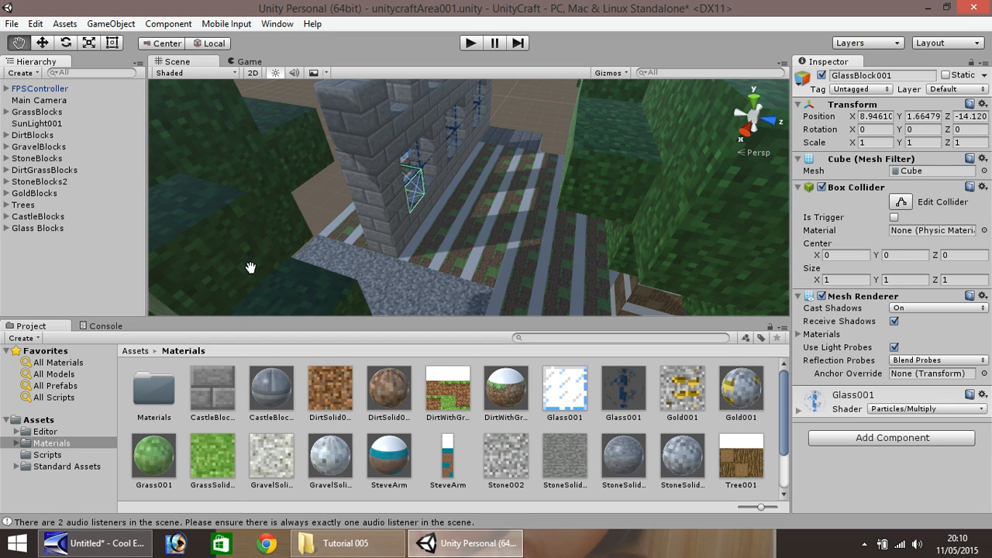
pyautogui.moveTo(516, 262)
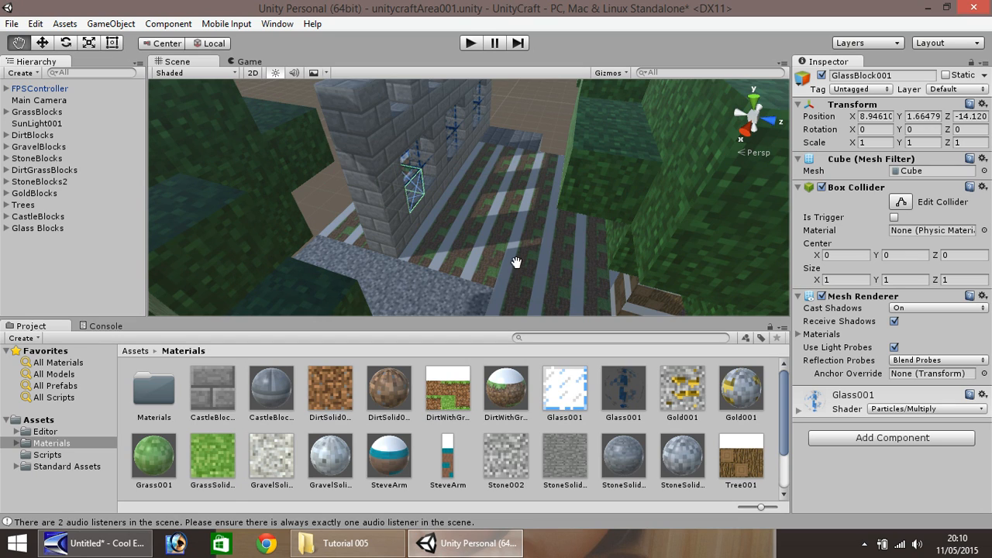
pyautogui.moveTo(350, 264)
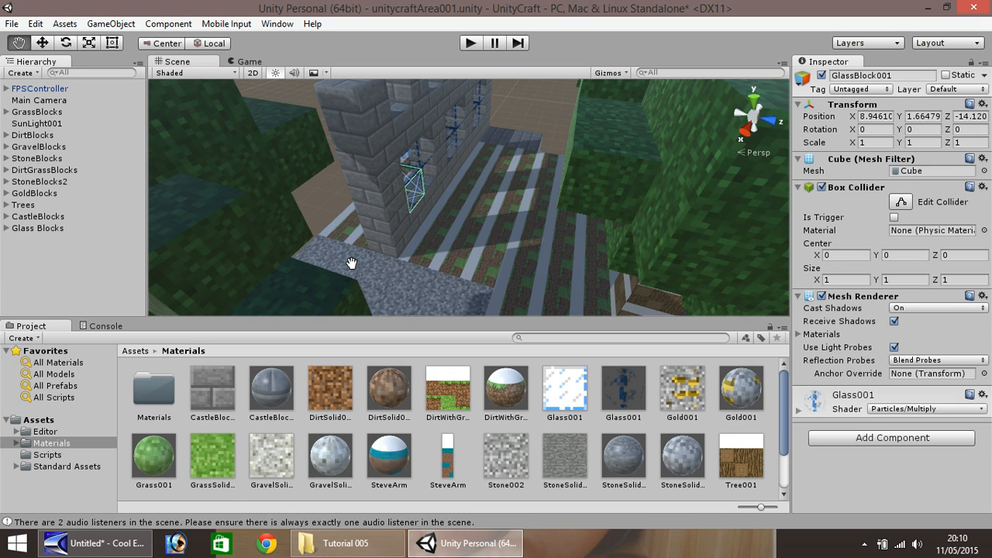